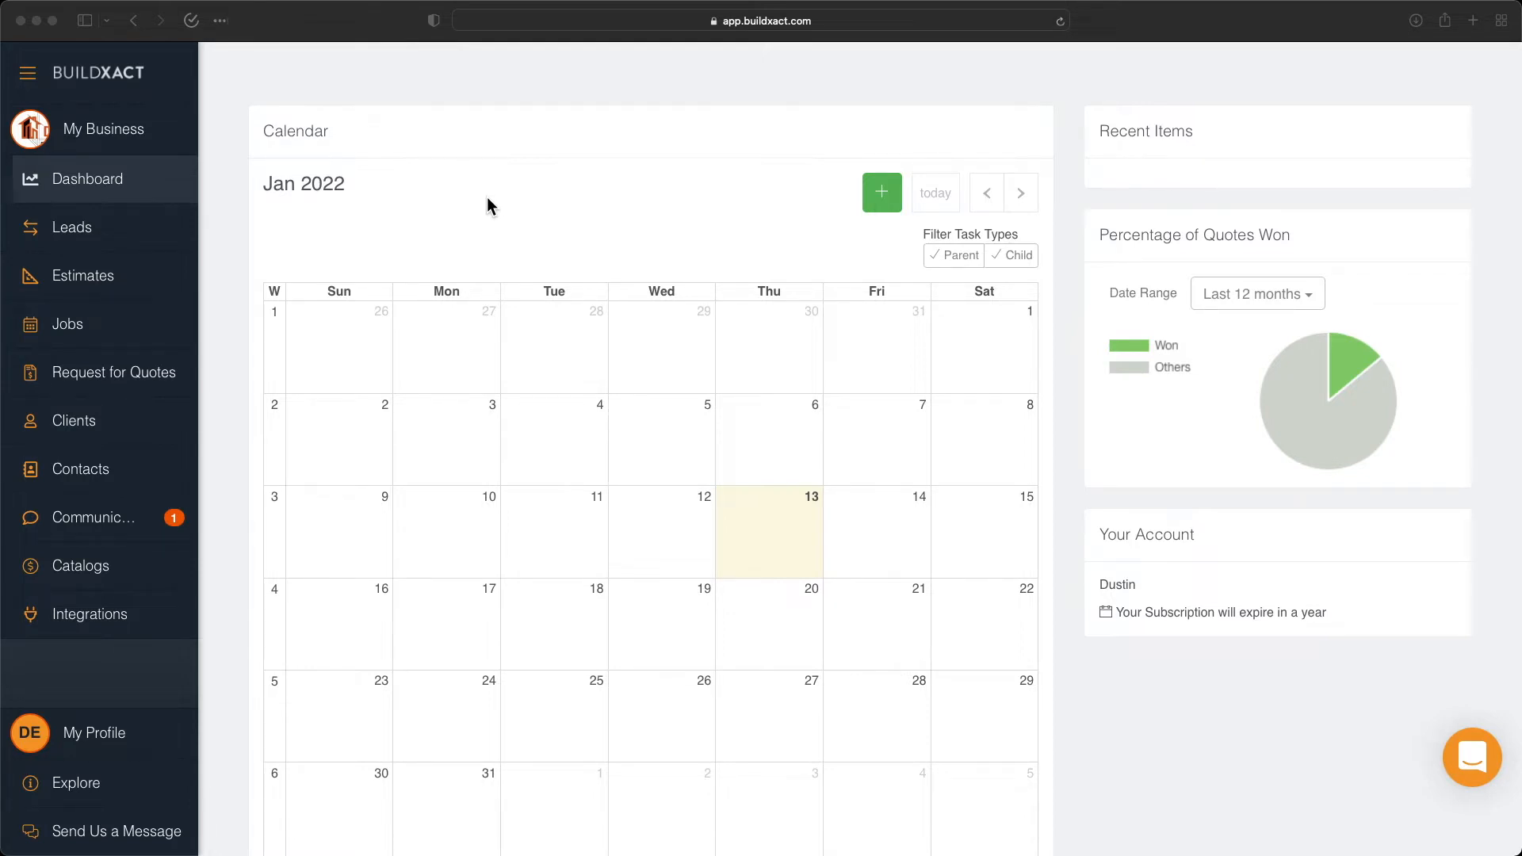
mouse_move(96, 143)
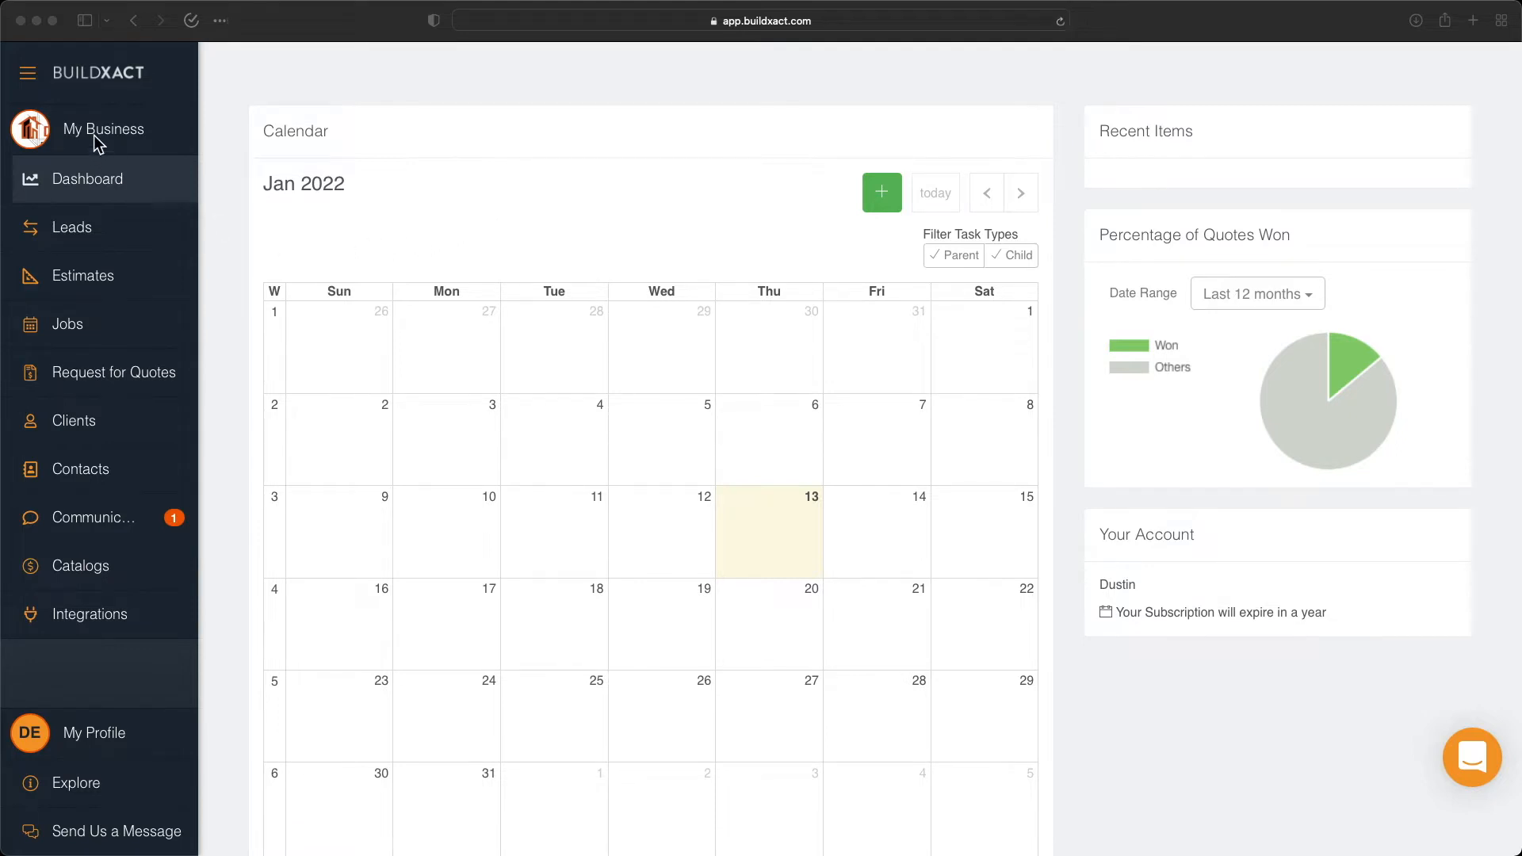
Step: Go to My Business to show the company's Business Details
left_click(103, 129)
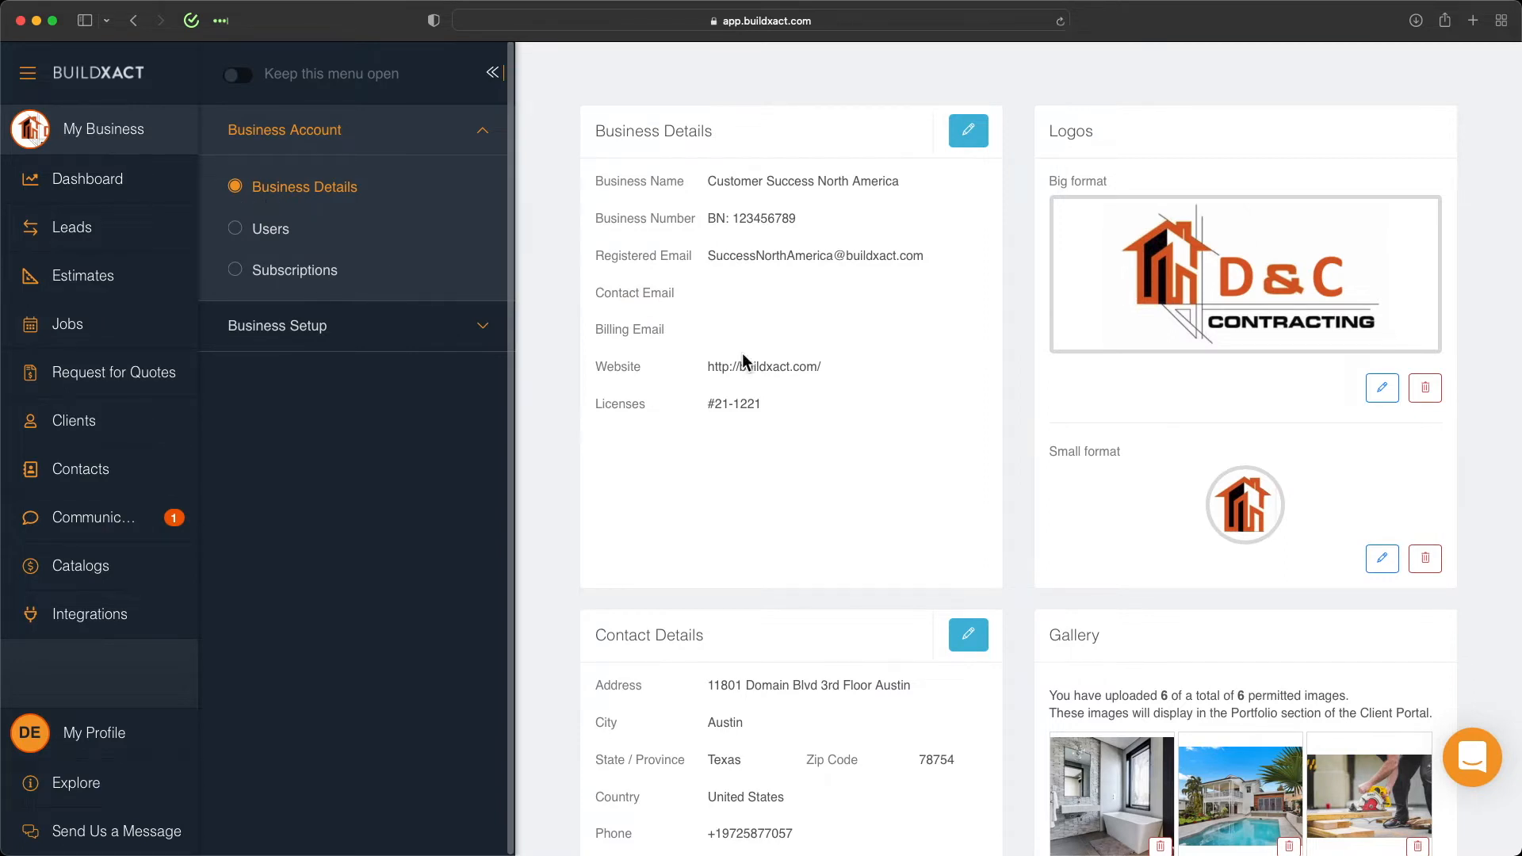
left_click(967, 130)
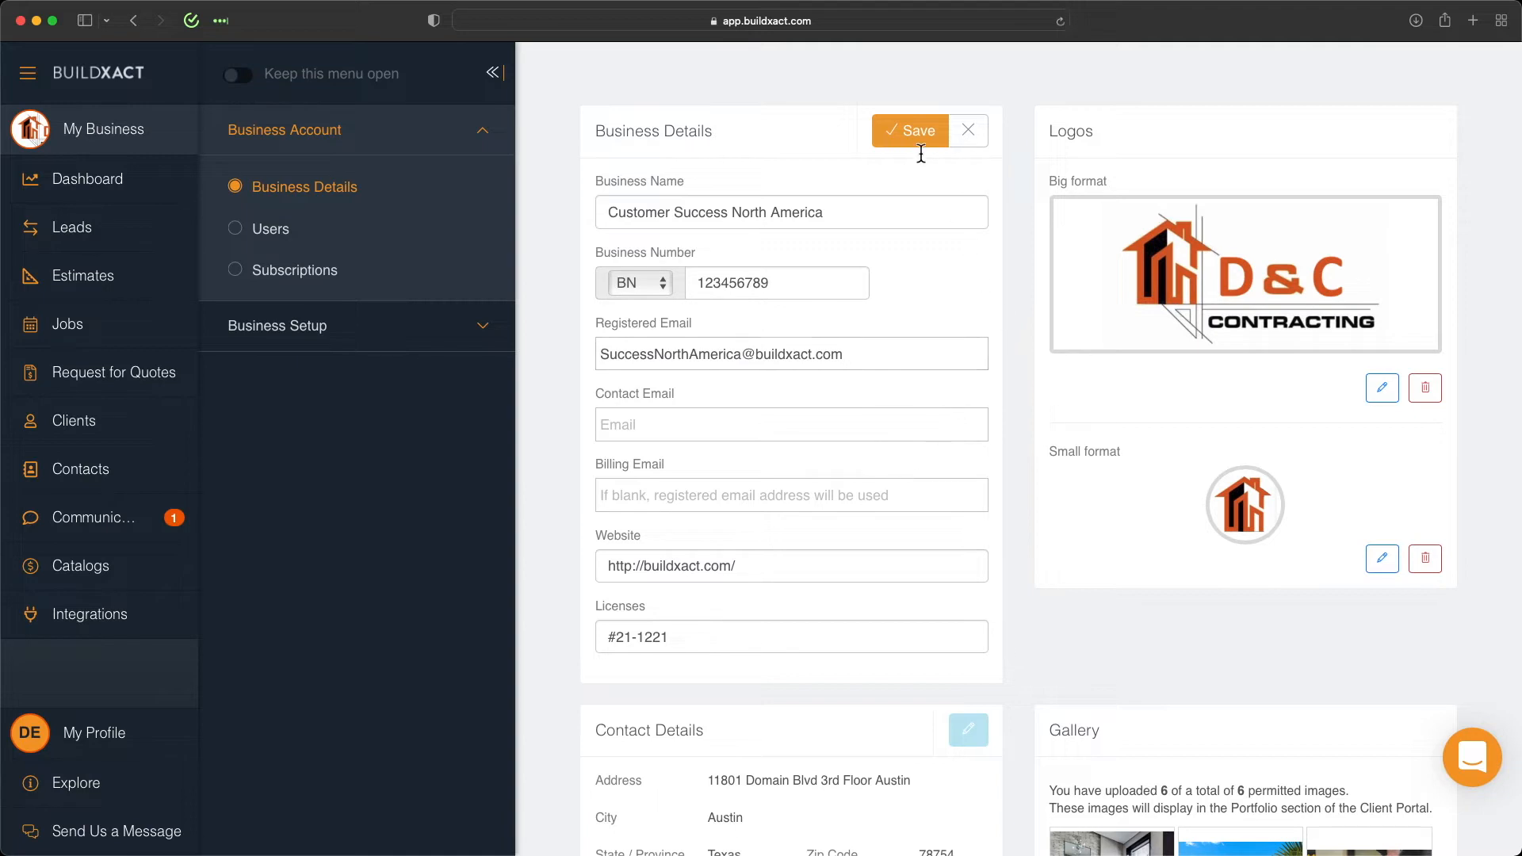
left_click(910, 130)
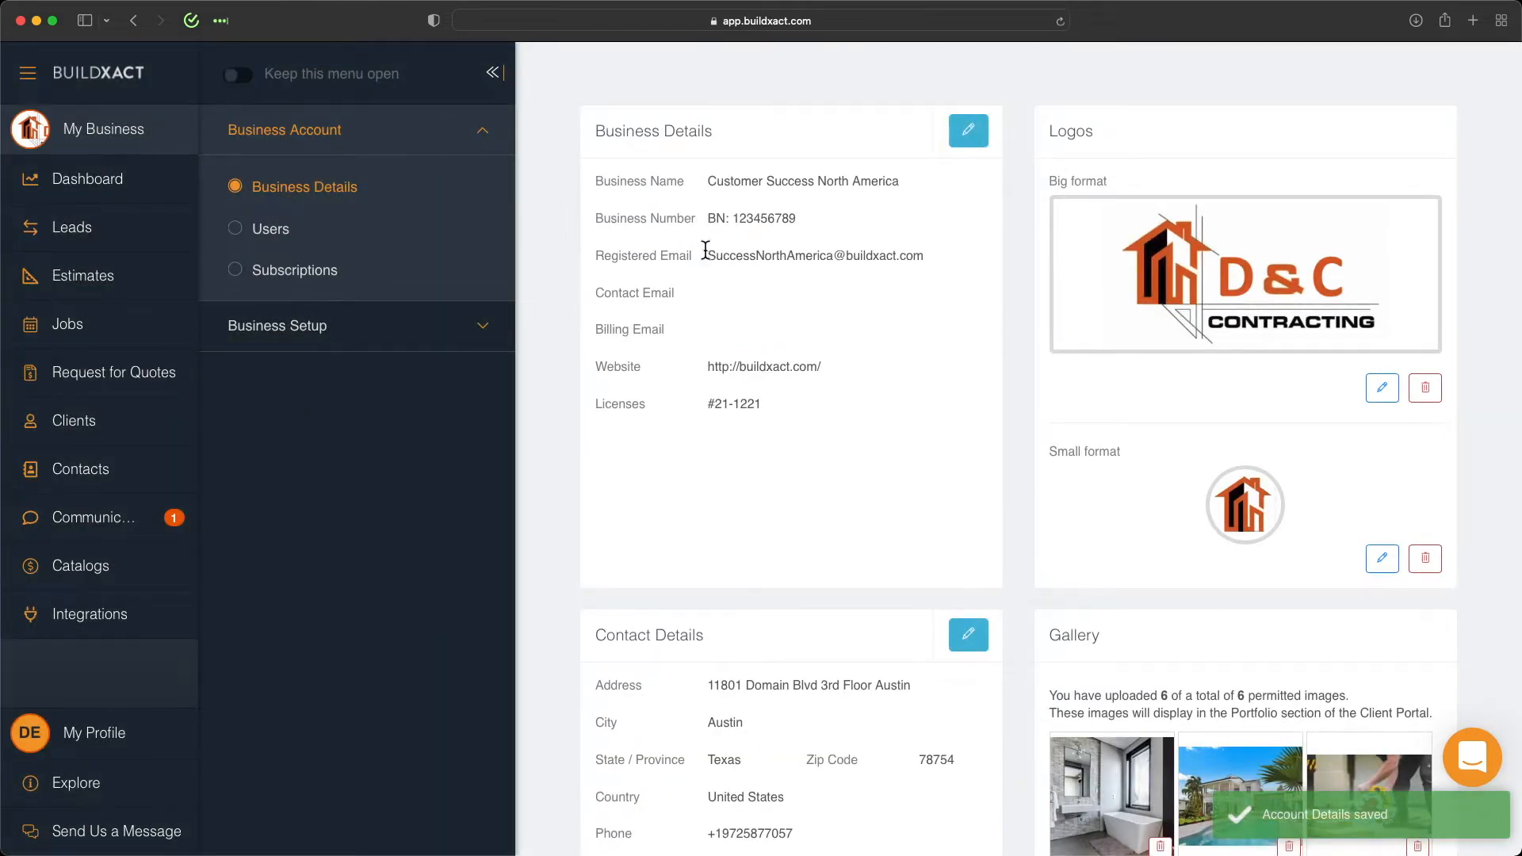
triple_click(814, 255)
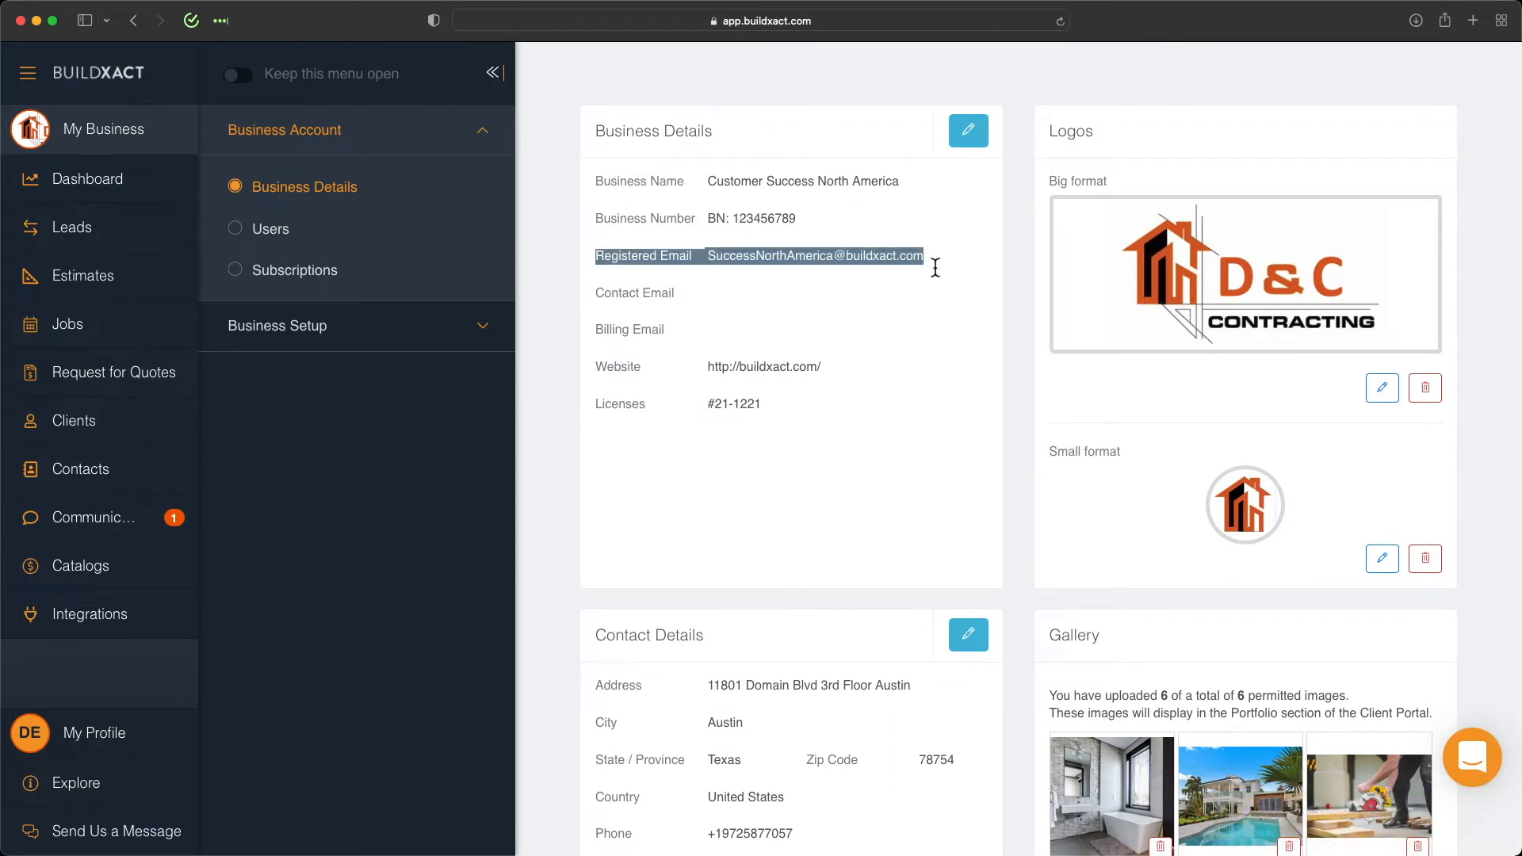
mouse_move(74, 830)
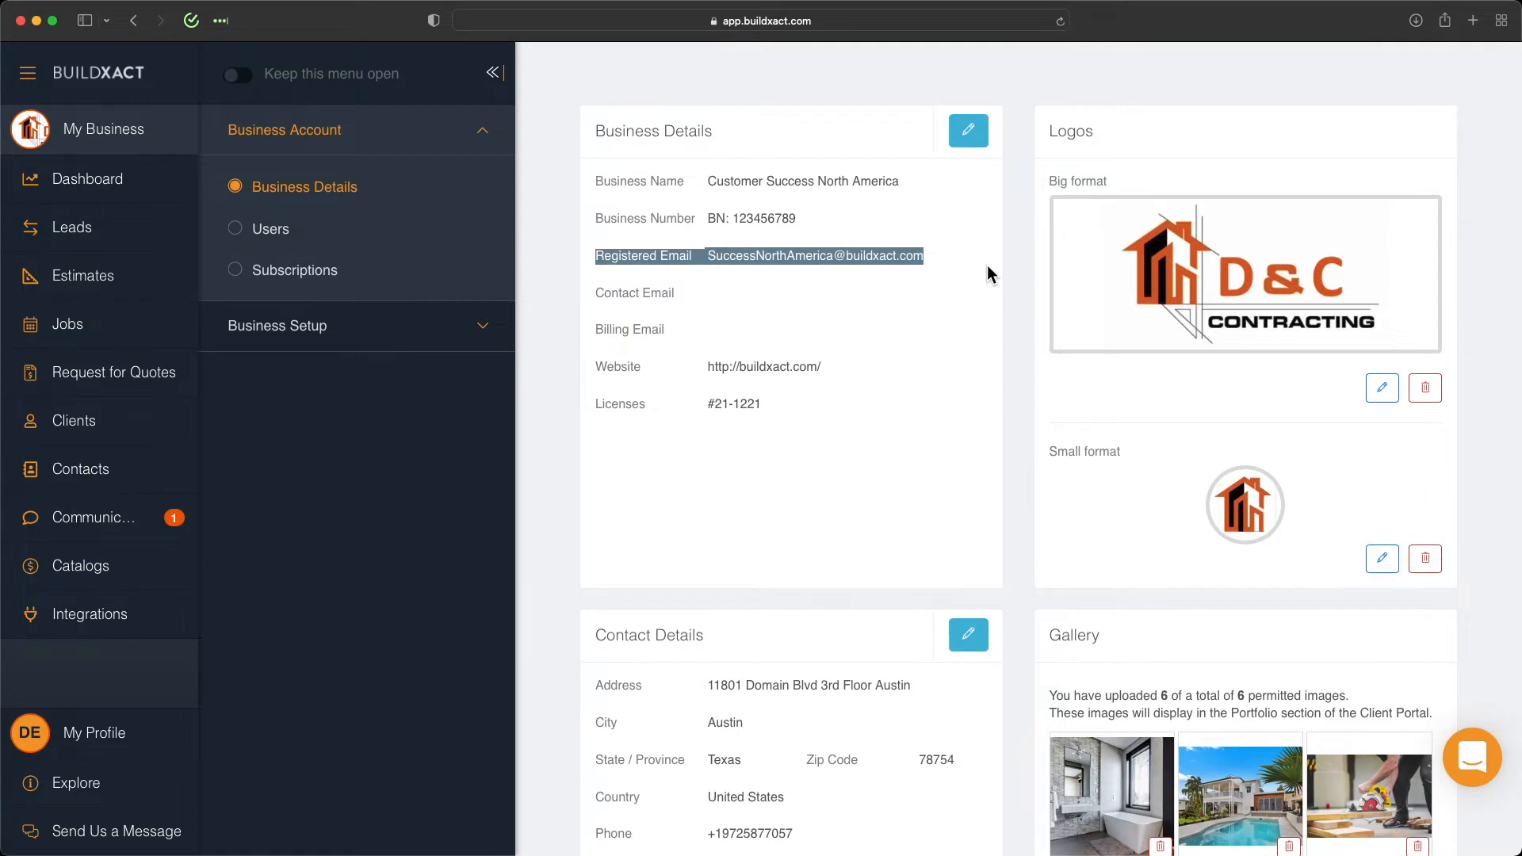
mouse_move(1395, 309)
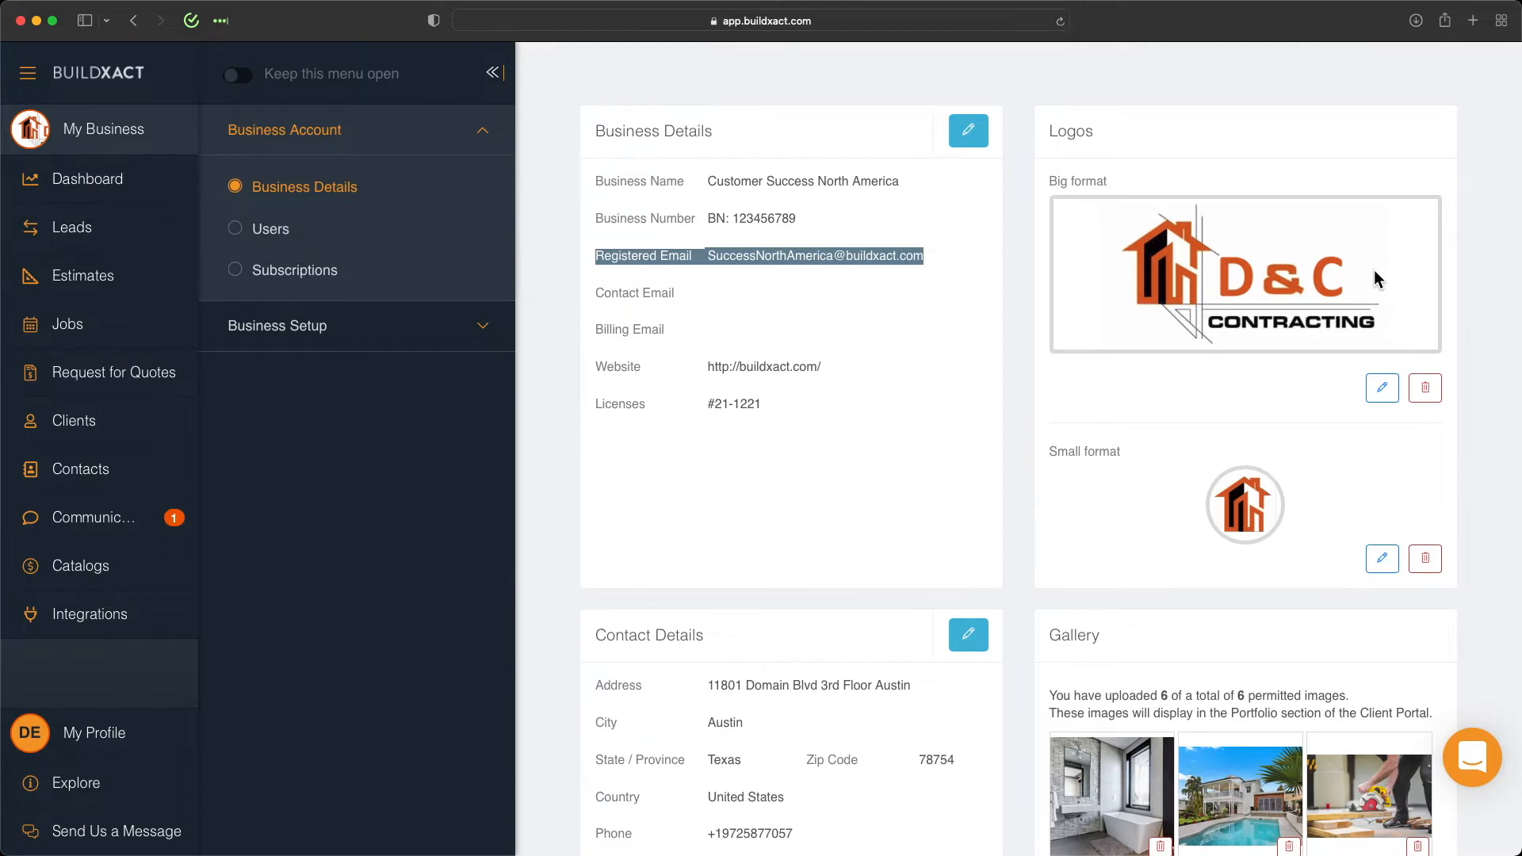
scroll("down", 3)
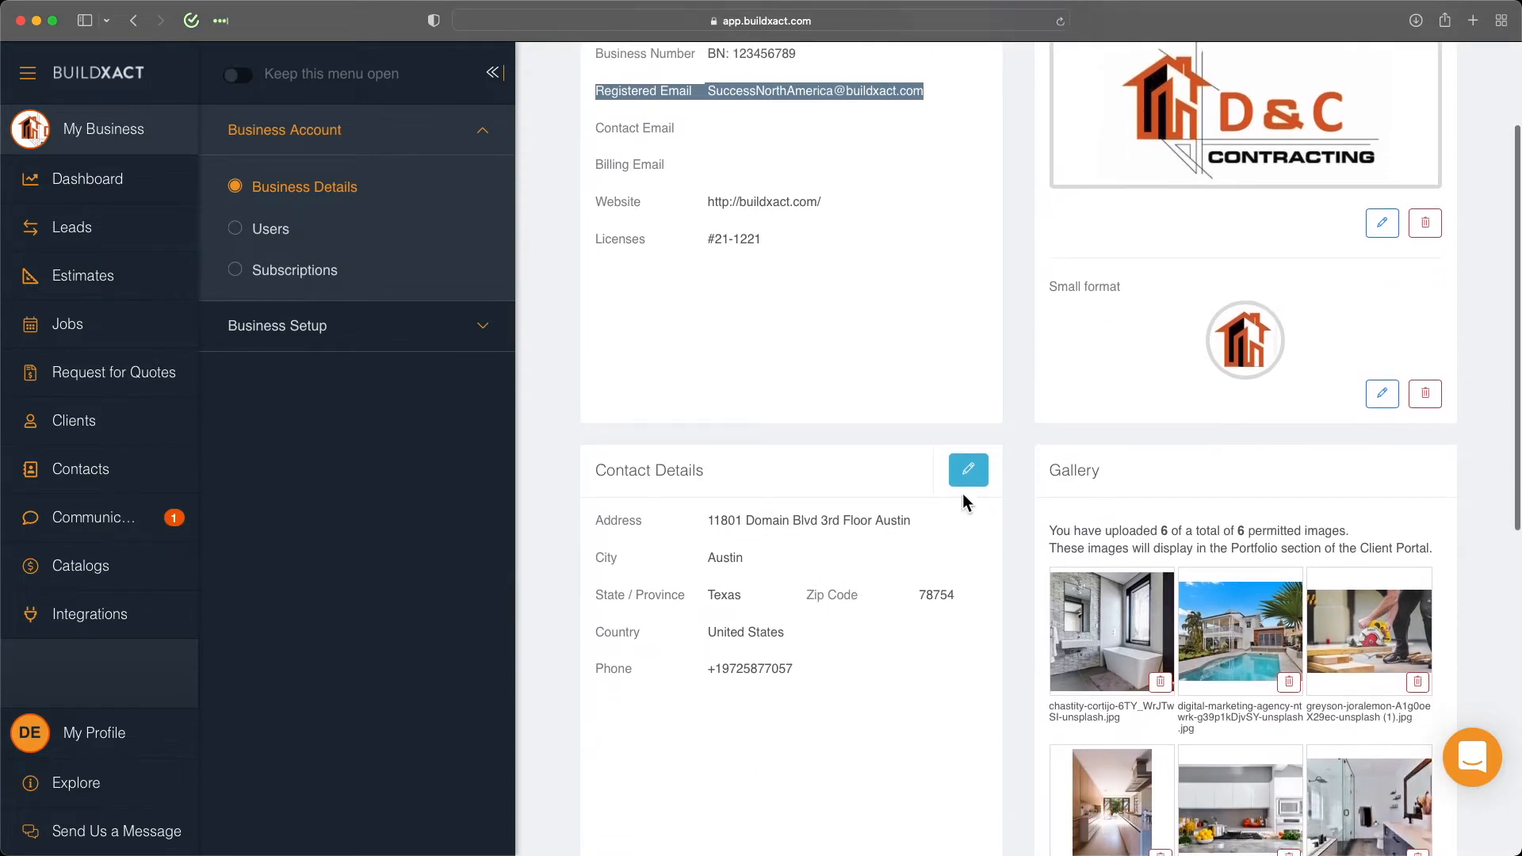
mouse_move(898, 550)
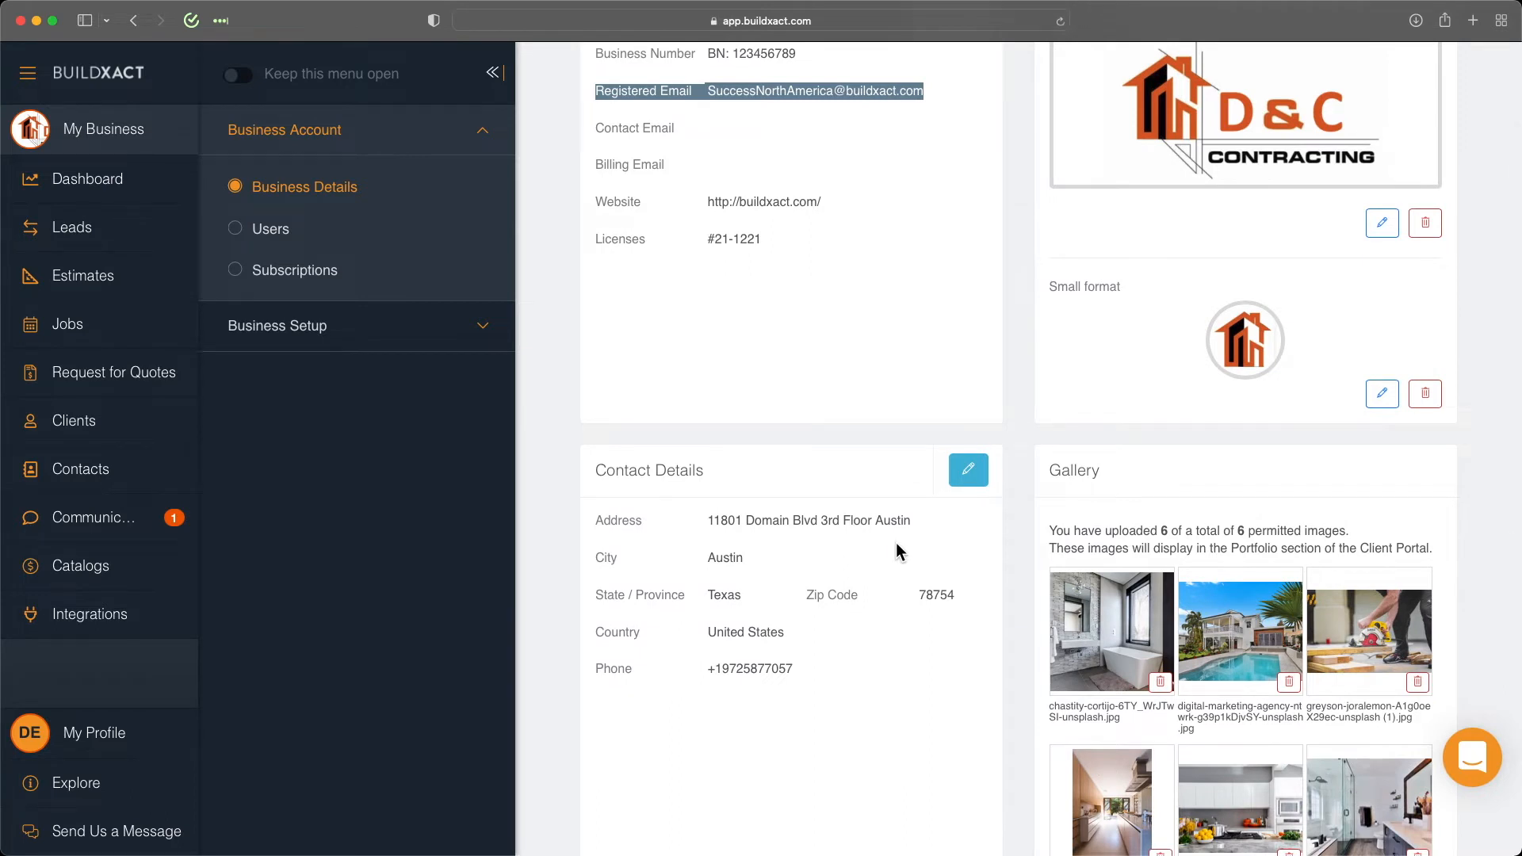
mouse_move(832, 586)
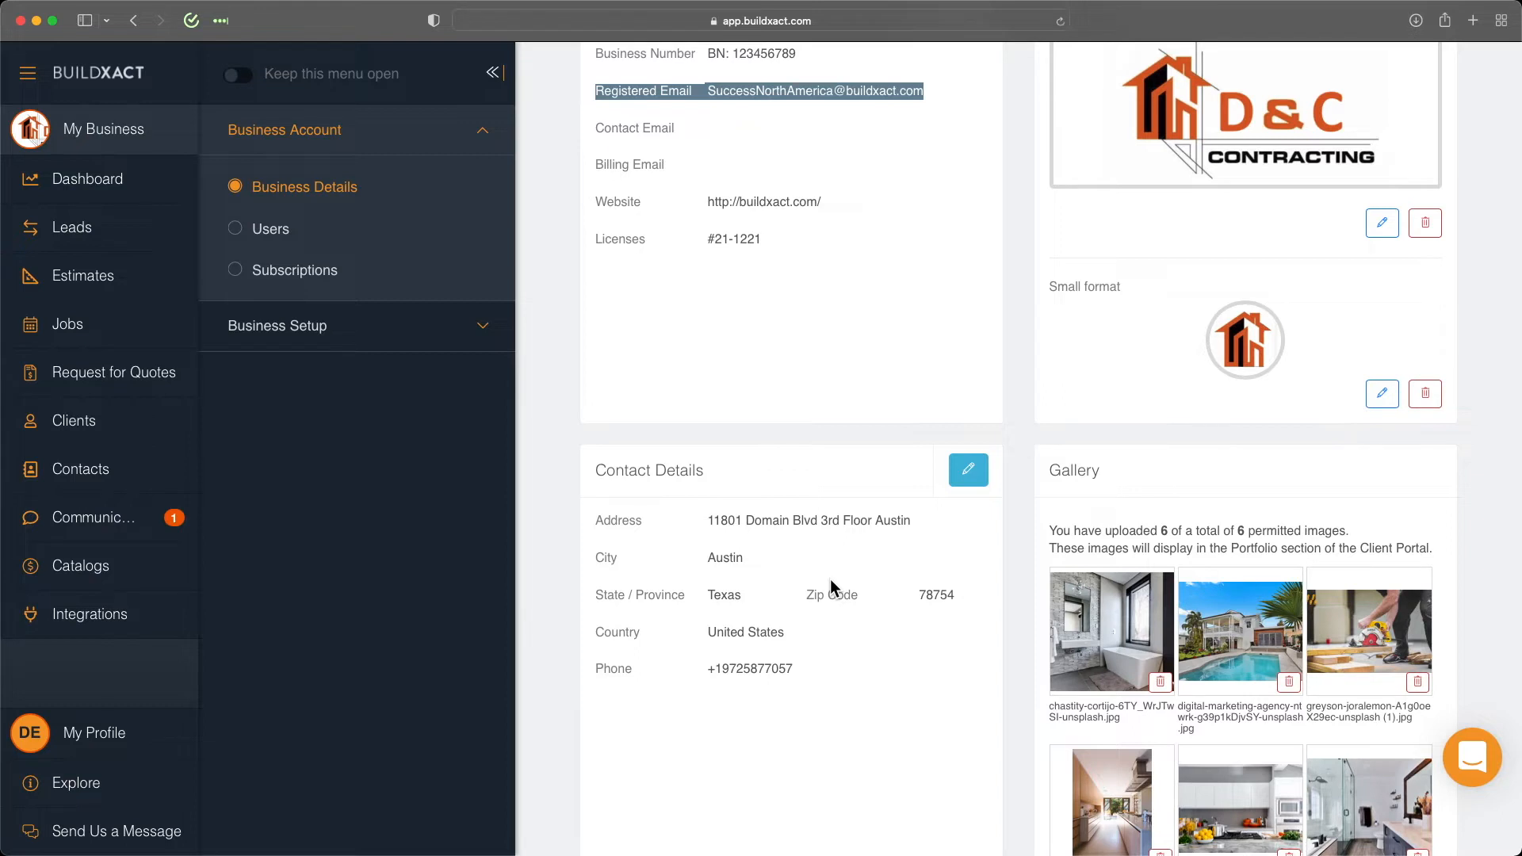
mouse_move(1140, 509)
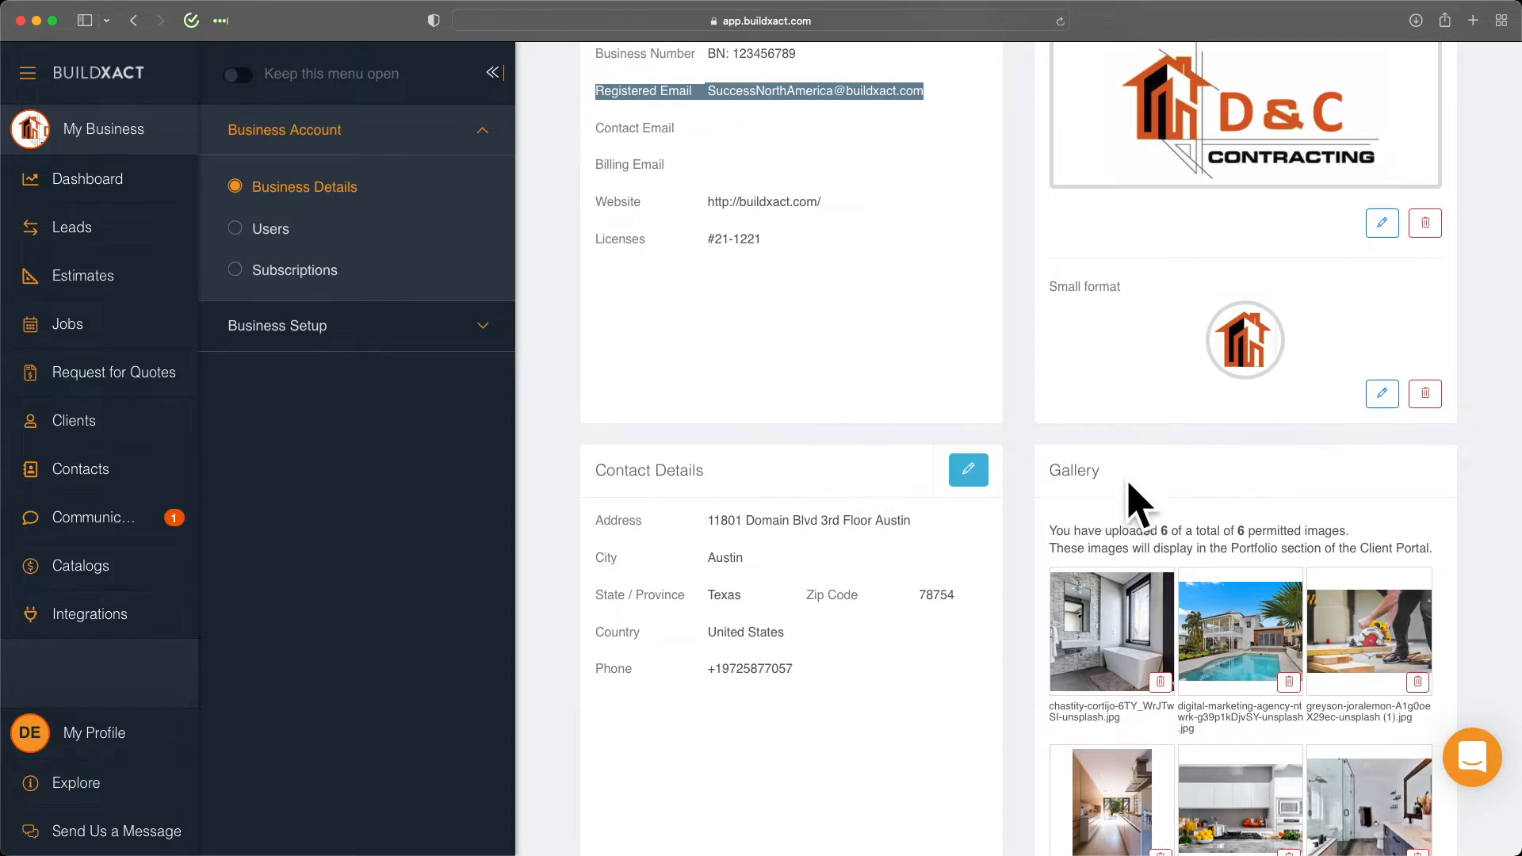
mouse_move(726, 692)
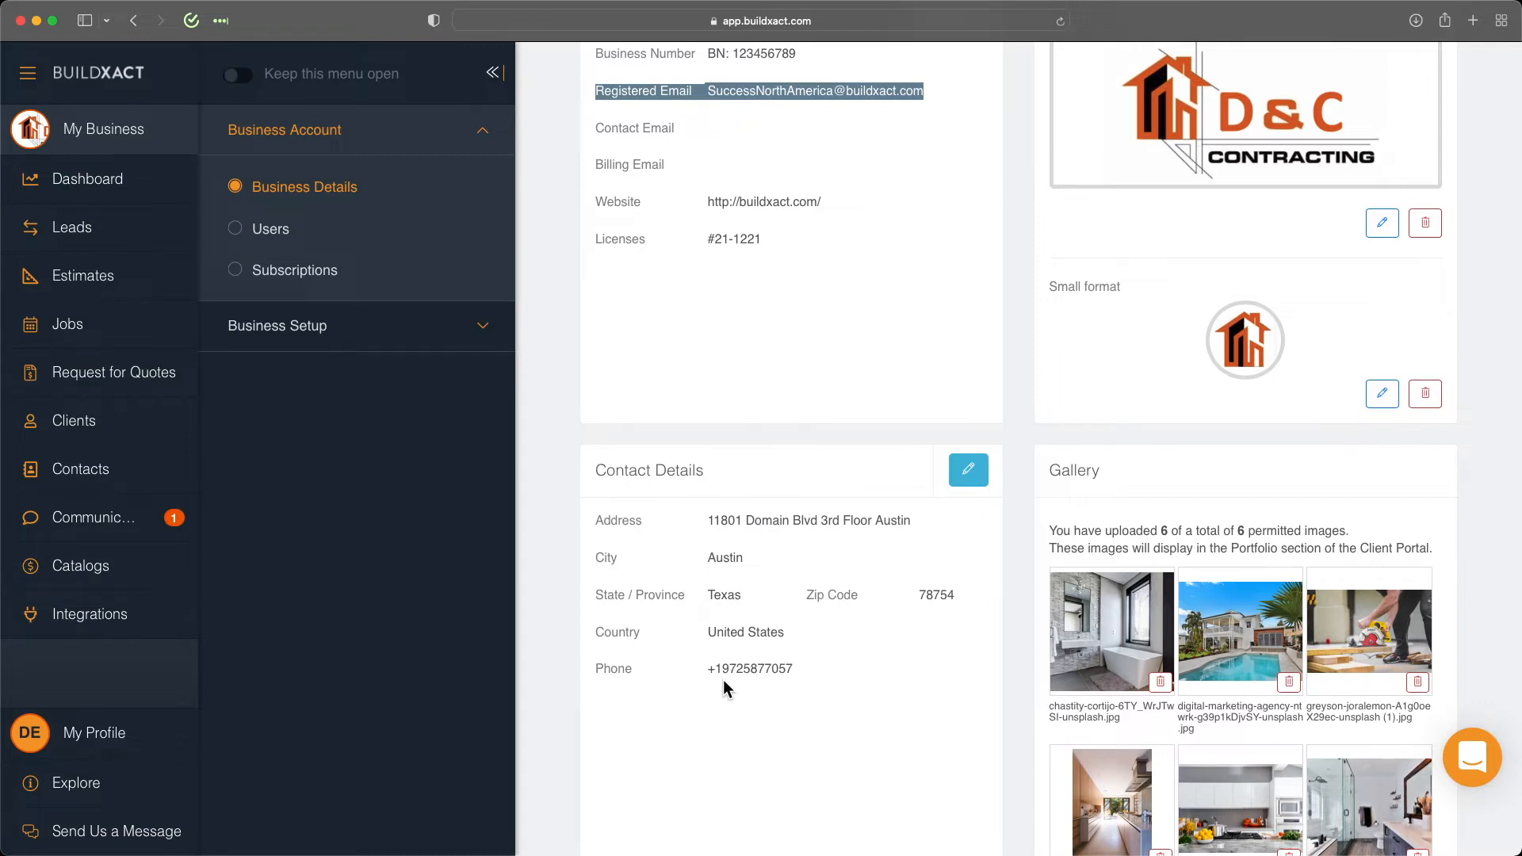
mouse_move(1355, 597)
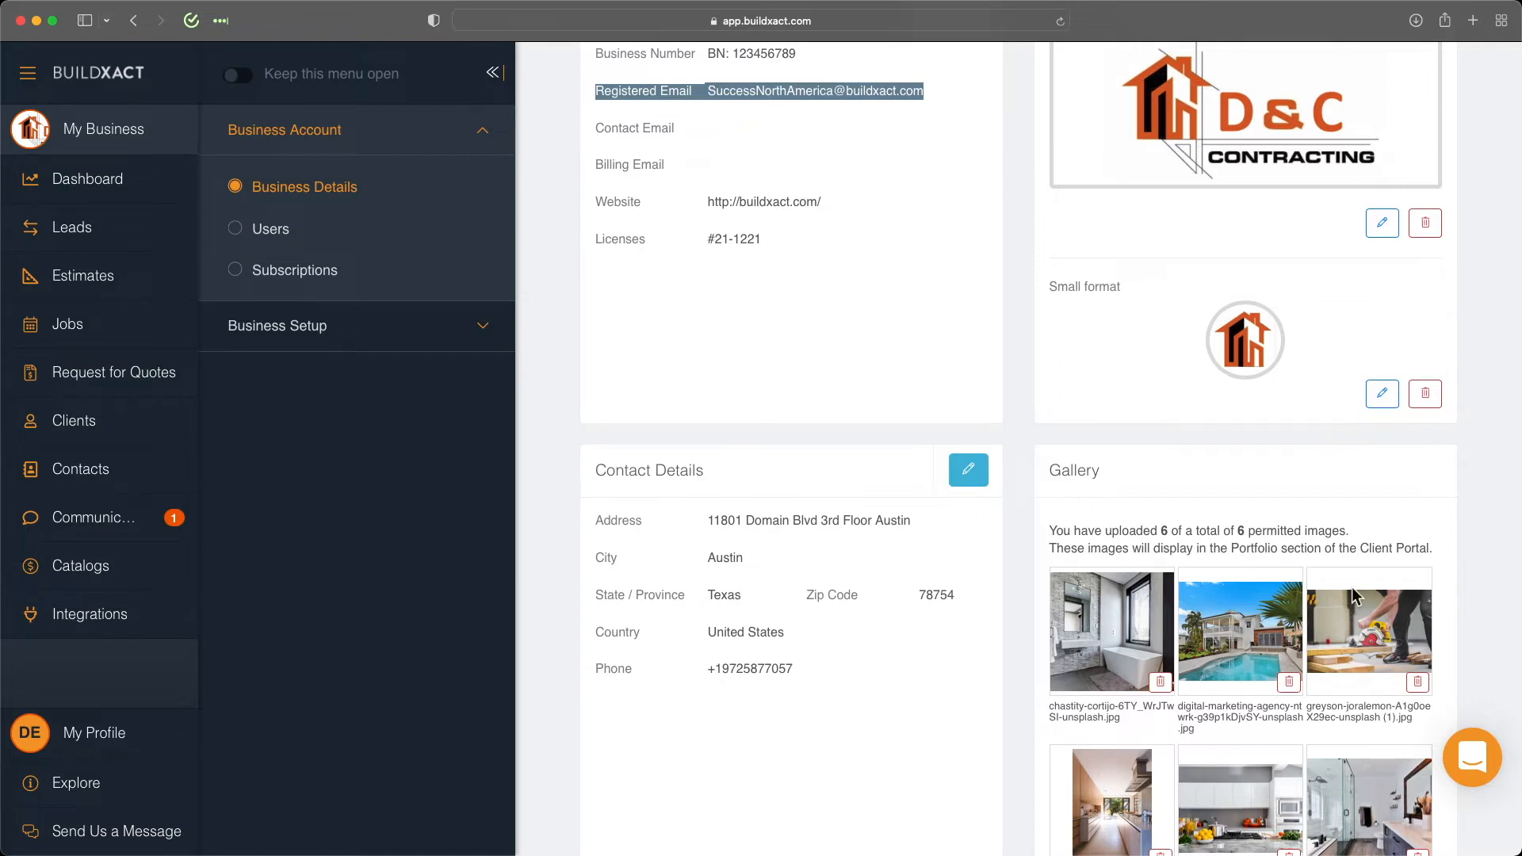
scroll("down", 3)
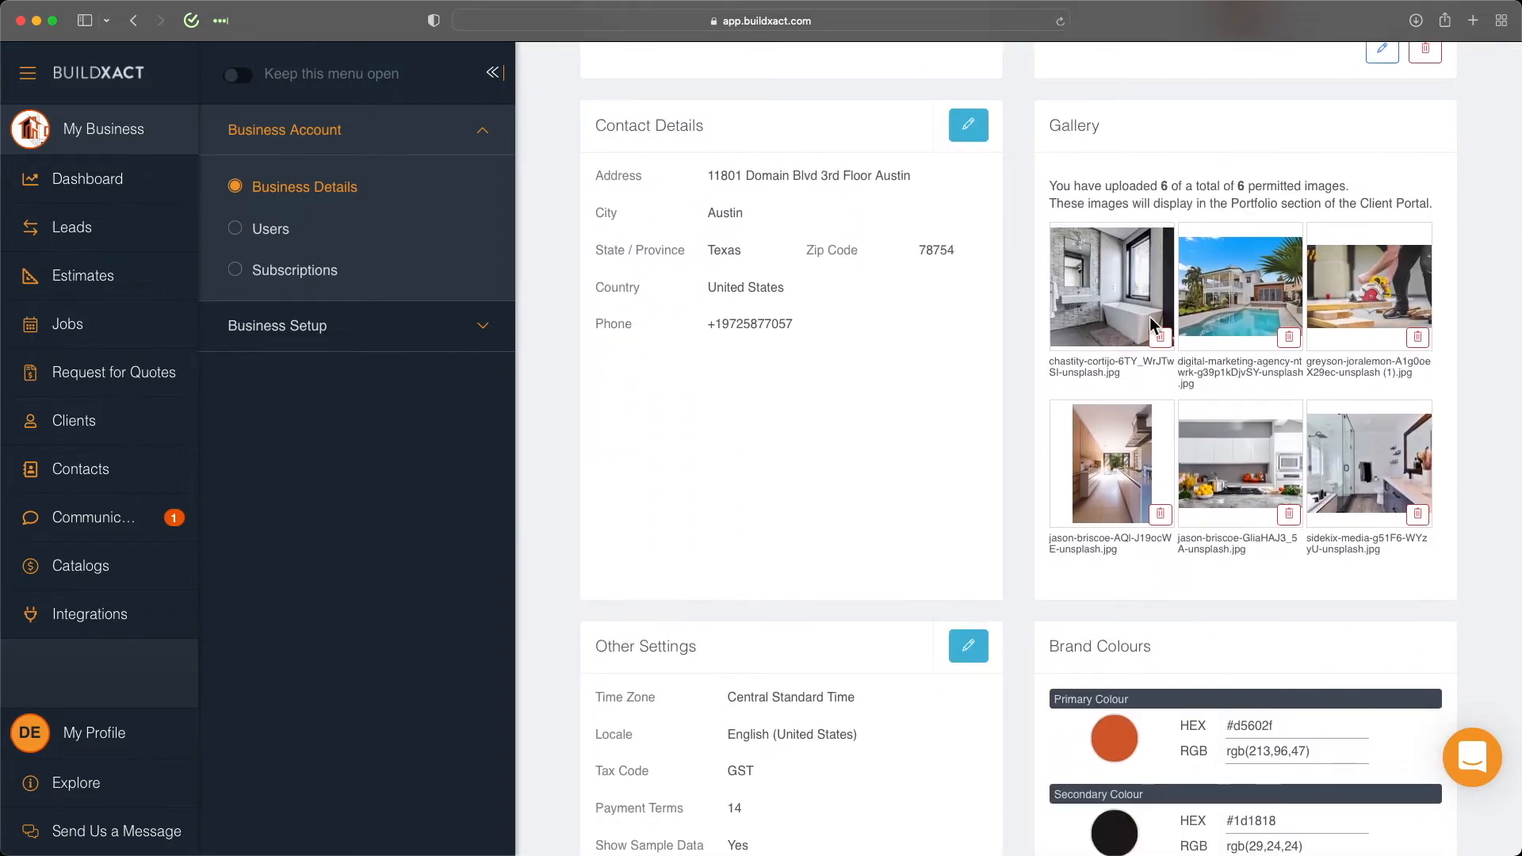
mouse_move(1266, 239)
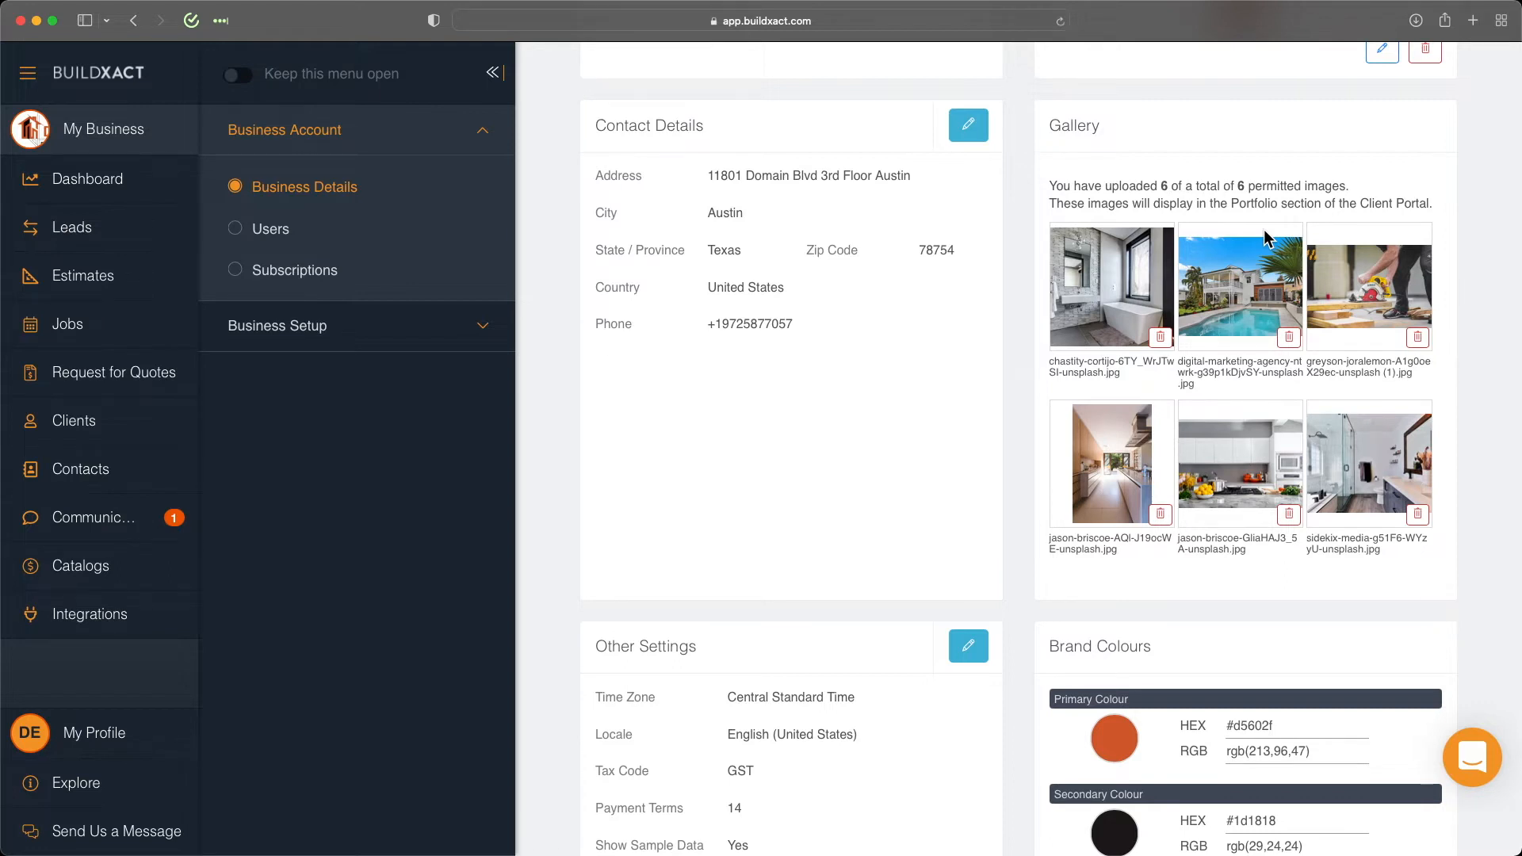
mouse_move(1235, 673)
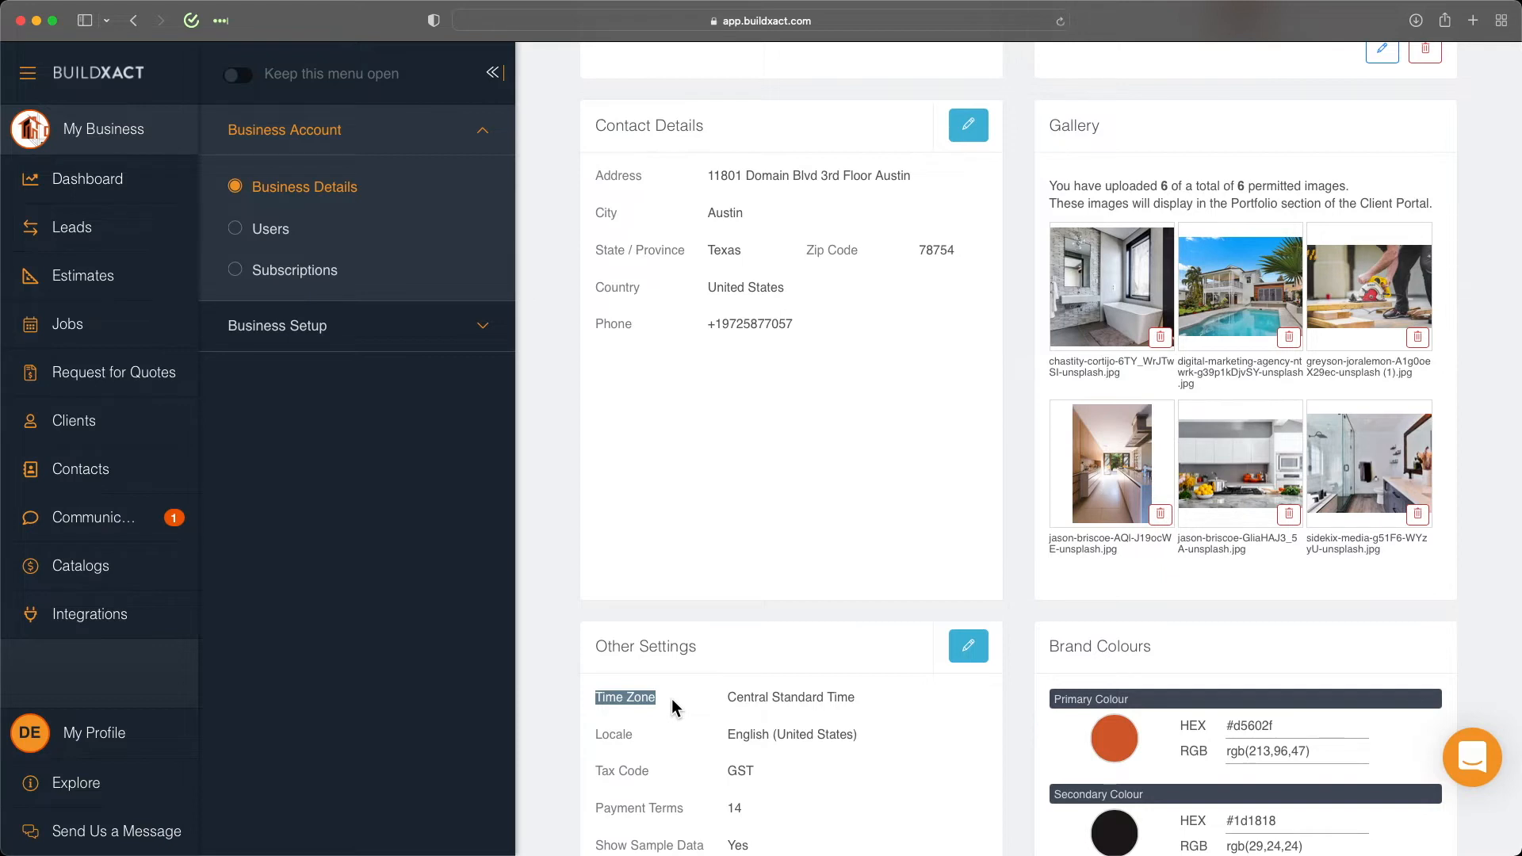
mouse_move(680, 704)
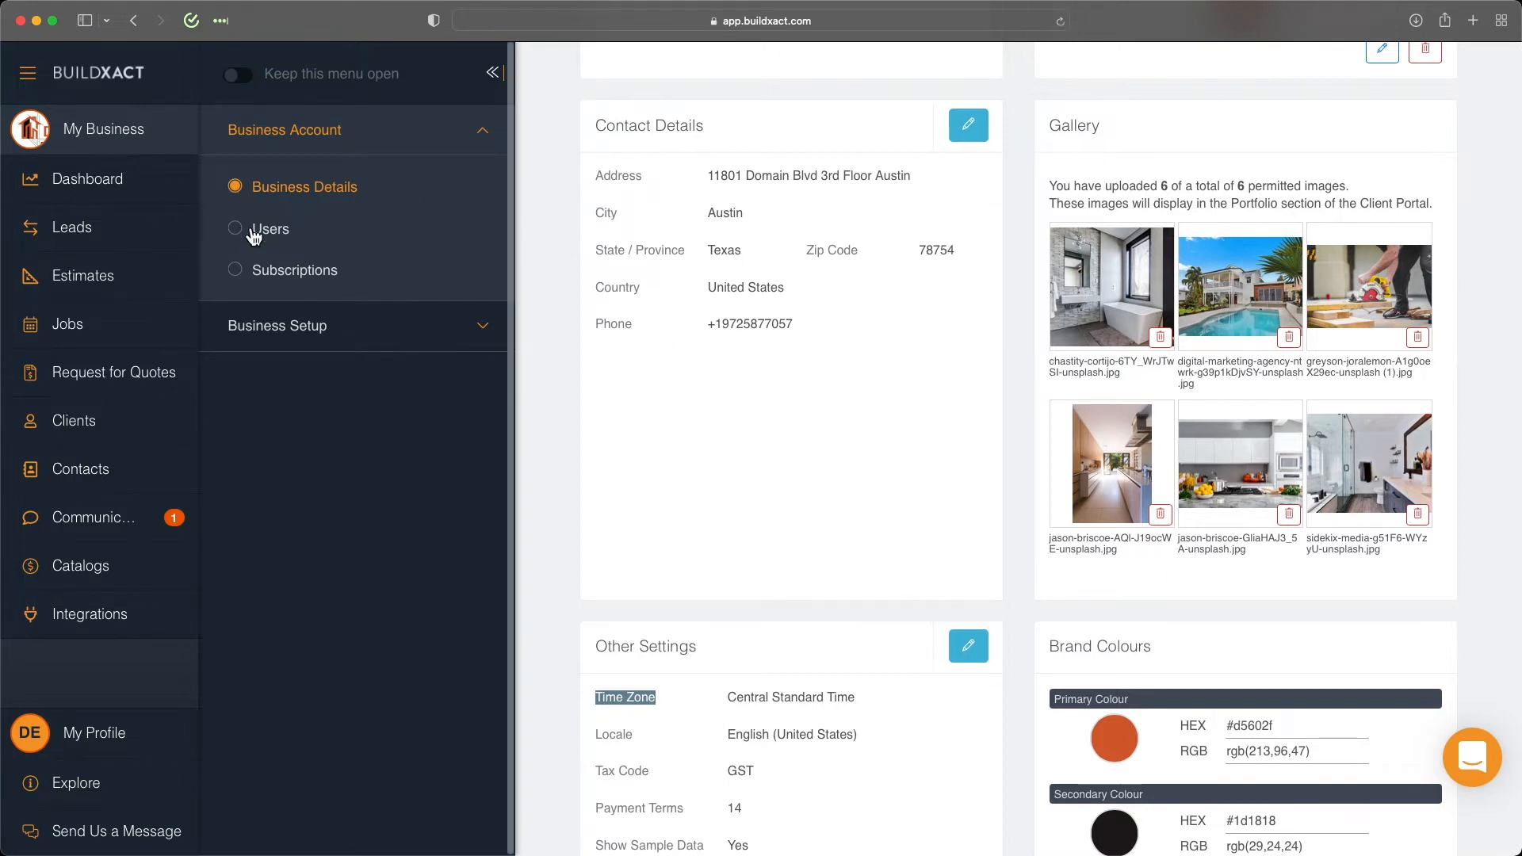
Step: Show the Users list, start a New User entry and cancel it without adding anyone
left_click(271, 229)
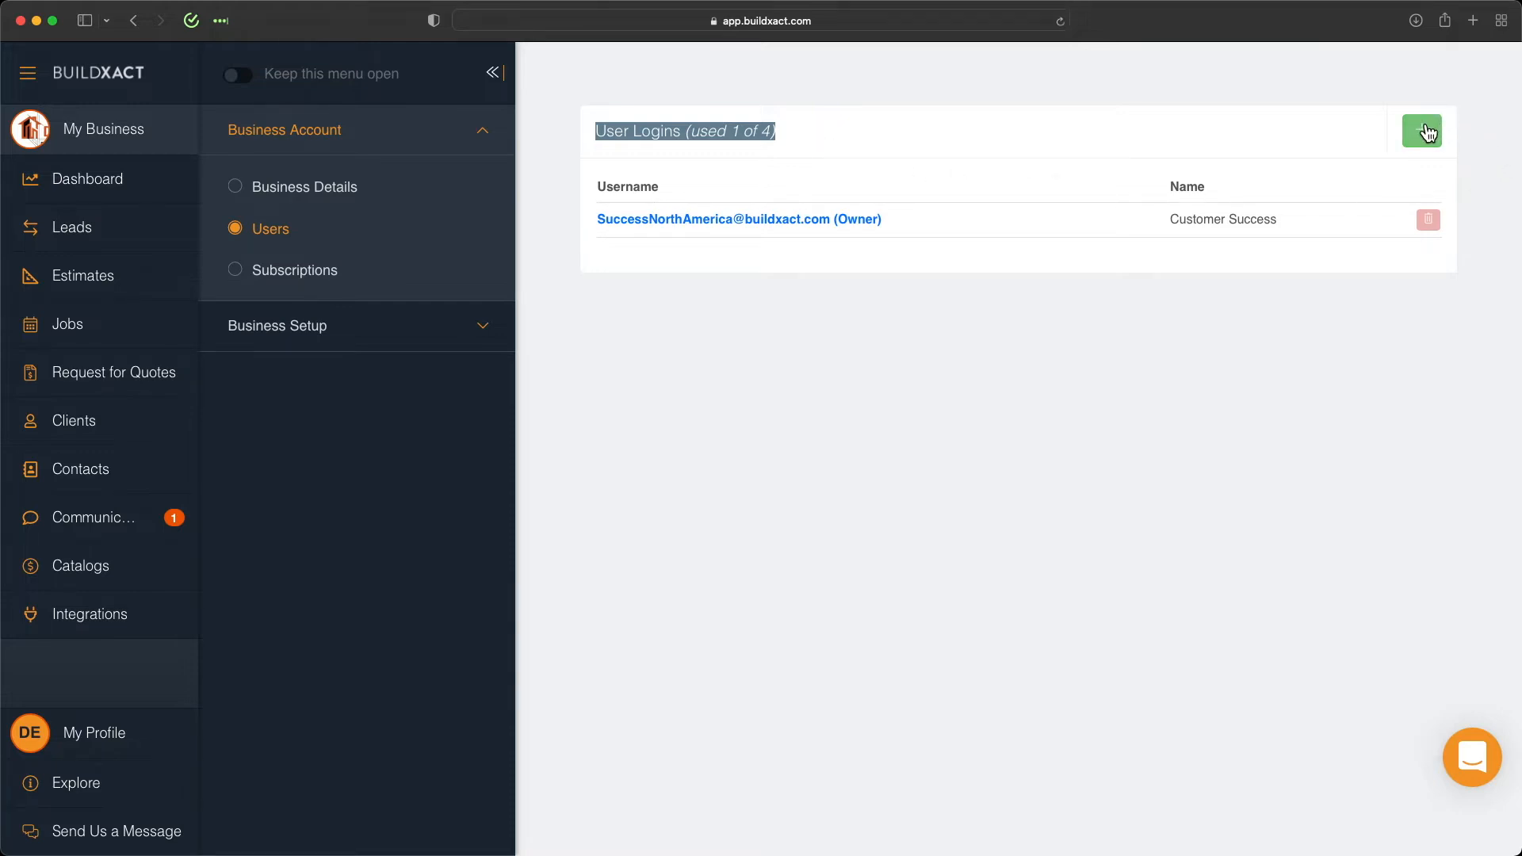
left_click(1421, 131)
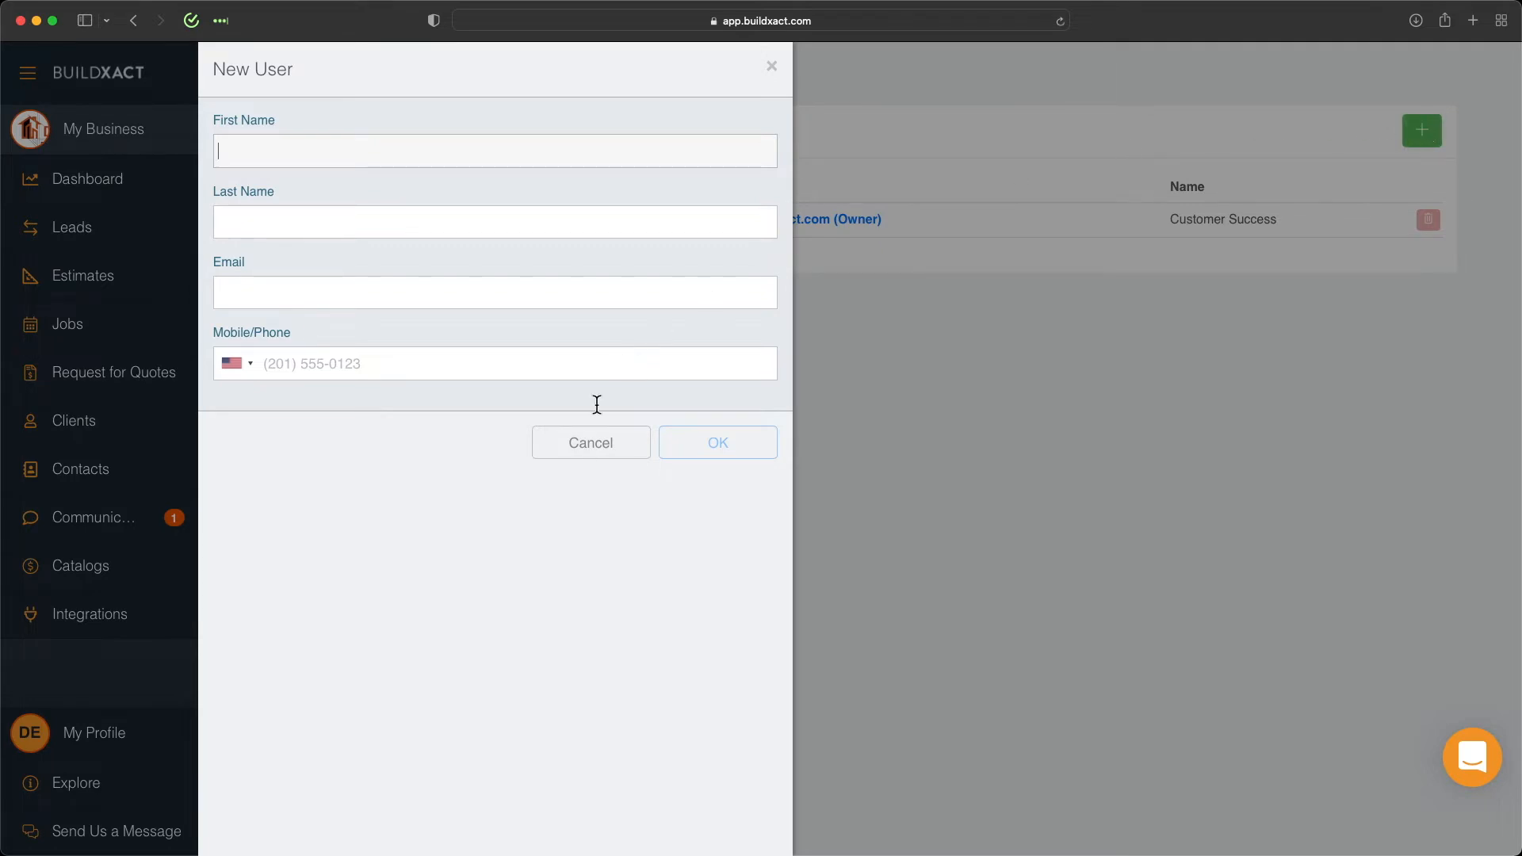
left_click(590, 442)
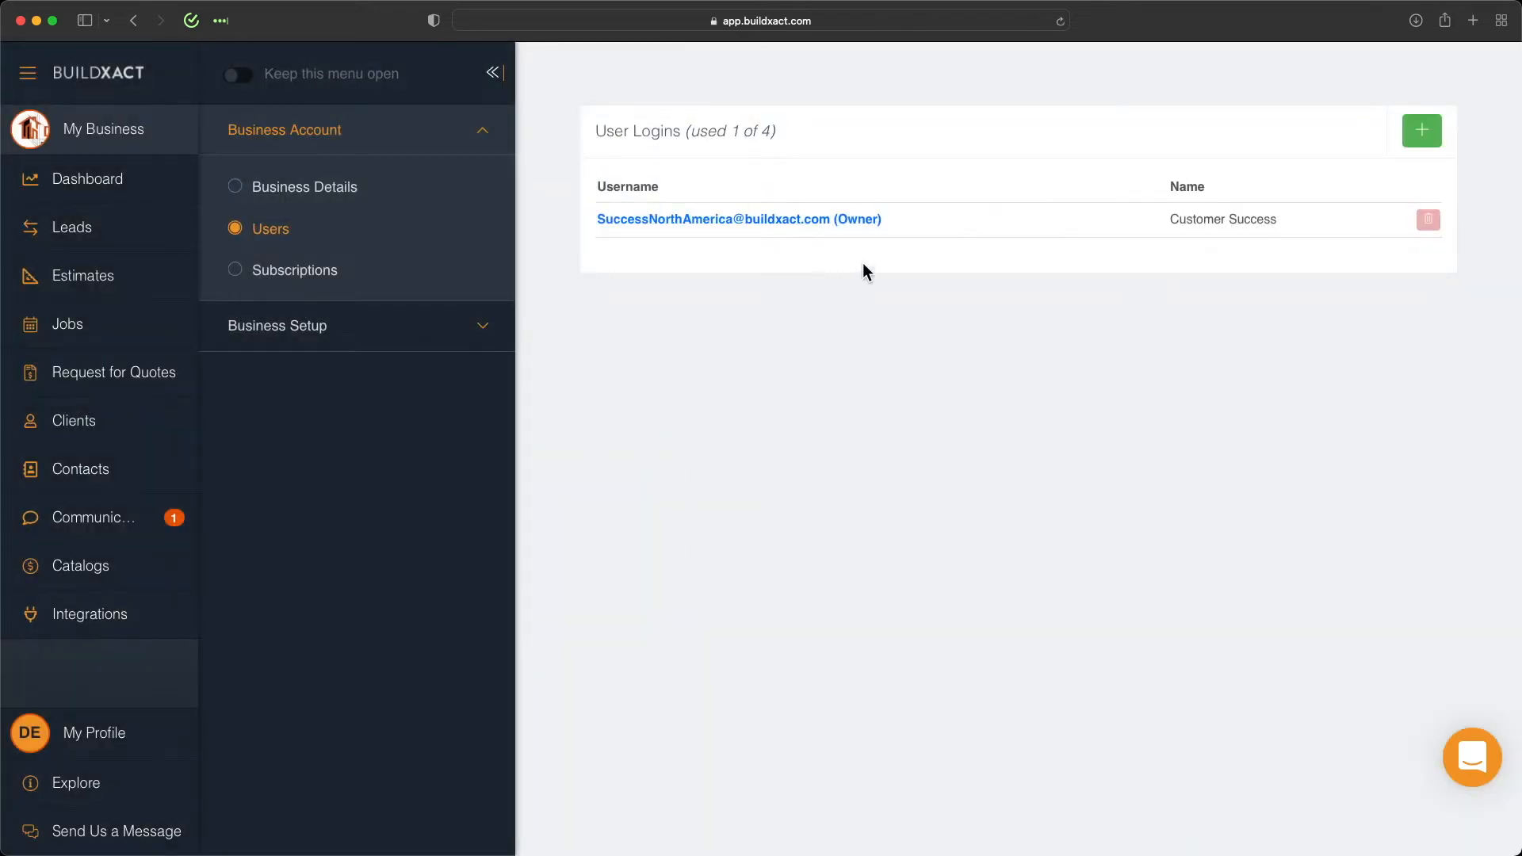
mouse_move(810, 231)
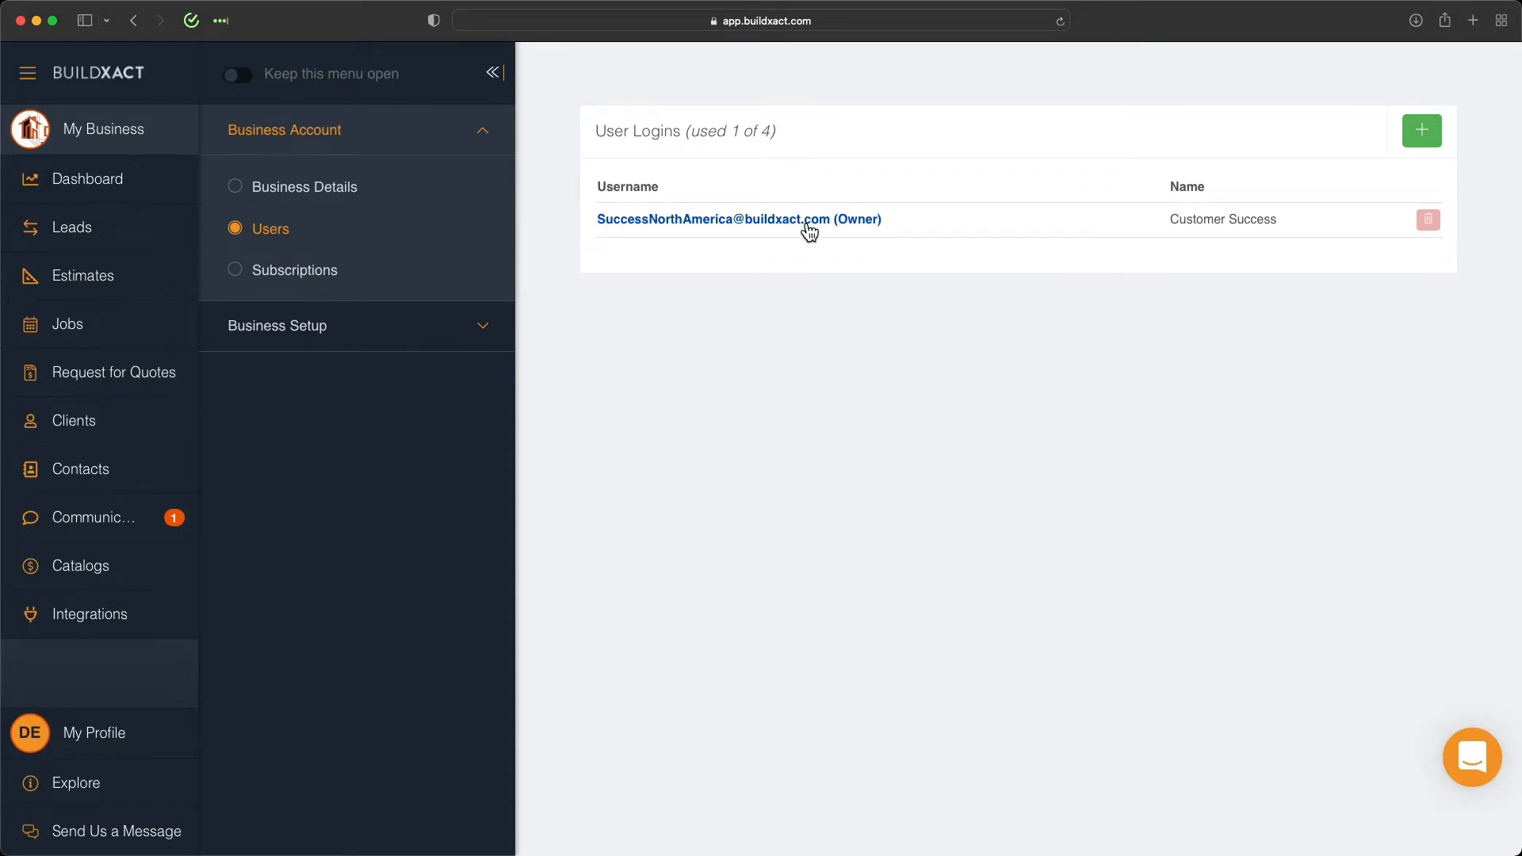
Step: From the owner login's details, choose Assign Roles, view the roles list and follow Learn more to help
left_click(738, 219)
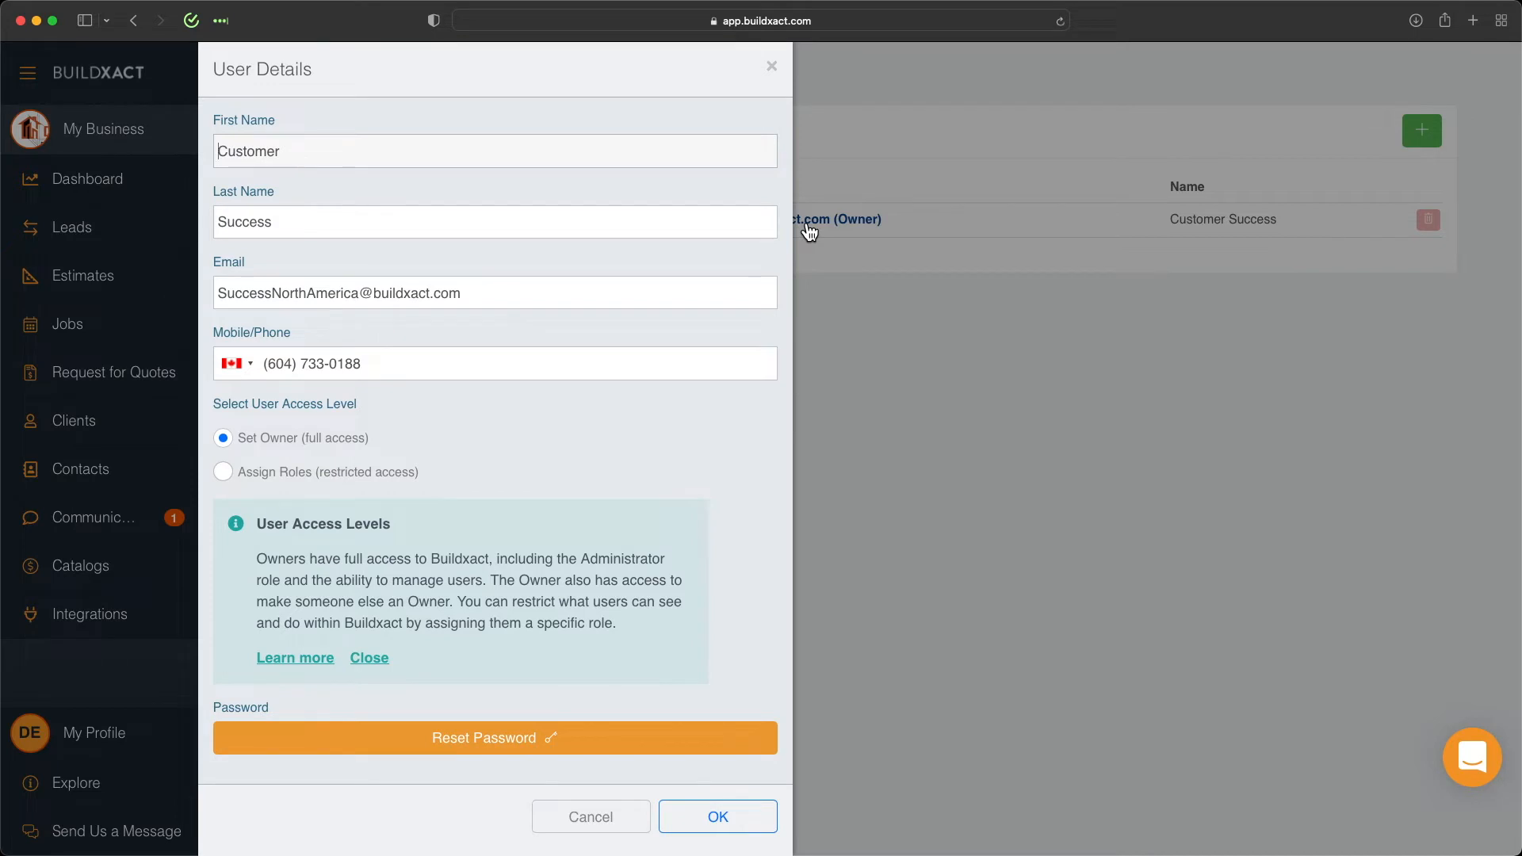
mouse_move(580, 647)
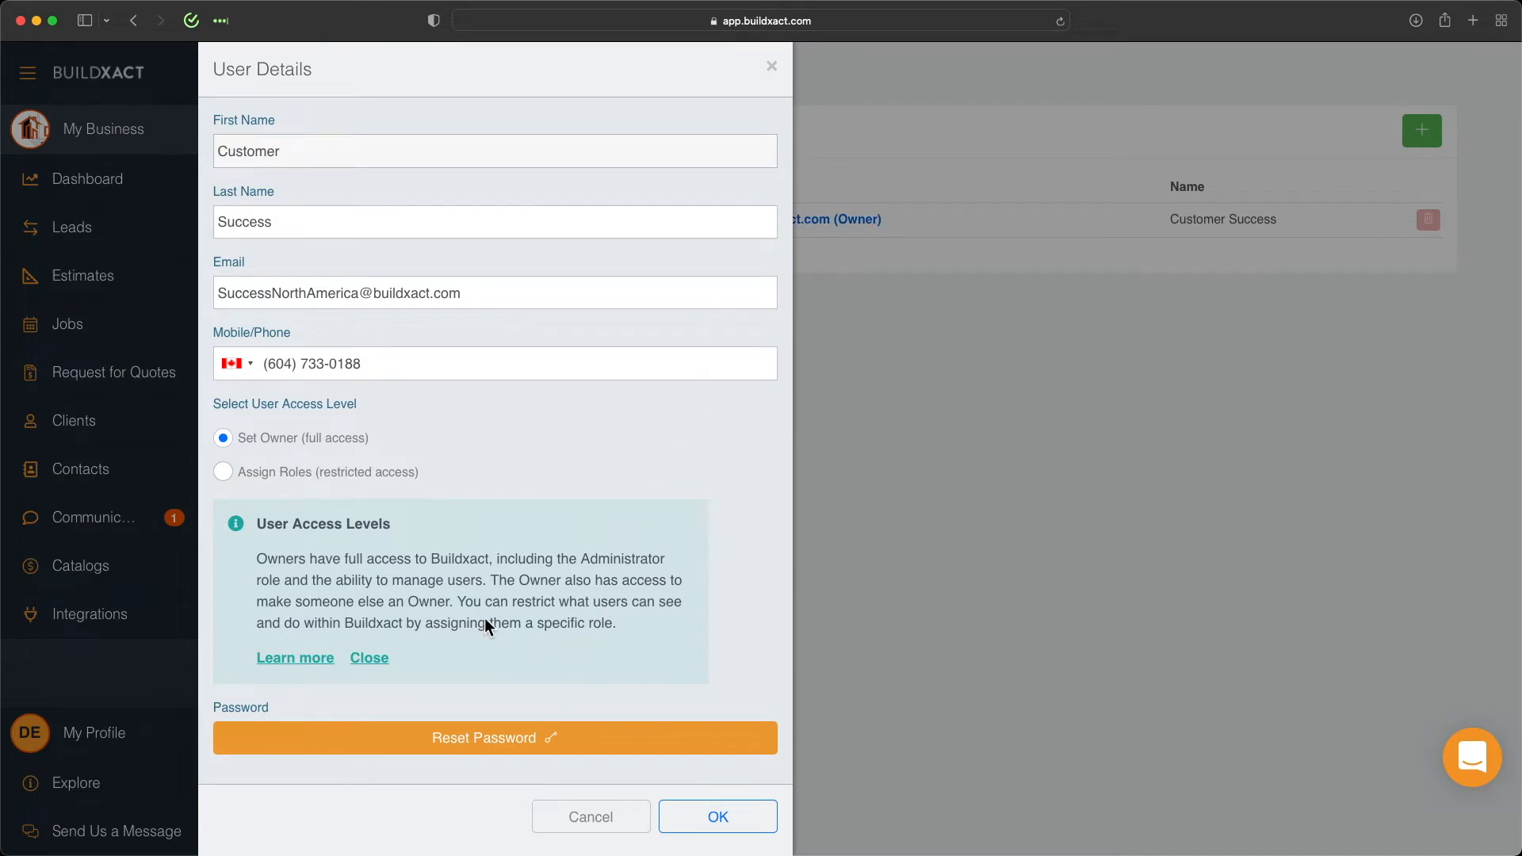
left_click(222, 472)
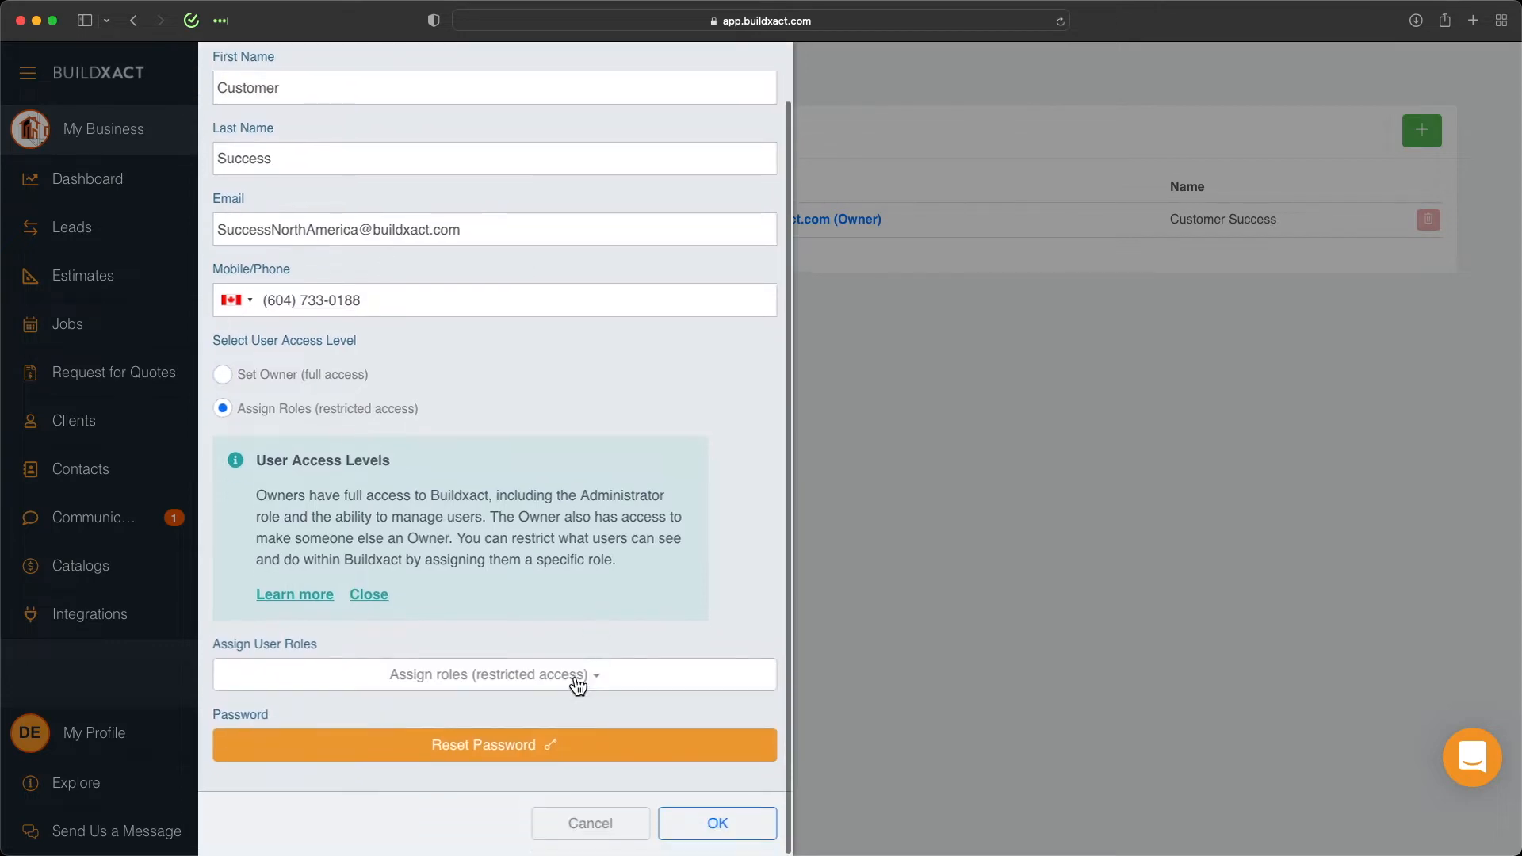
left_click(491, 675)
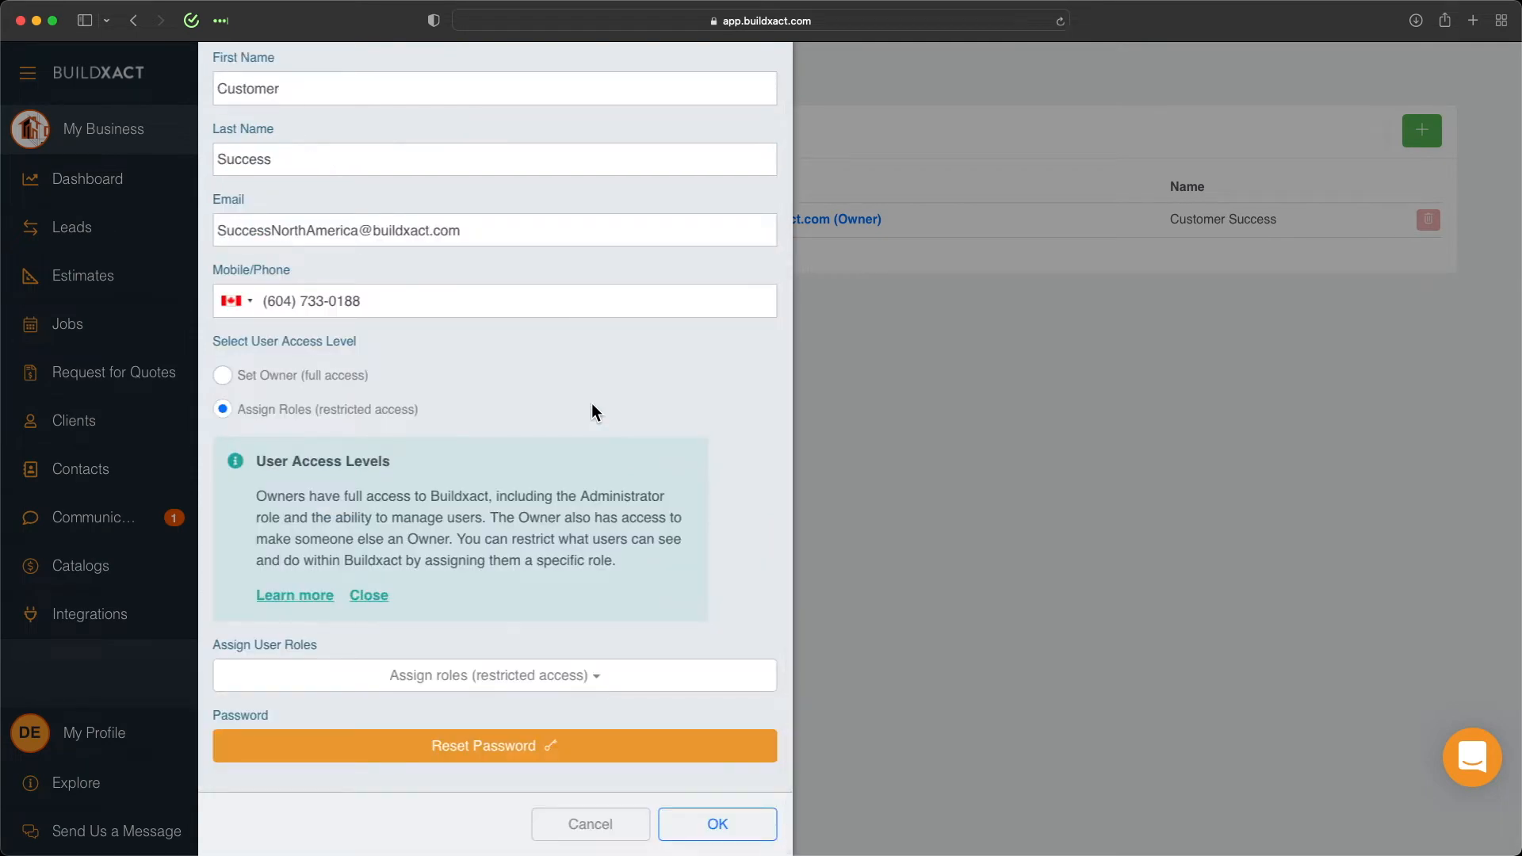
mouse_move(295, 595)
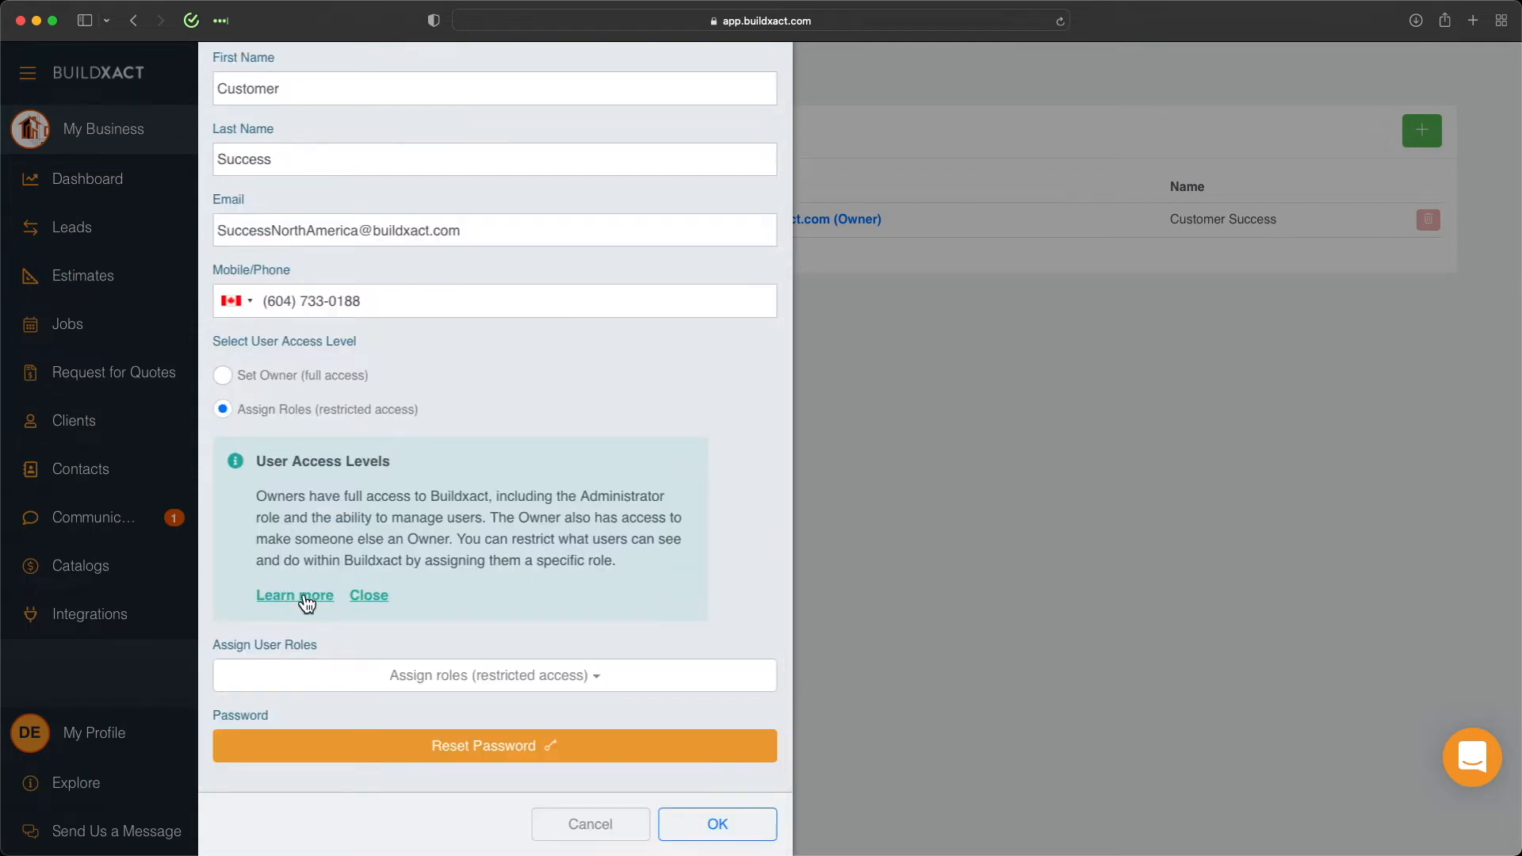
left_click(295, 595)
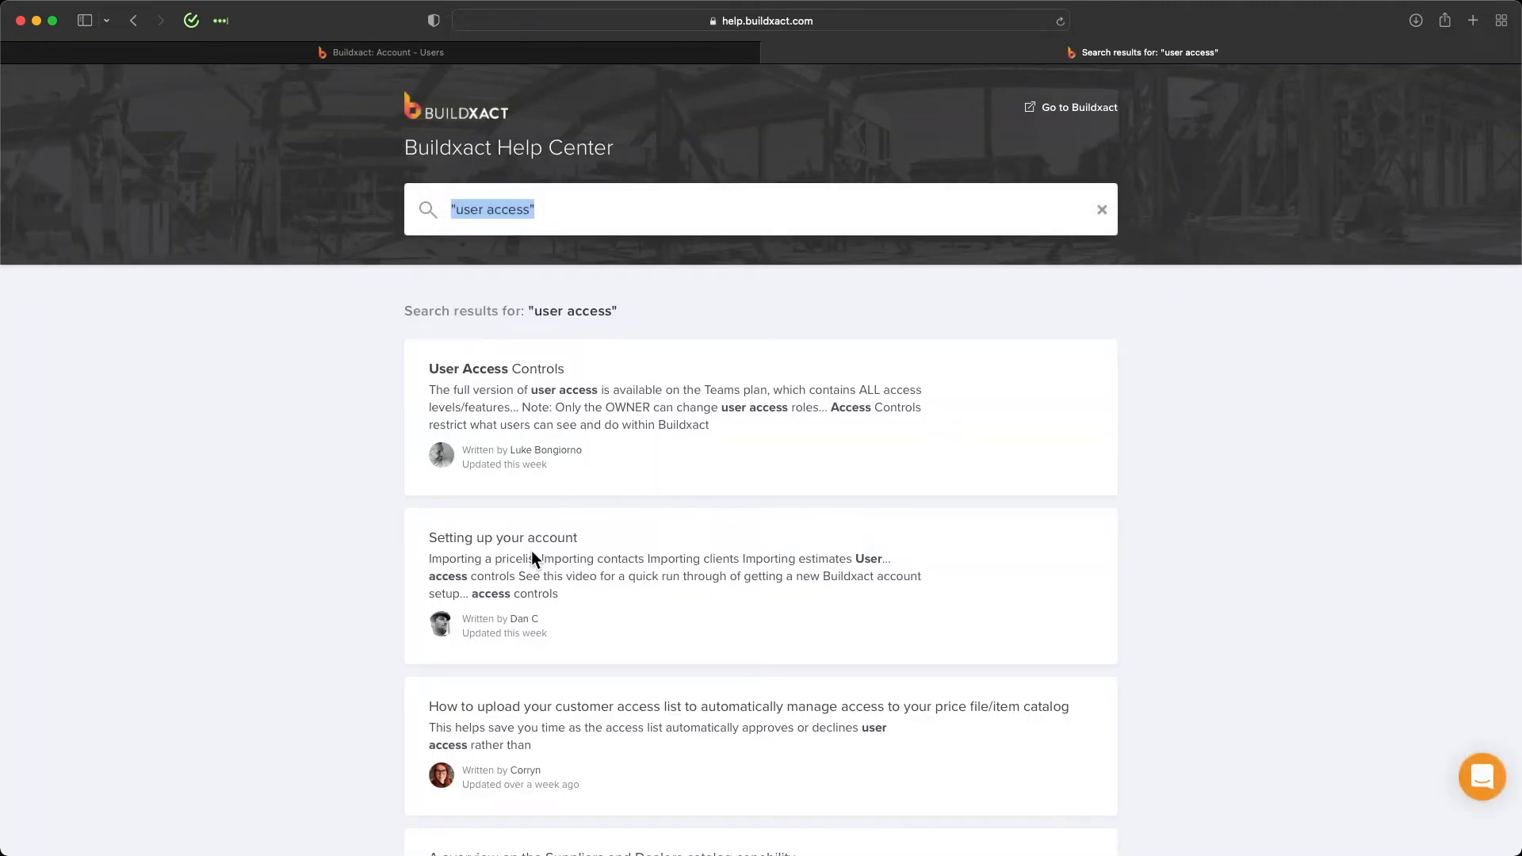
Step: Read the User Access Controls article down to its Access Levels/Roles table
left_click(495, 369)
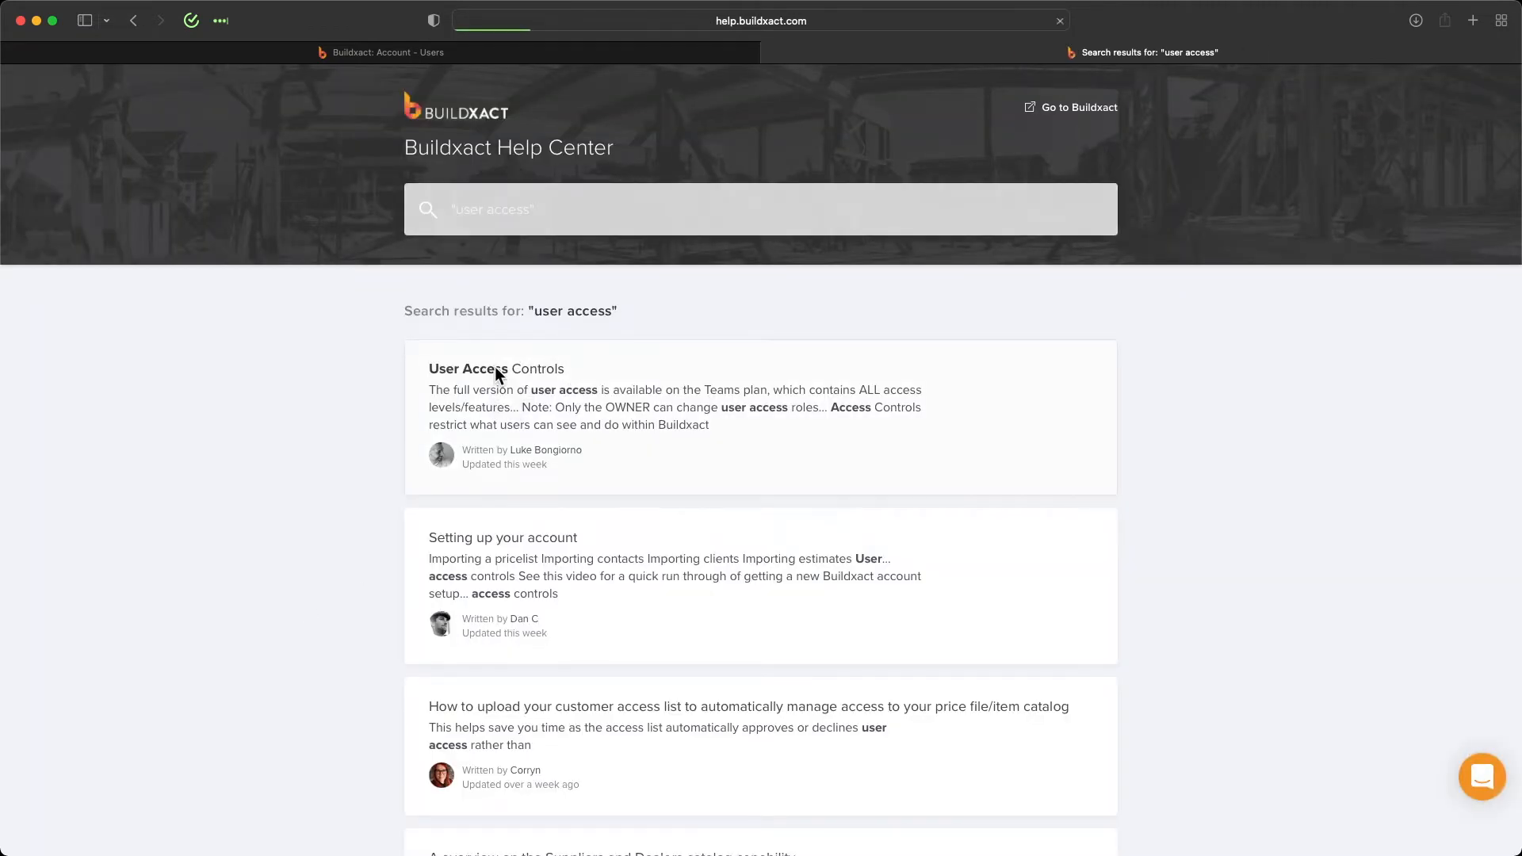
left_click(496, 369)
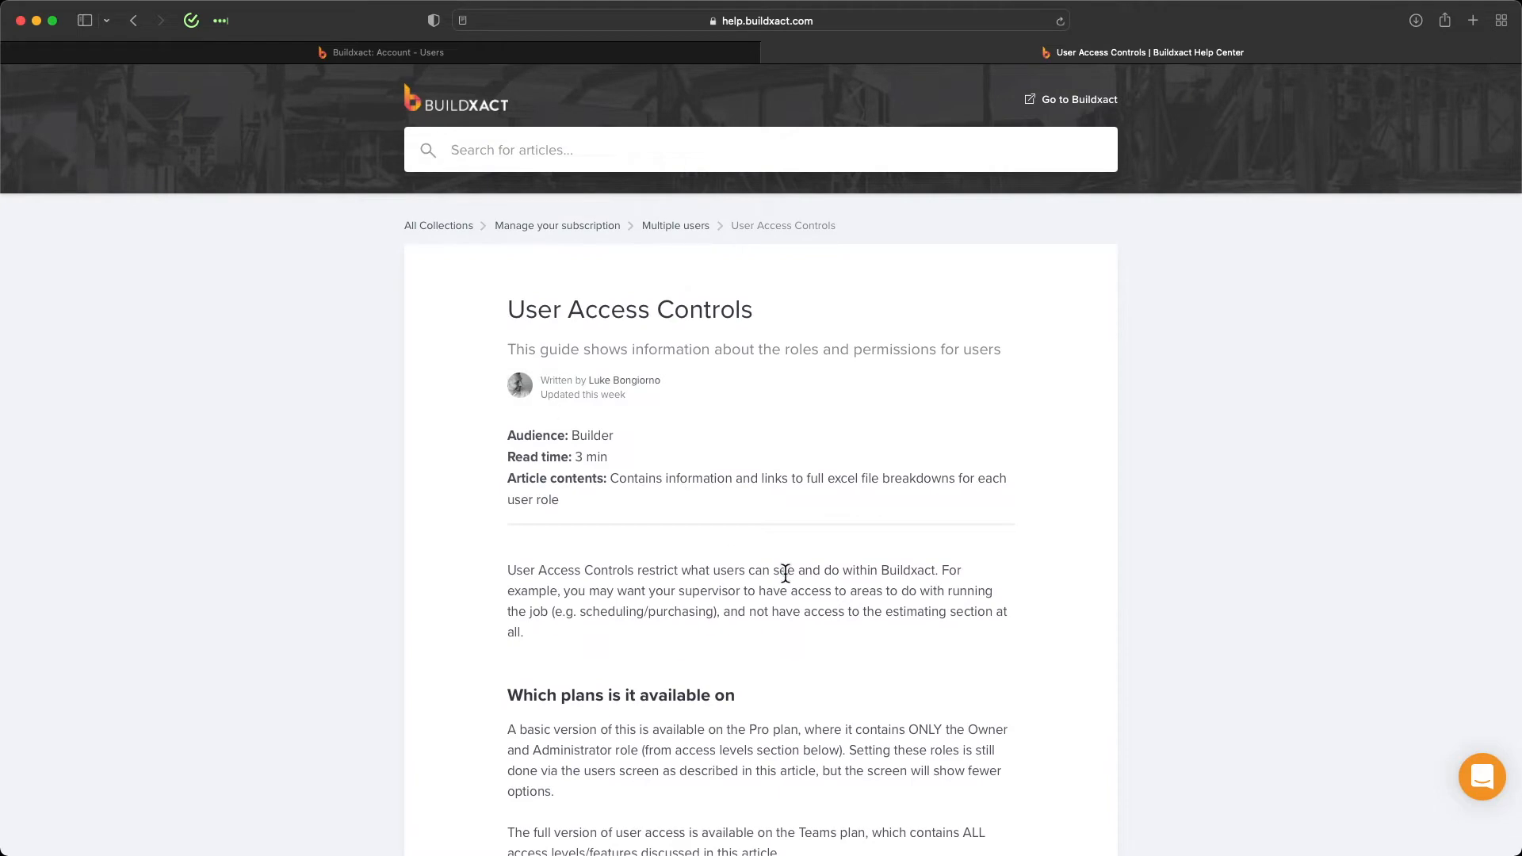
scroll("down", 3)
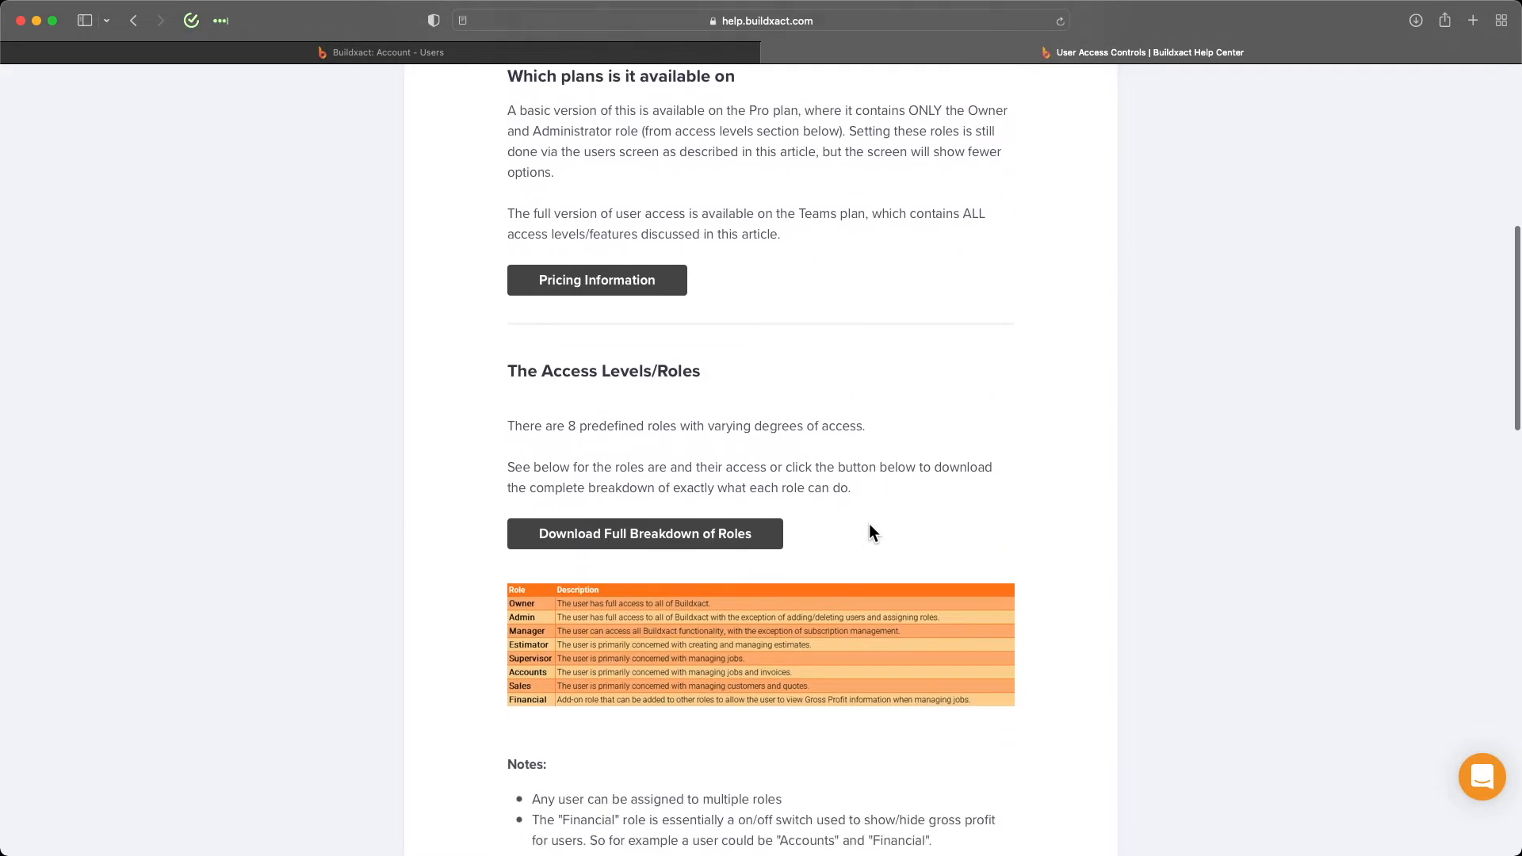
scroll("down", 3)
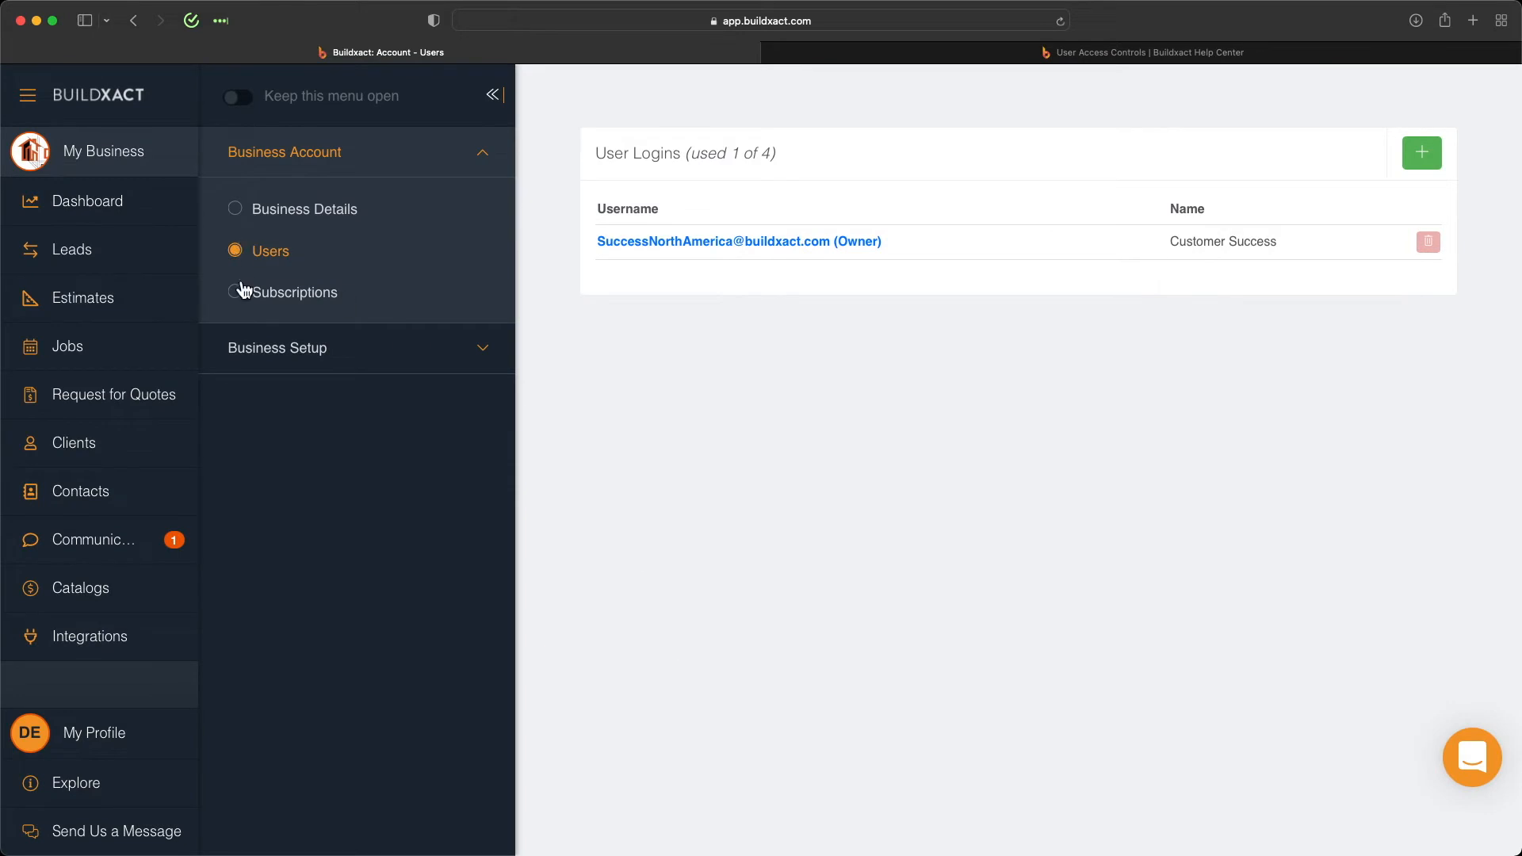
Step: Show the Subscriptions page with the active annual plan including 4 users
left_click(295, 292)
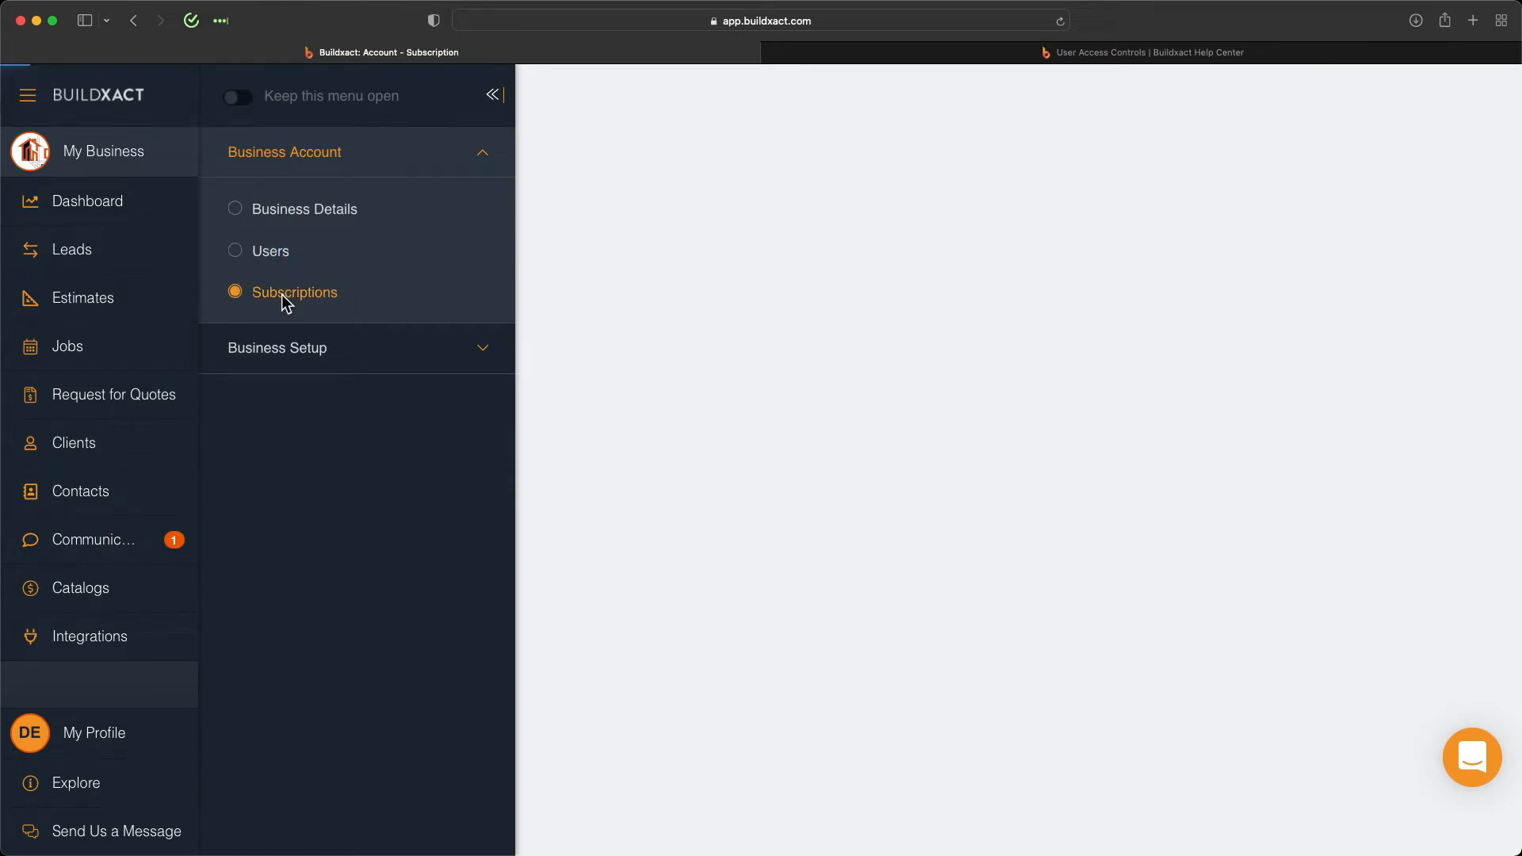
left_click(294, 292)
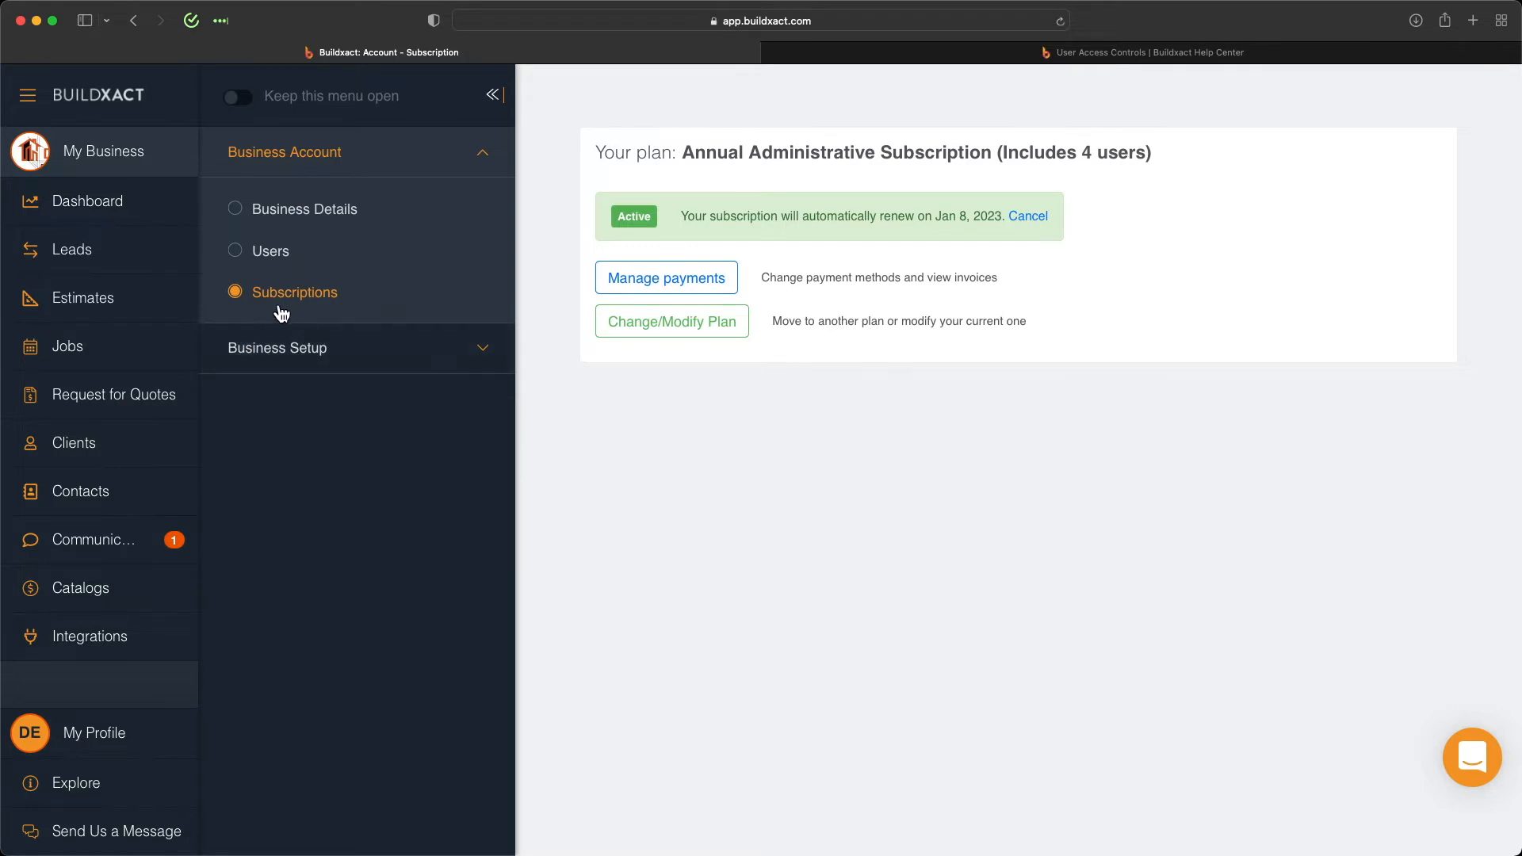
mouse_move(651, 382)
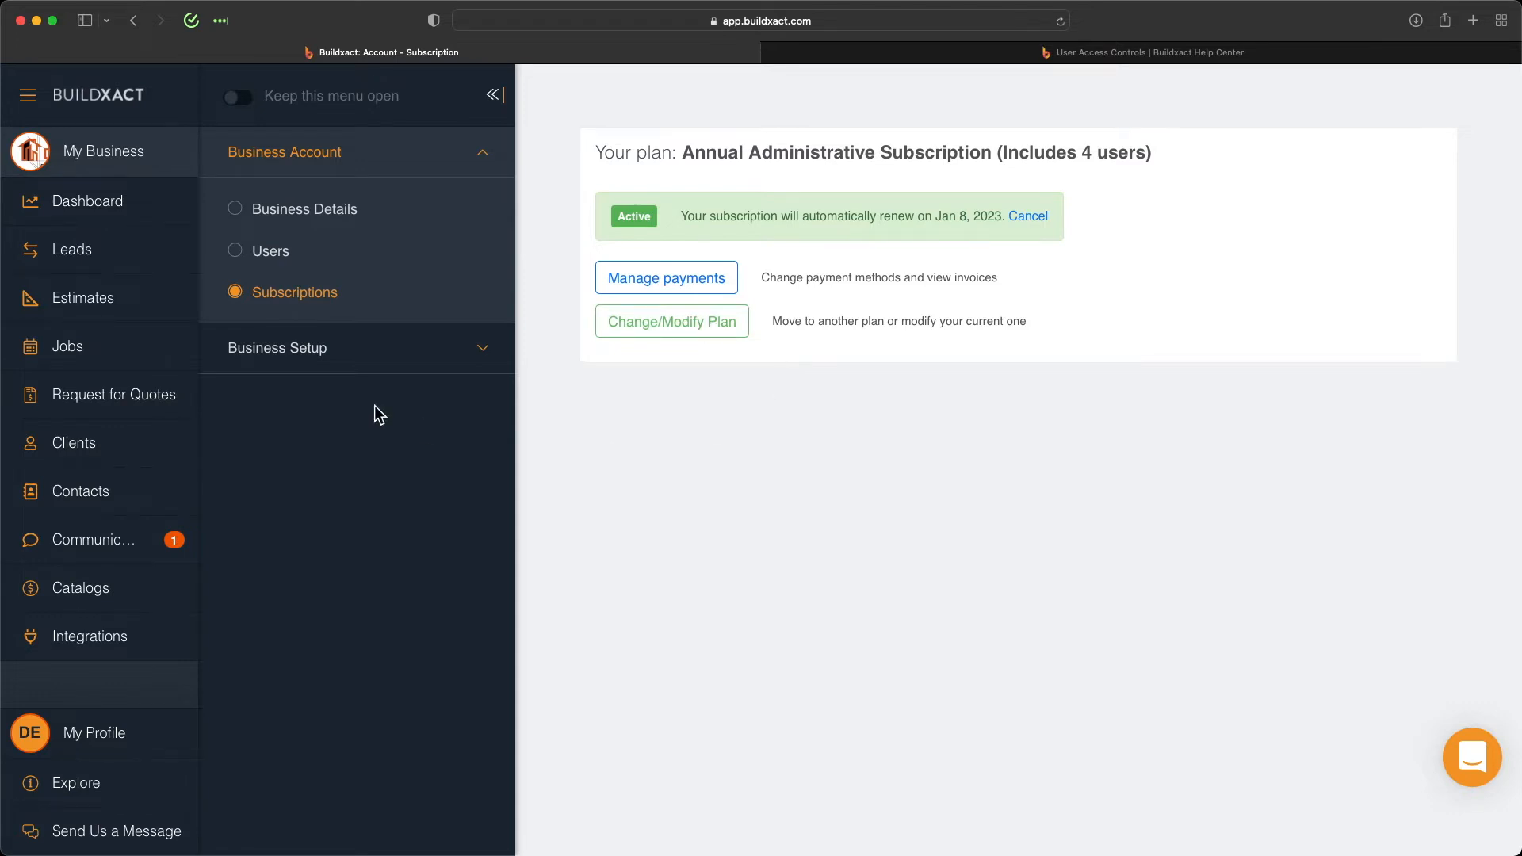
Step: Expand Business Setup and list the supplier groups Contractors, Employee and Suppliers
left_click(276, 347)
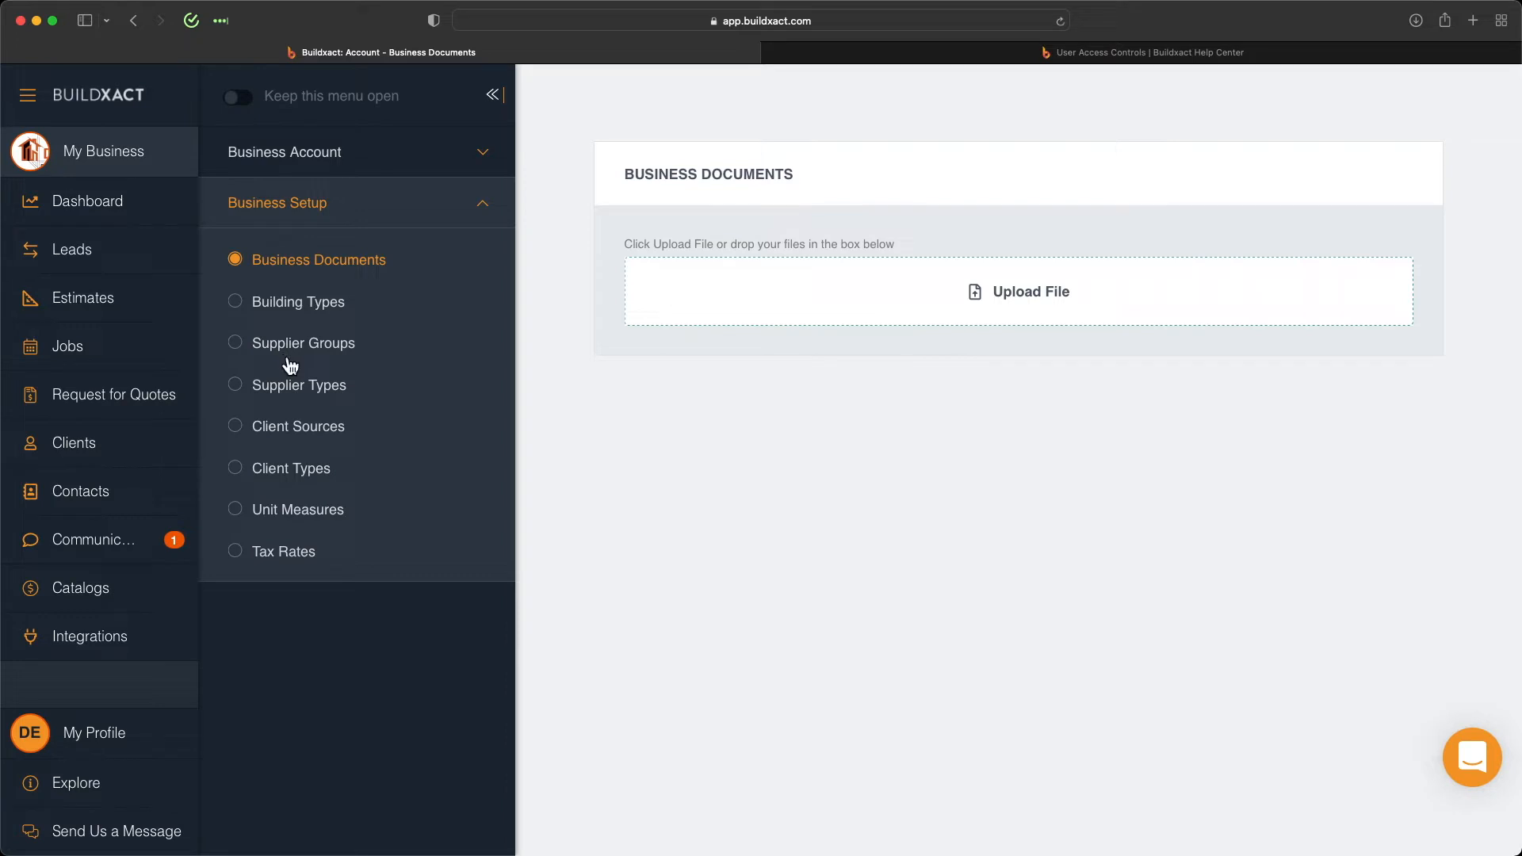
mouse_move(339, 469)
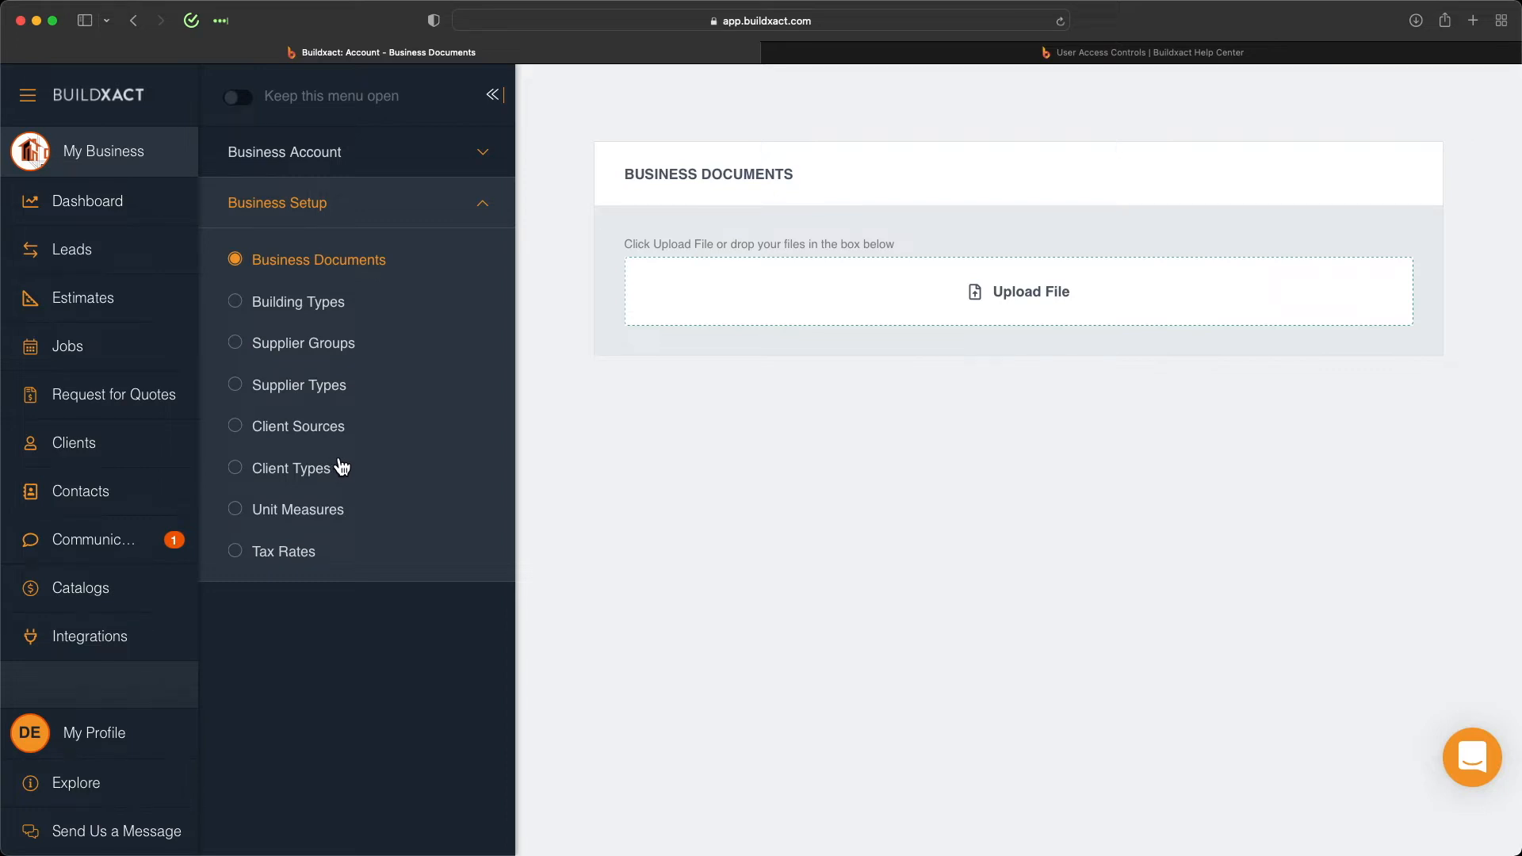
mouse_move(306, 349)
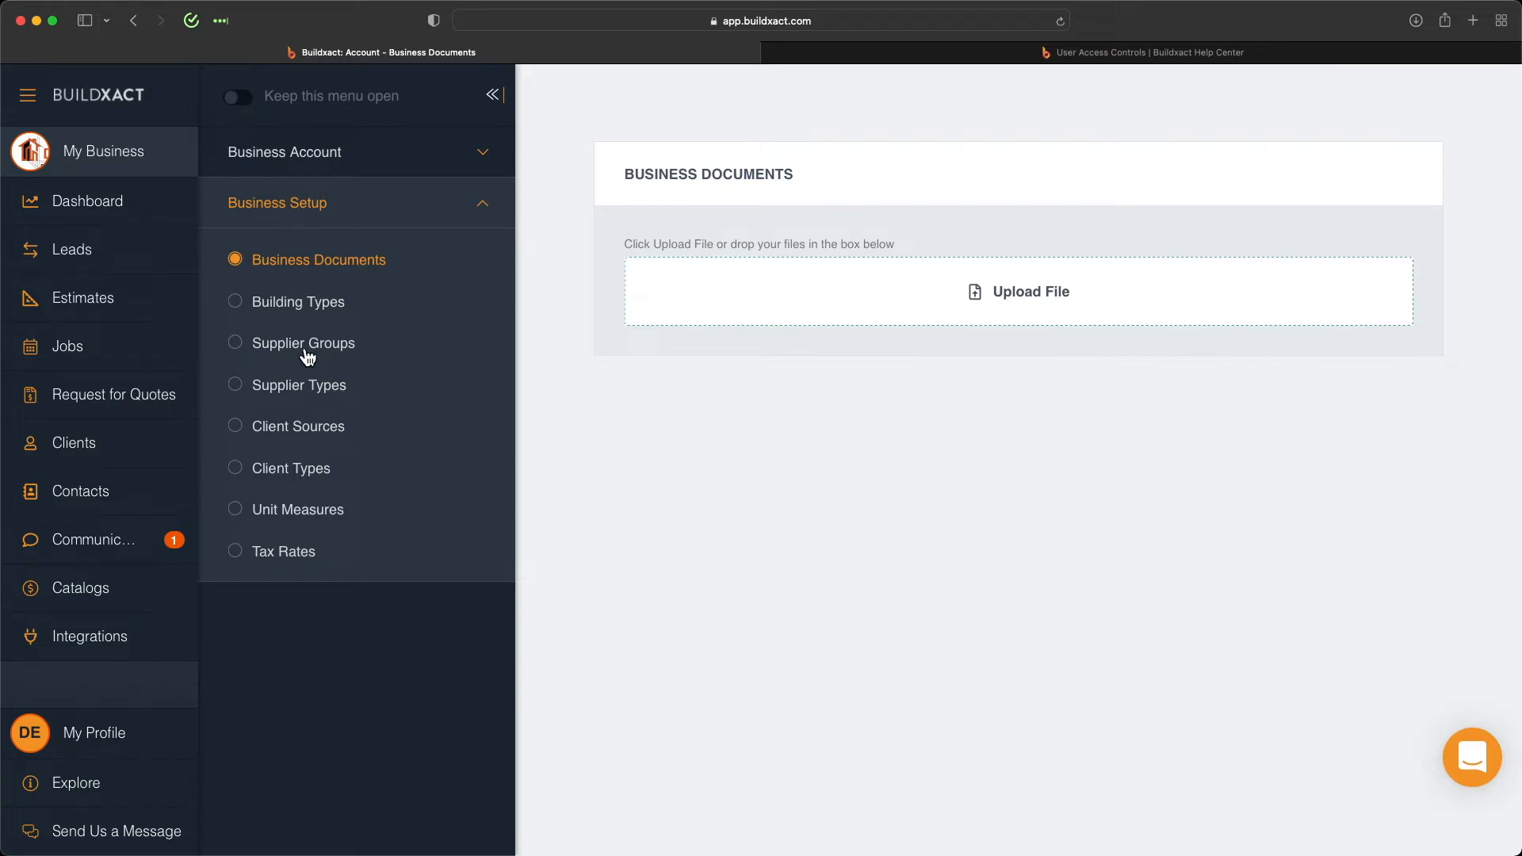
left_click(303, 343)
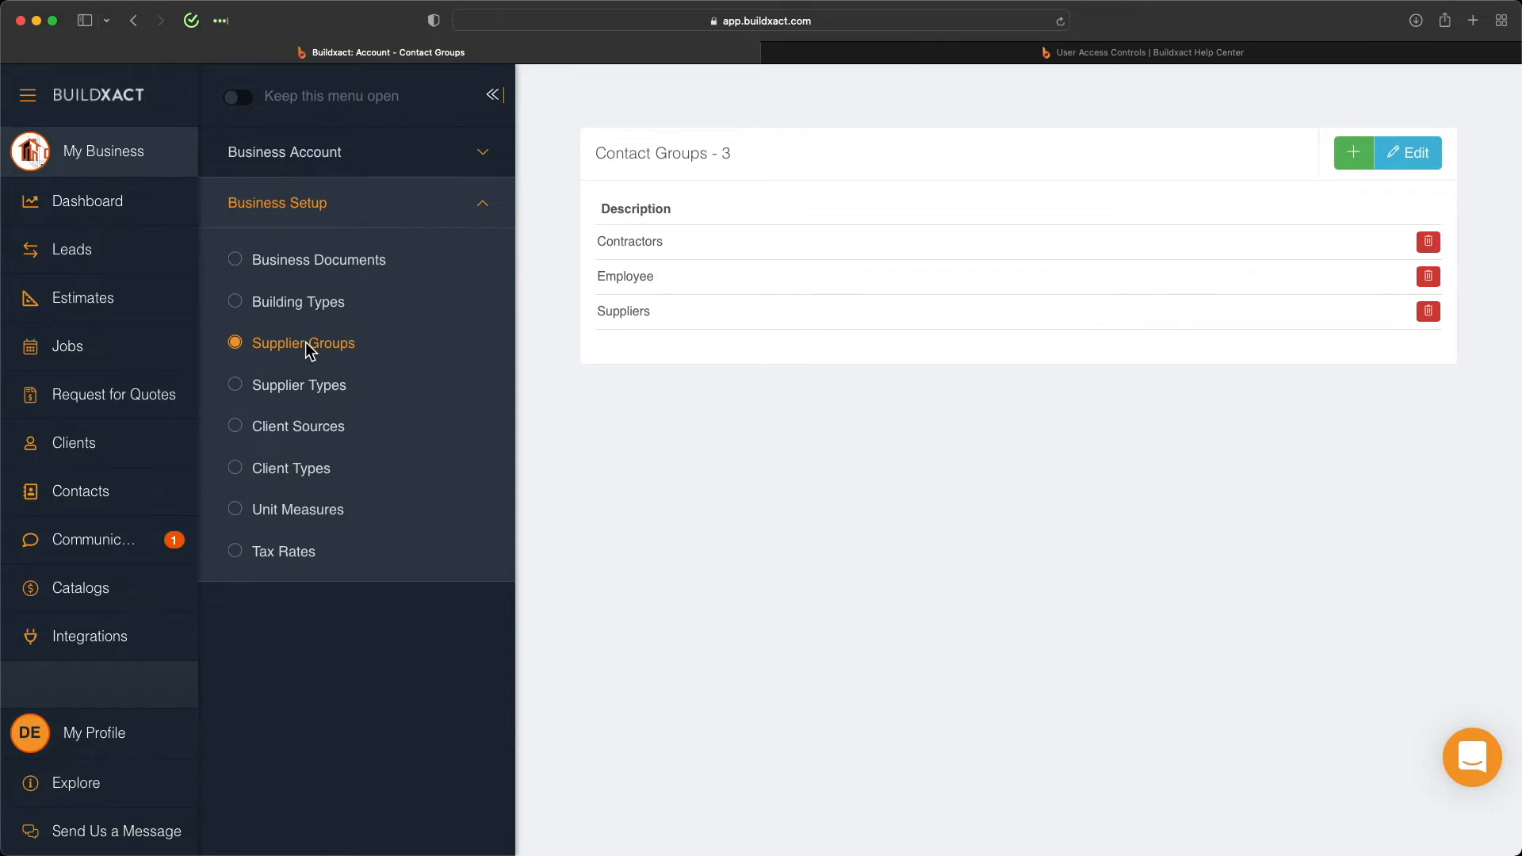
mouse_move(752, 729)
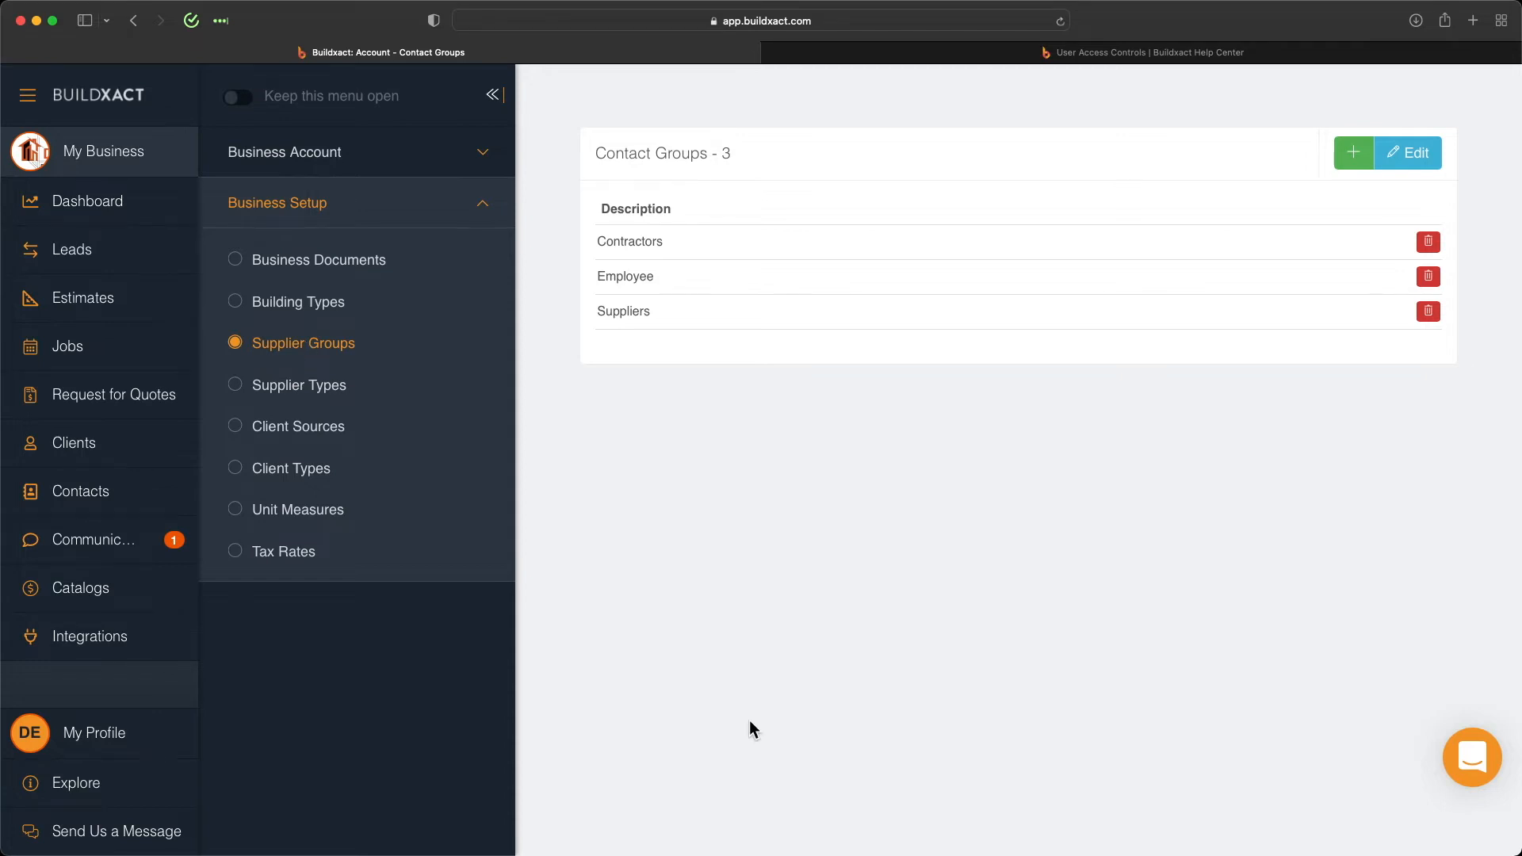
mouse_move(382, 568)
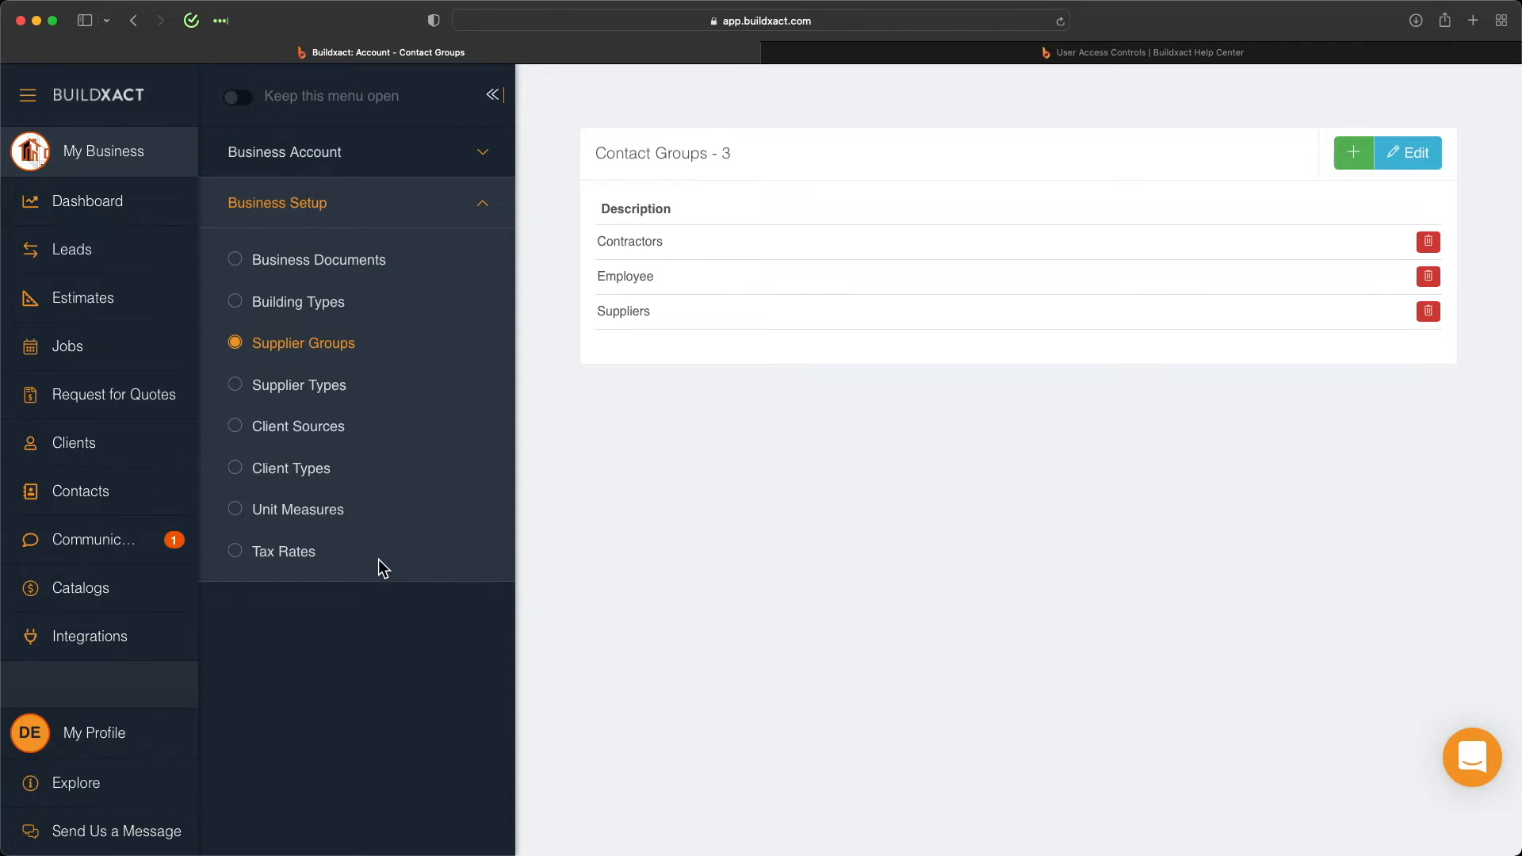
Step: Show Tax Rates with the USA - Default profile's federal, state, county, city and exempt rates
left_click(282, 551)
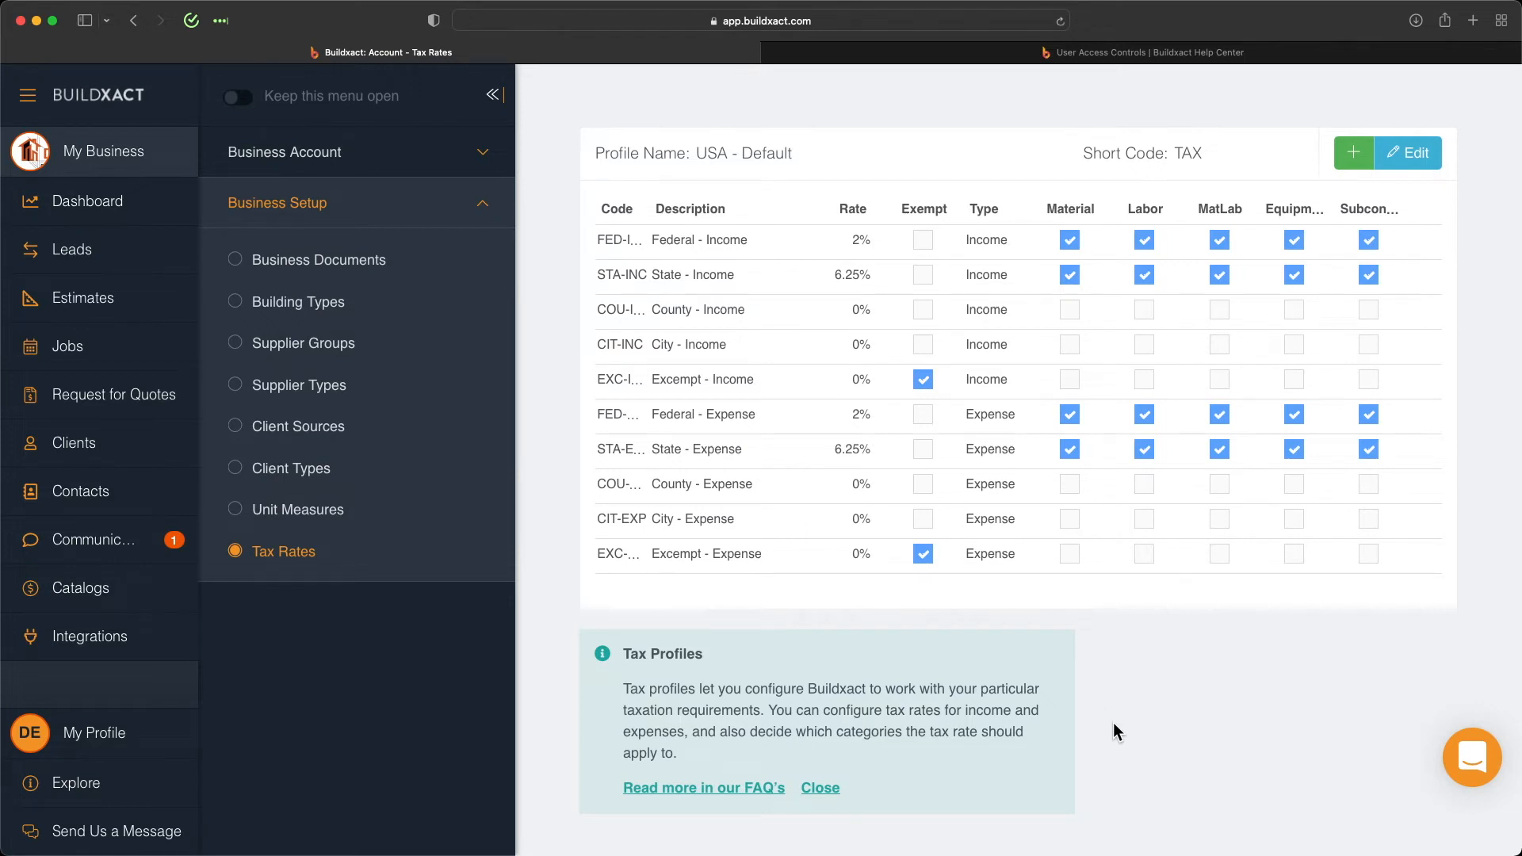
mouse_move(912, 628)
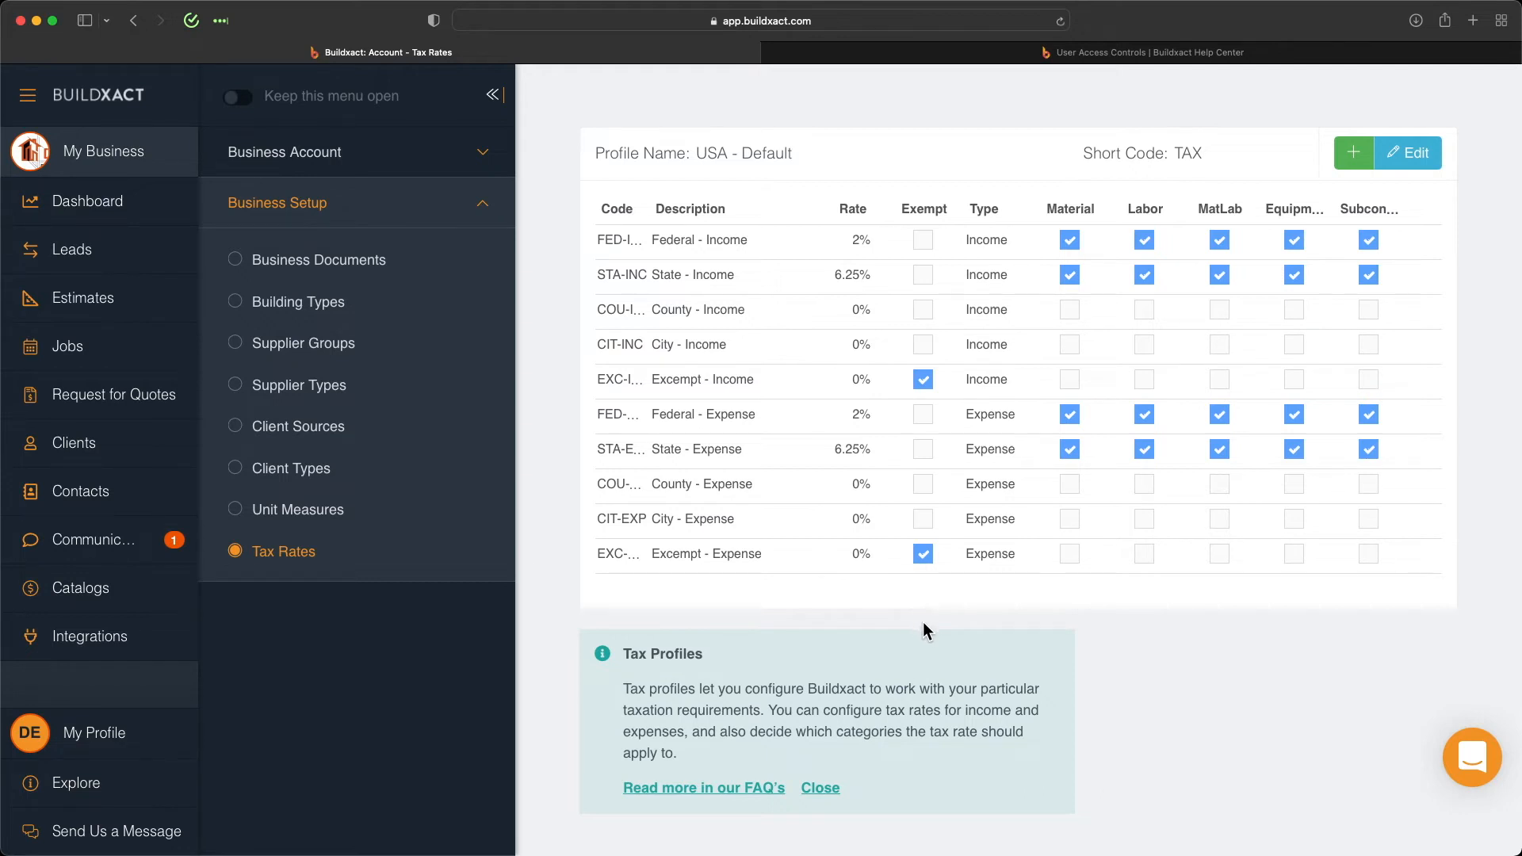
mouse_move(1018, 652)
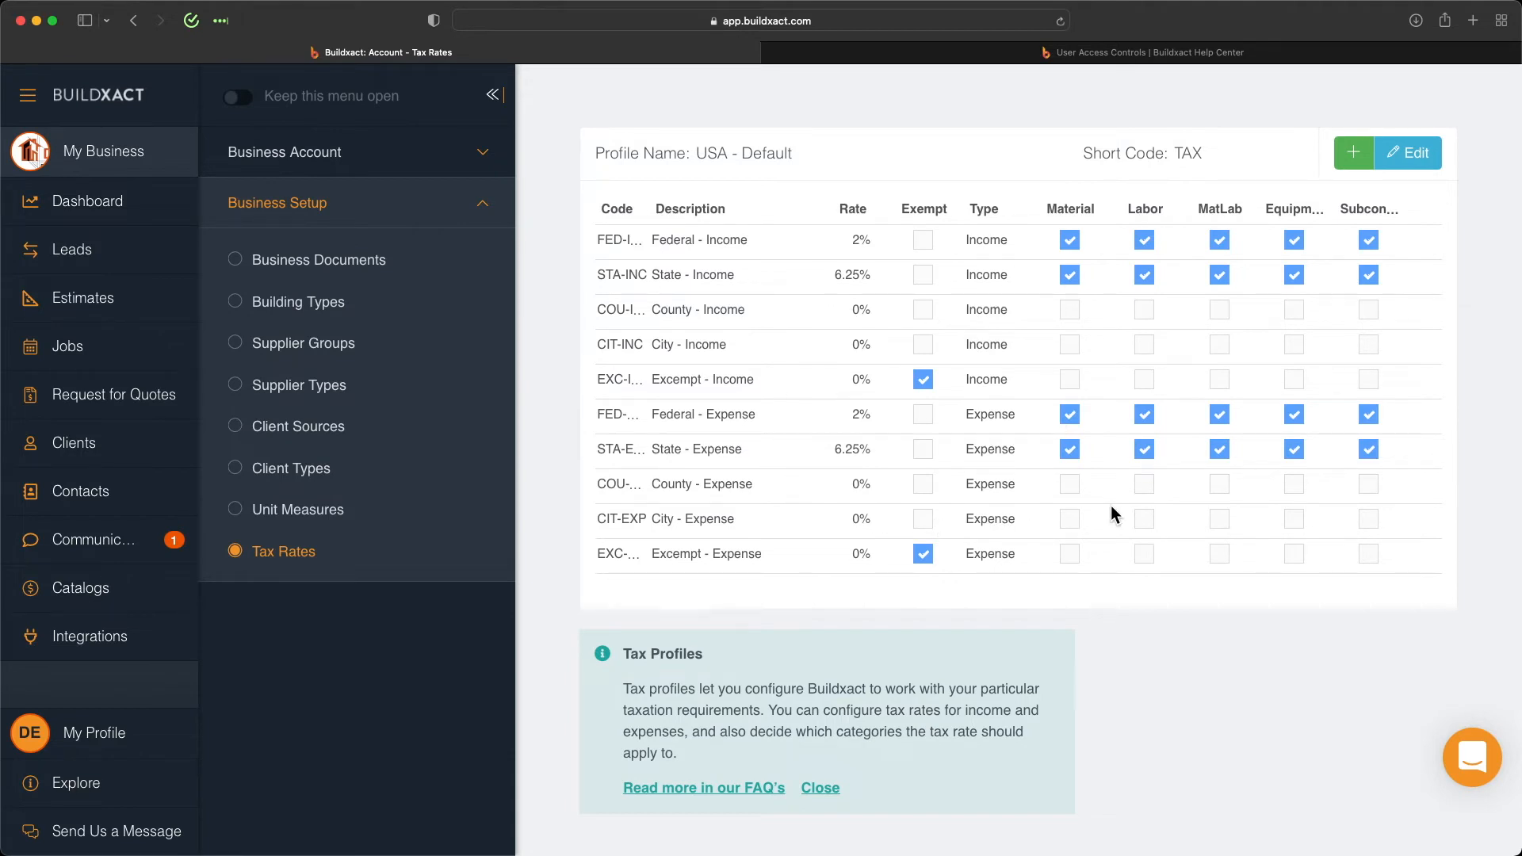
Step: Put the USA - Default profile in edit mode and inspect the Federal and State income description fields
left_click(1408, 152)
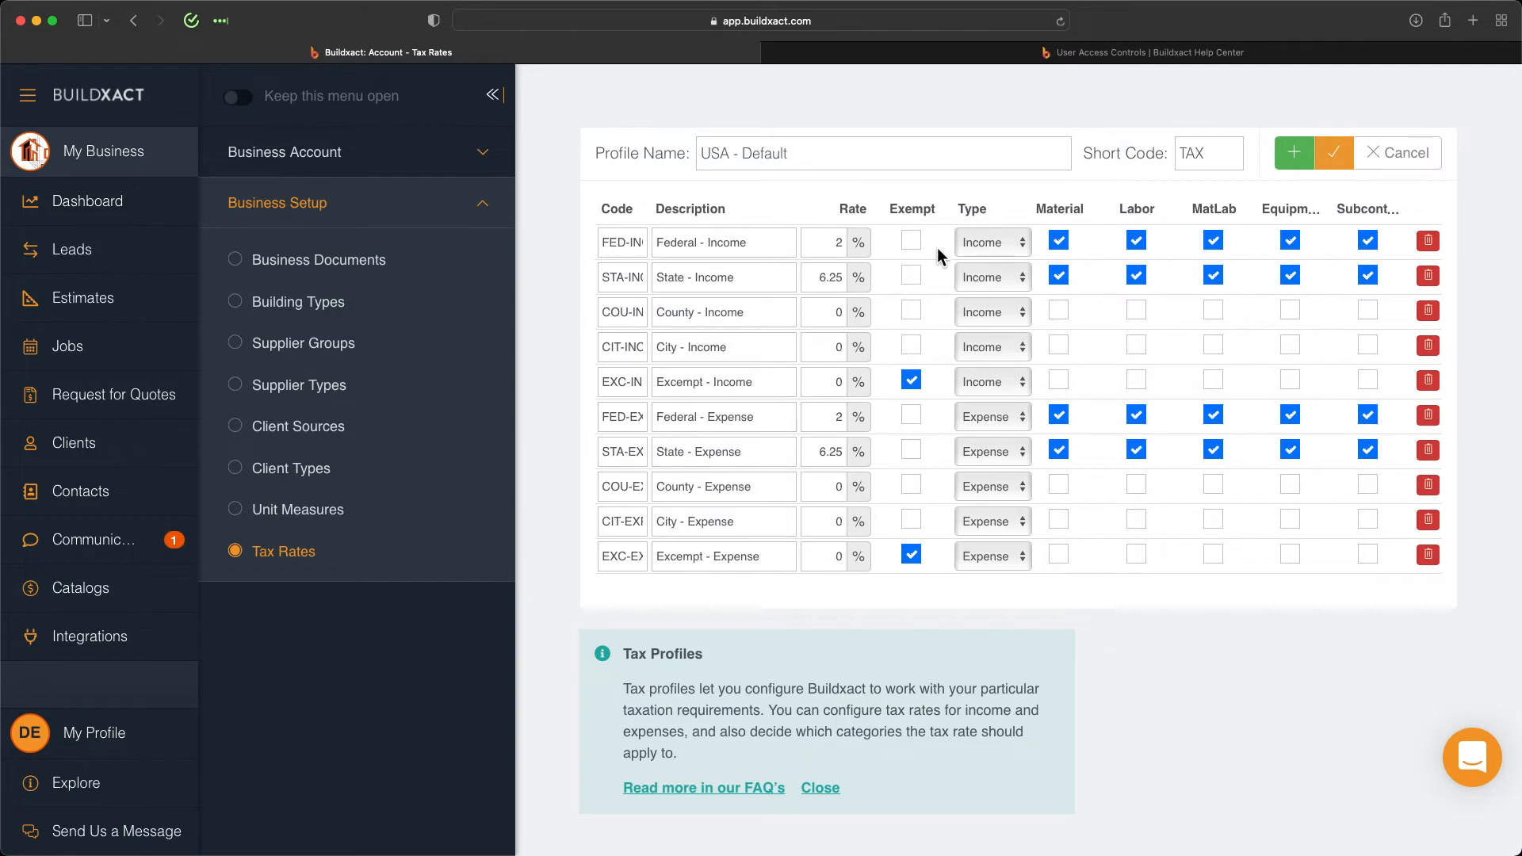
mouse_move(986, 279)
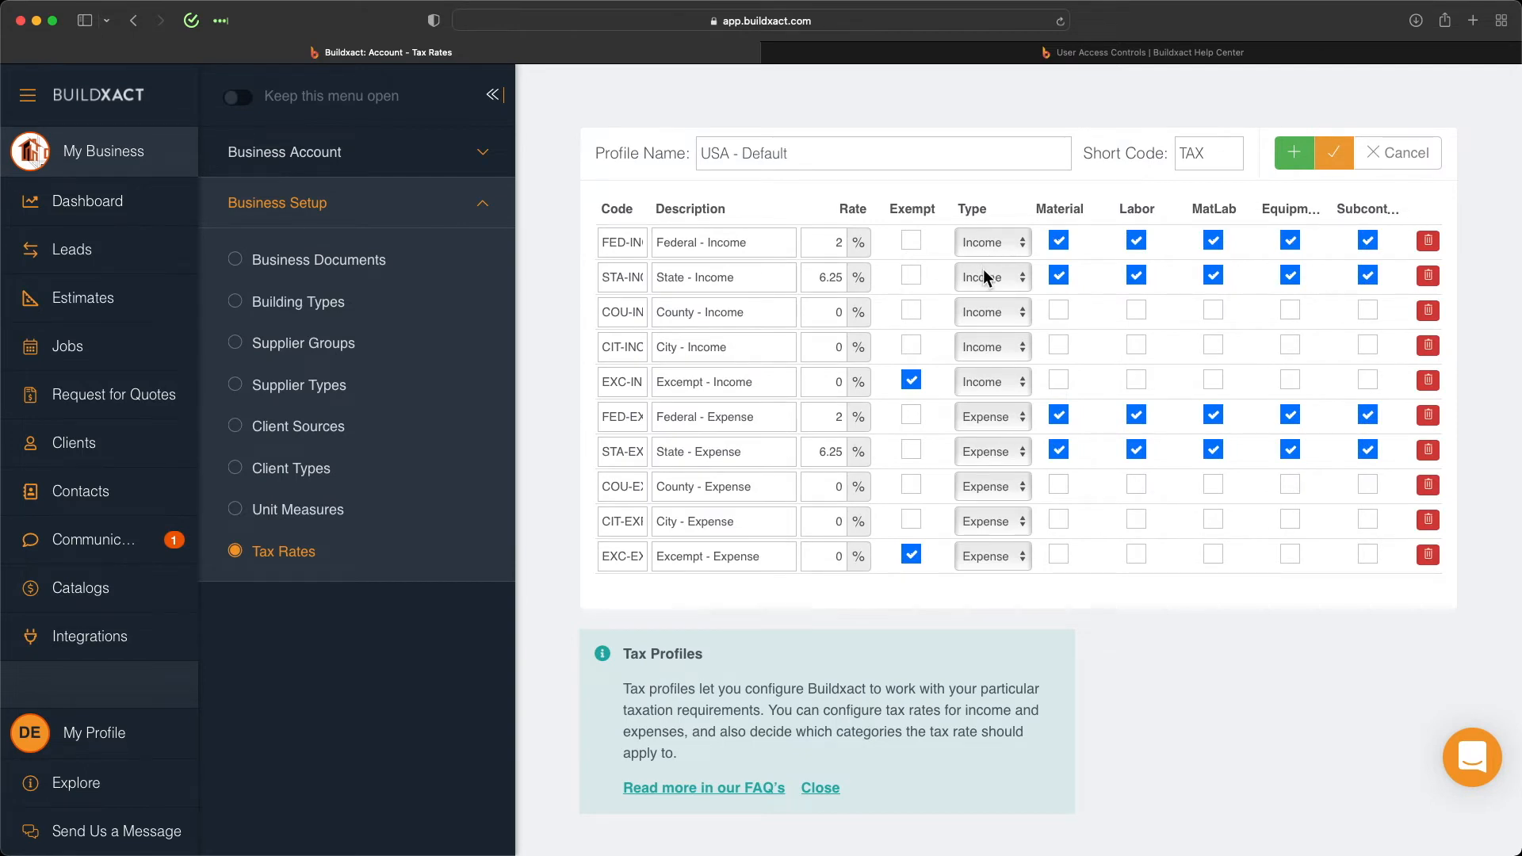
mouse_move(993, 443)
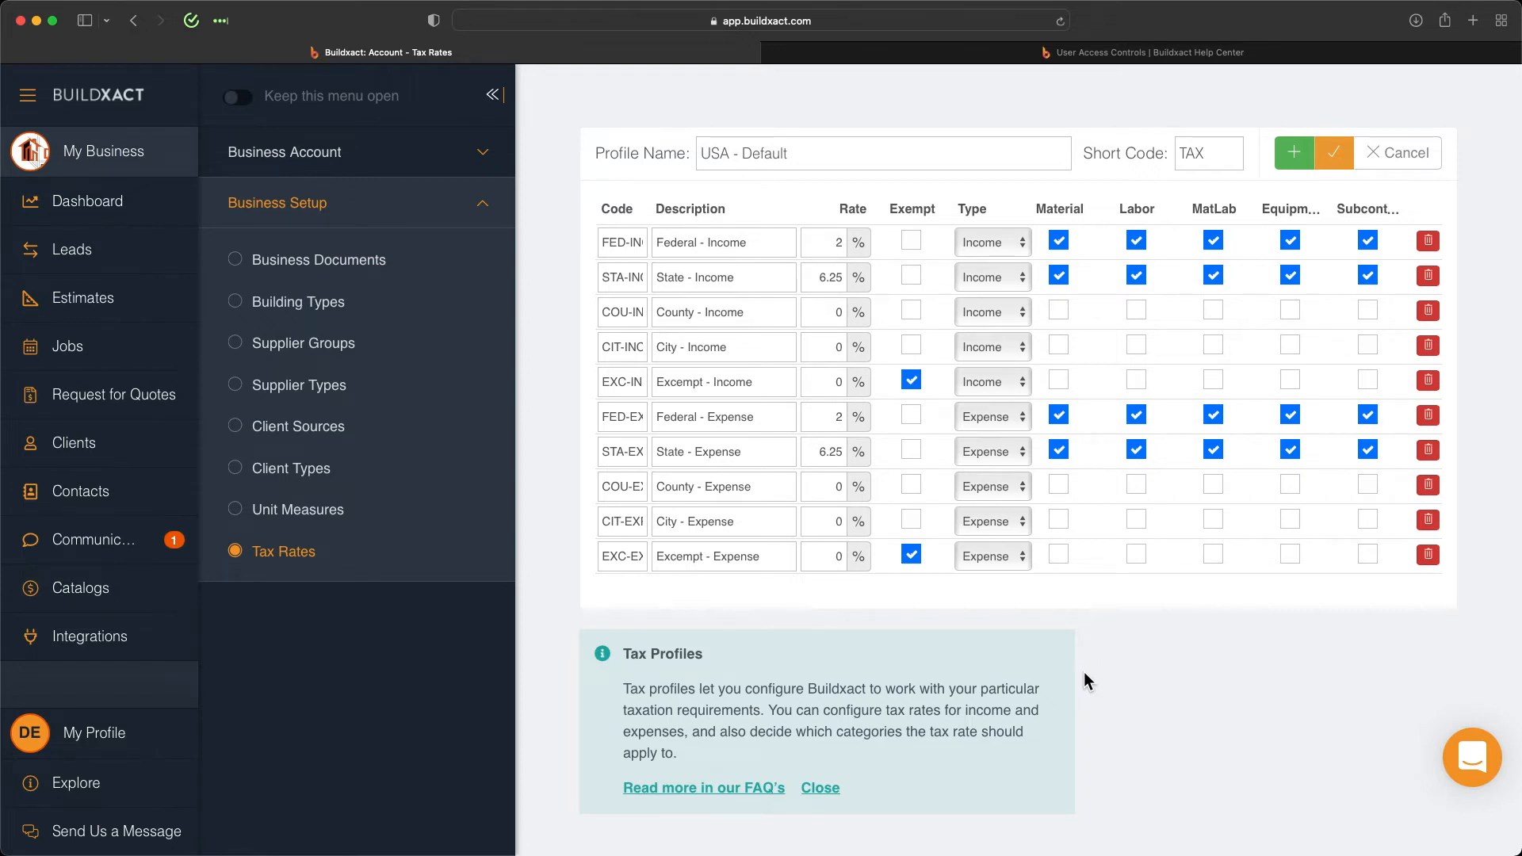
left_click(723, 241)
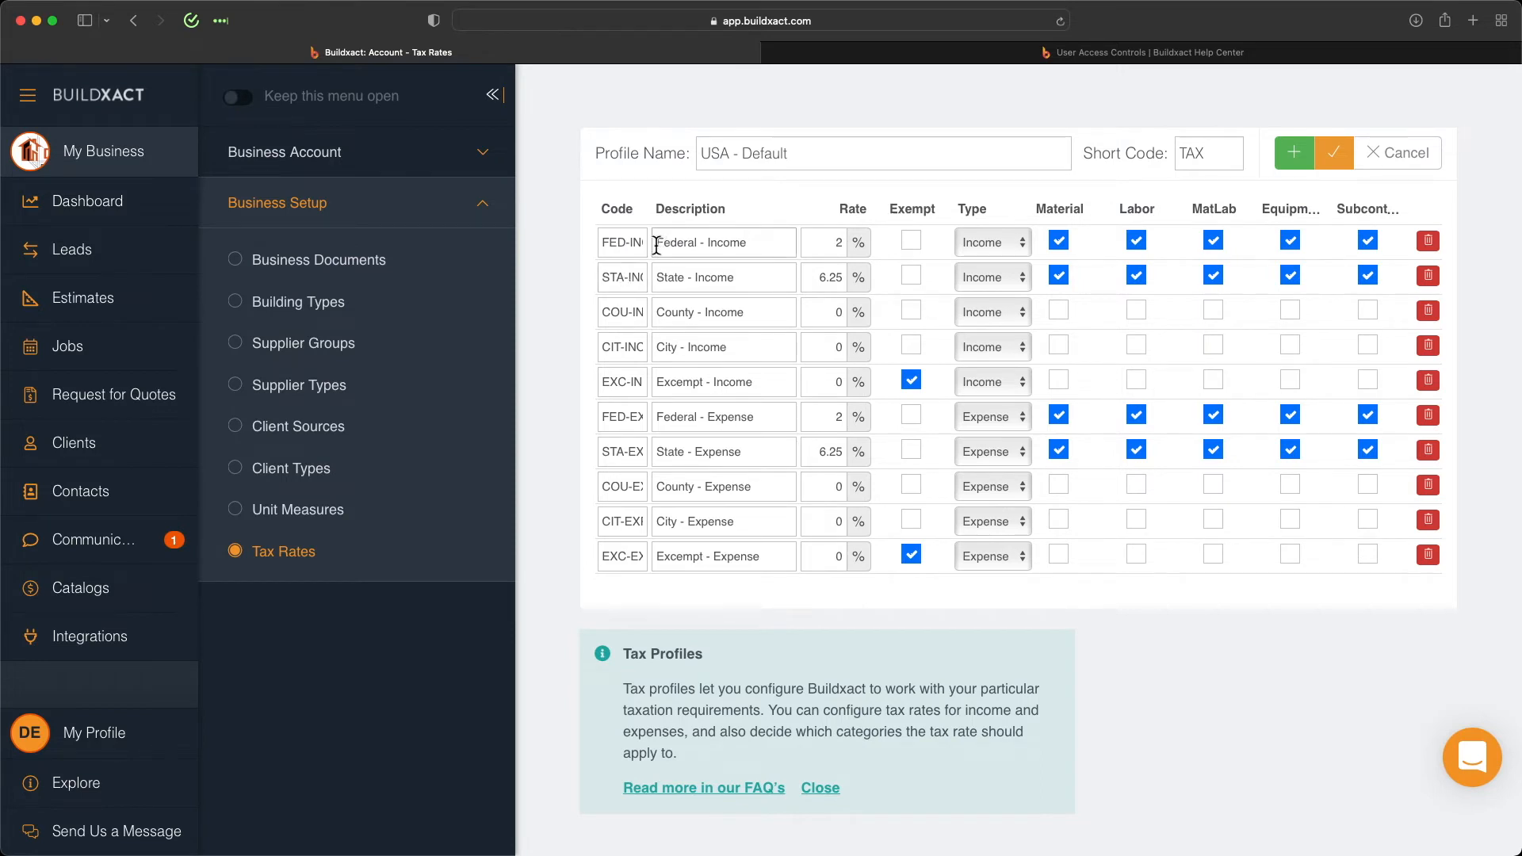
double_click(723, 241)
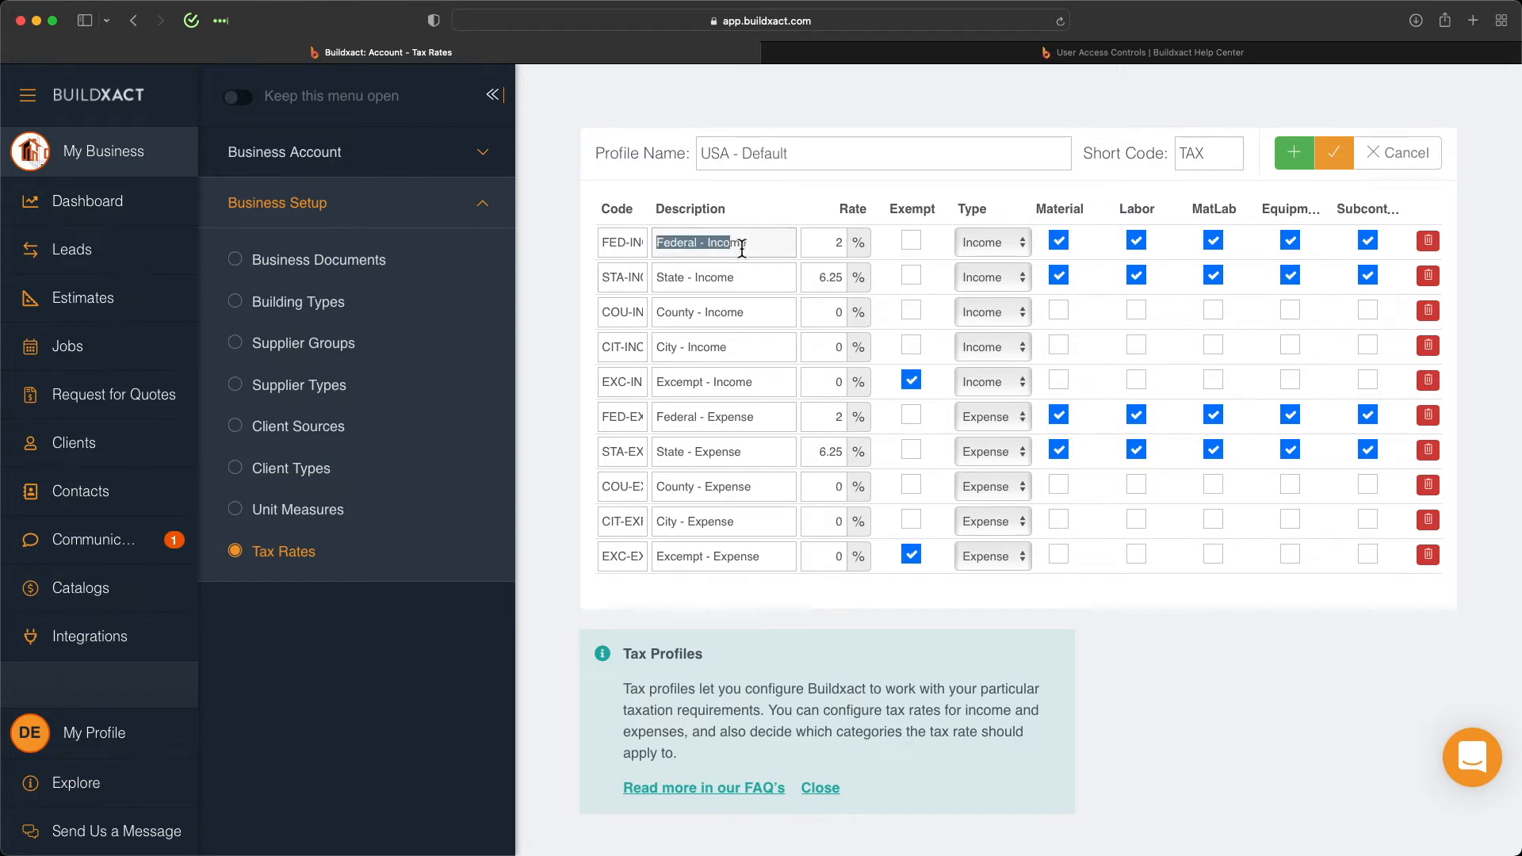
mouse_move(607, 201)
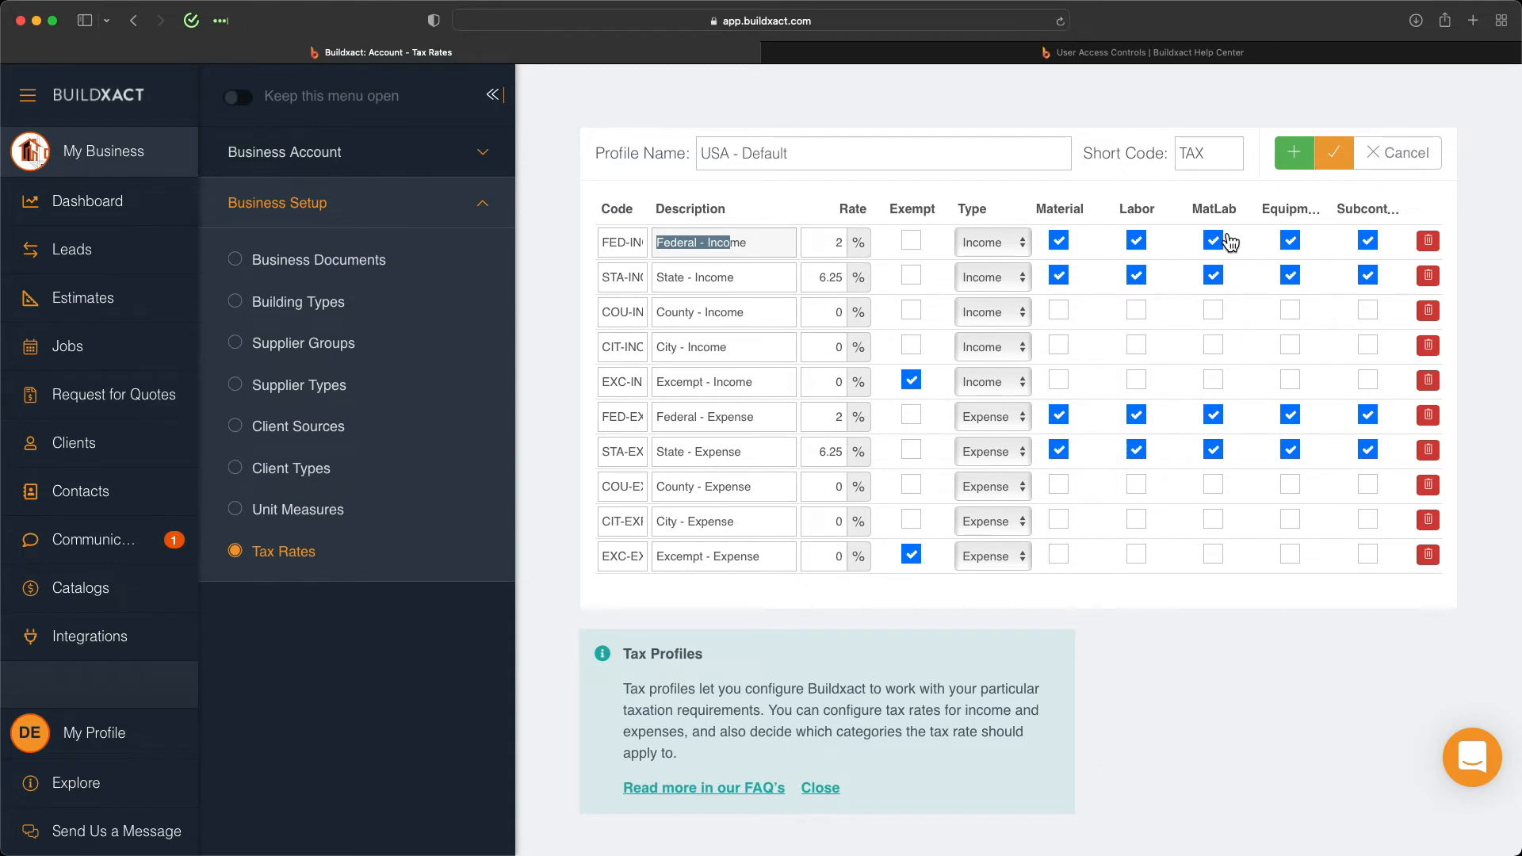
mouse_move(1230, 242)
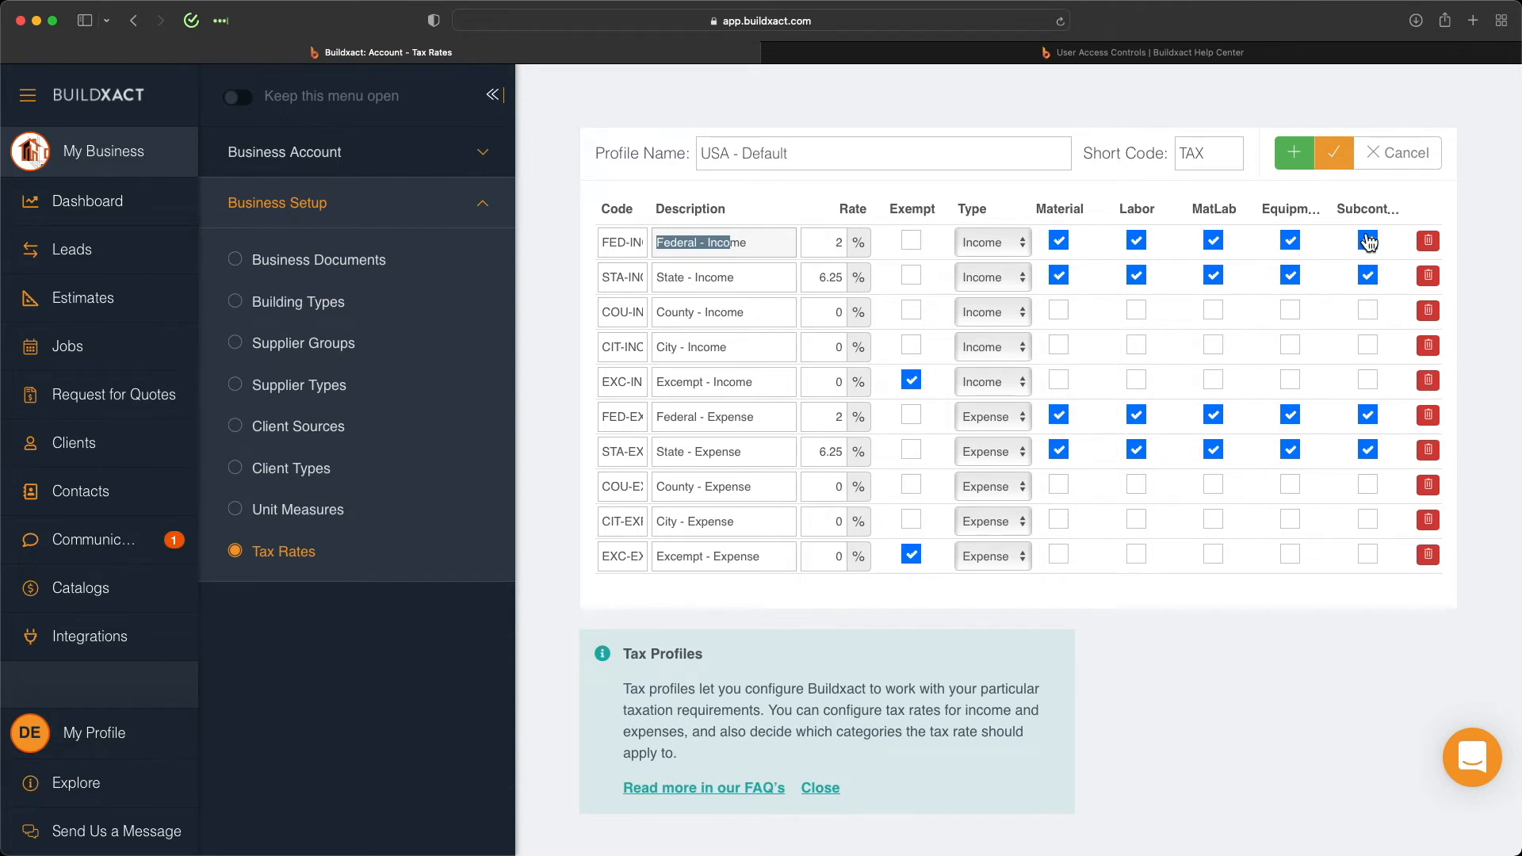
left_click(1368, 241)
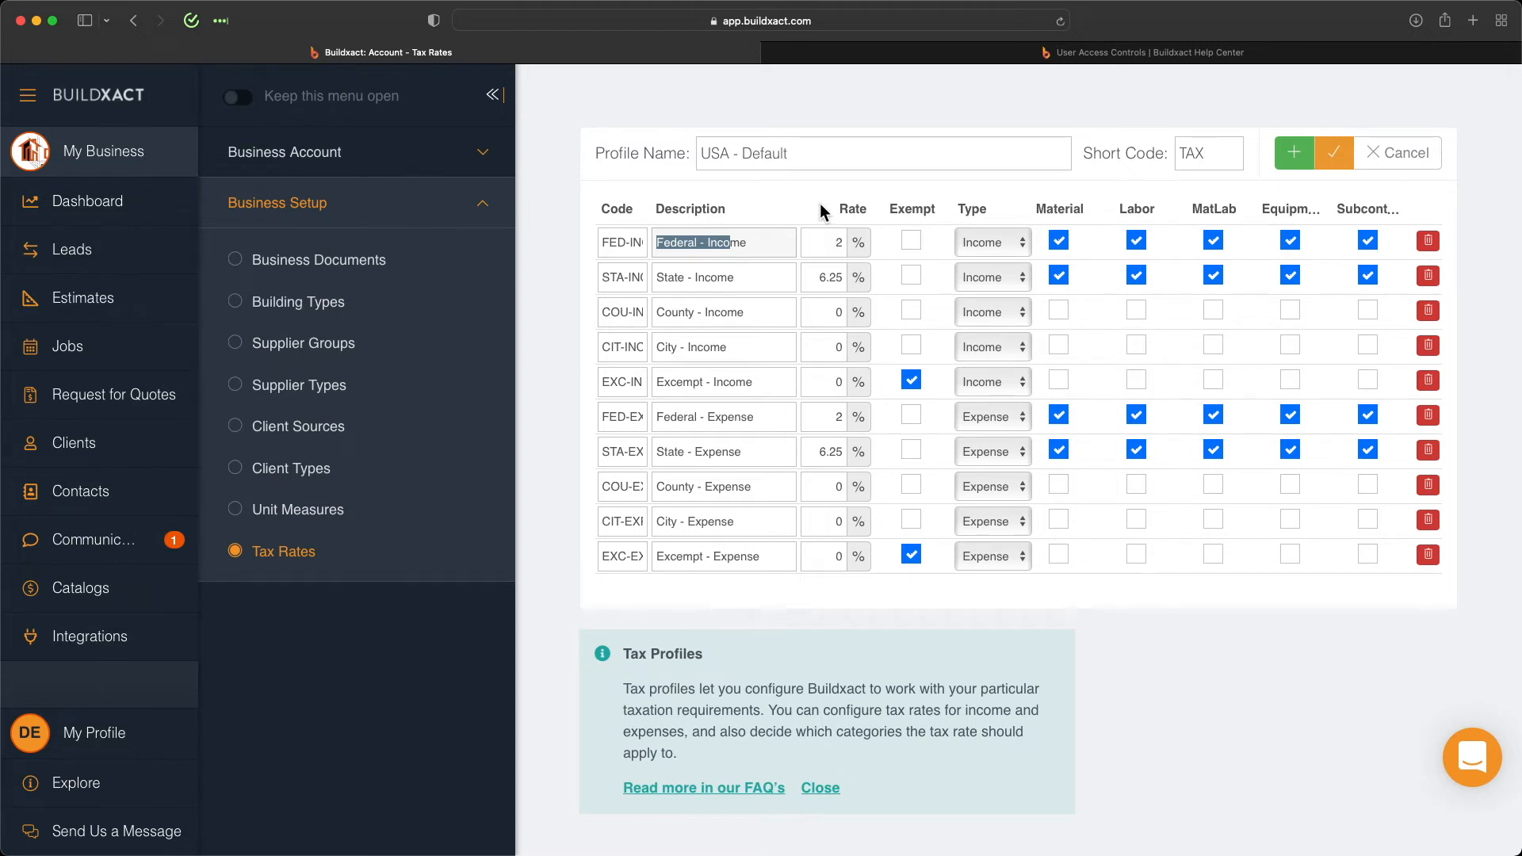
mouse_move(1178, 268)
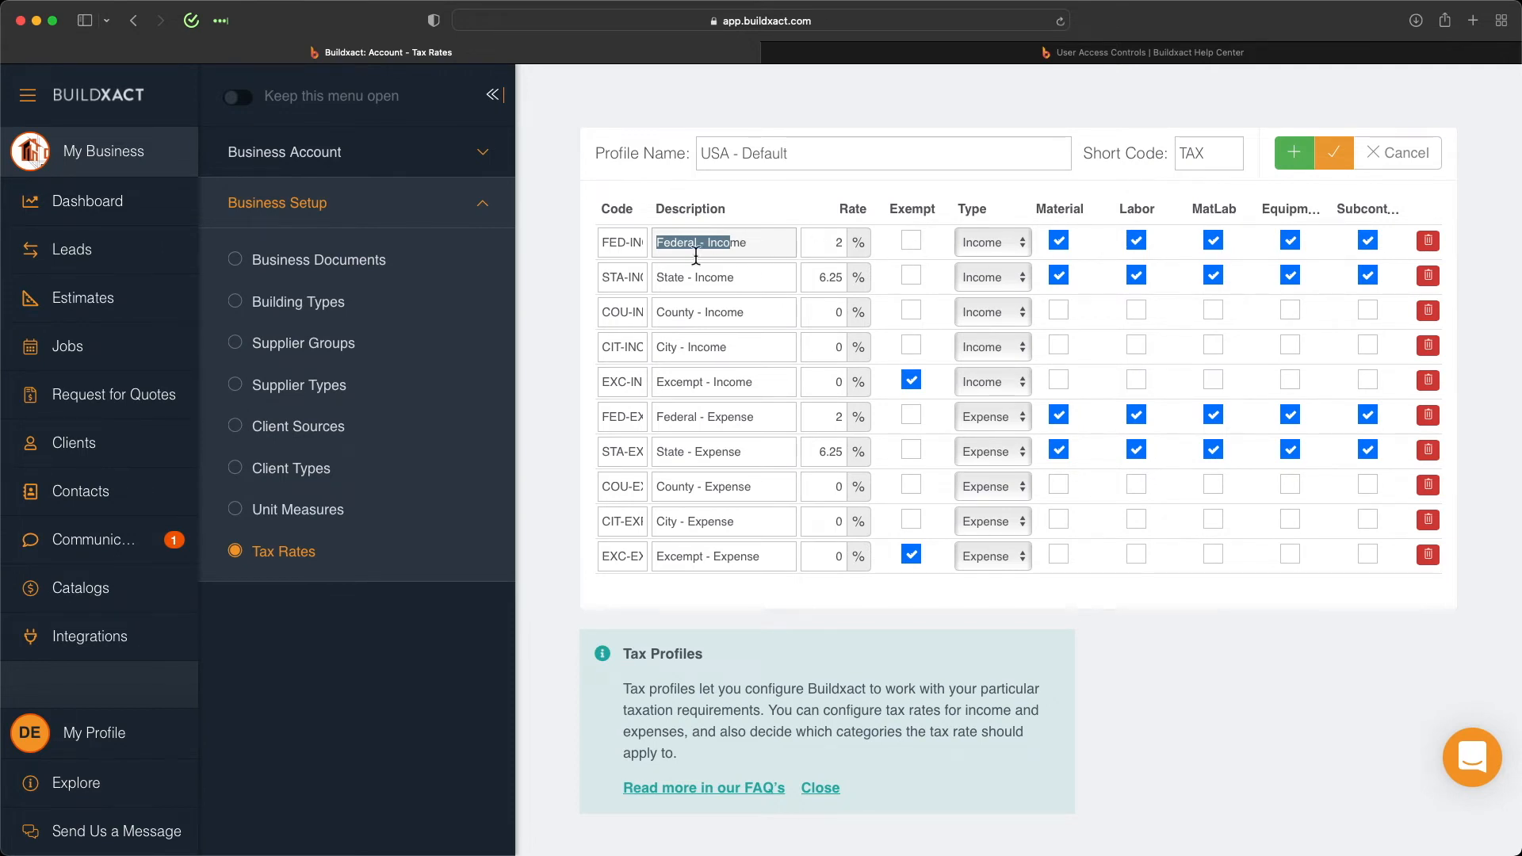
left_click(723, 276)
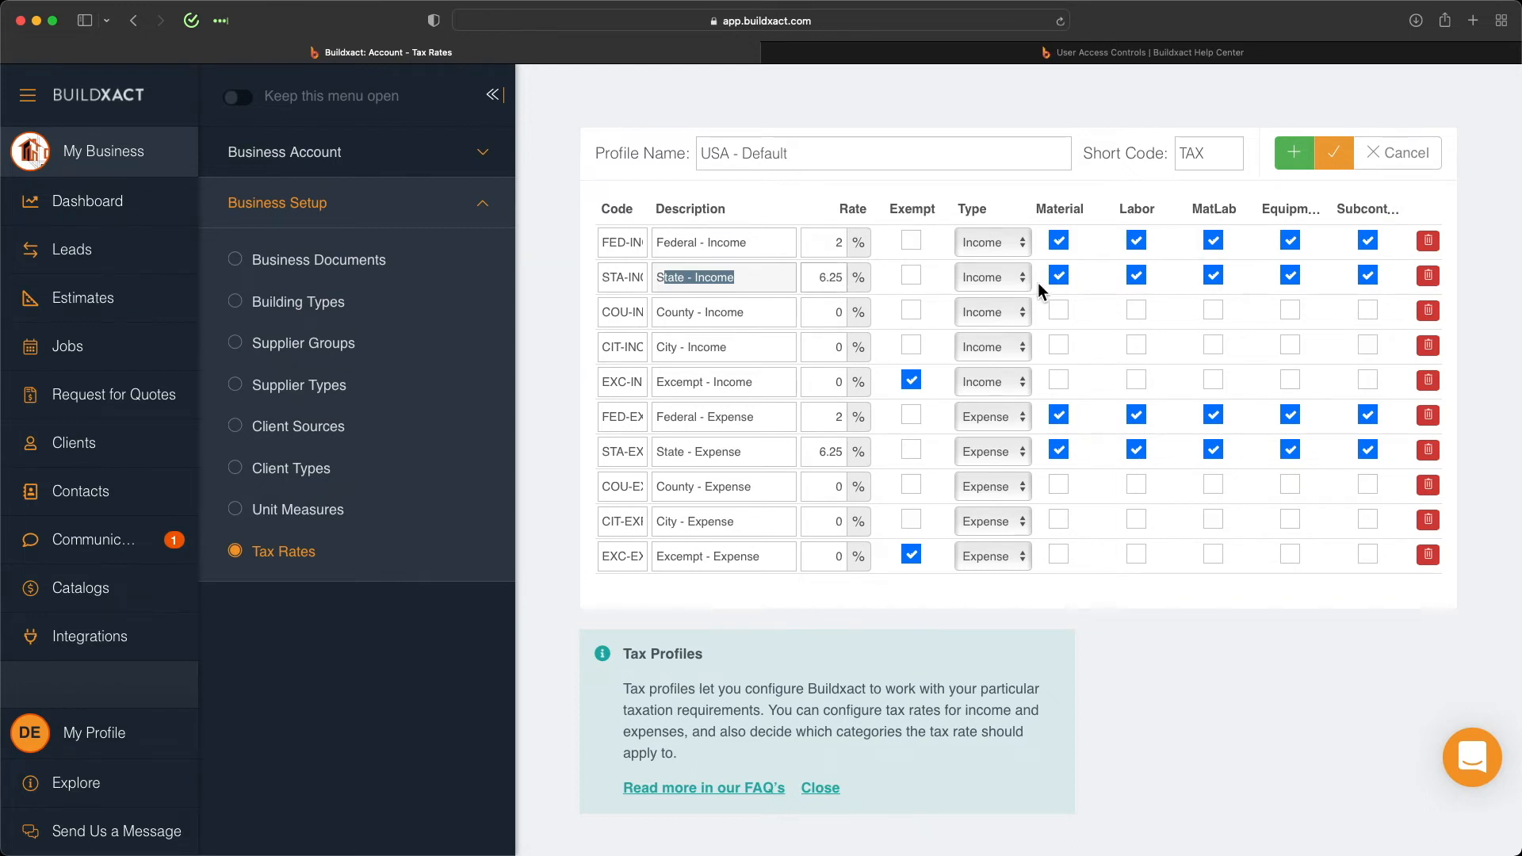
mouse_move(1029, 532)
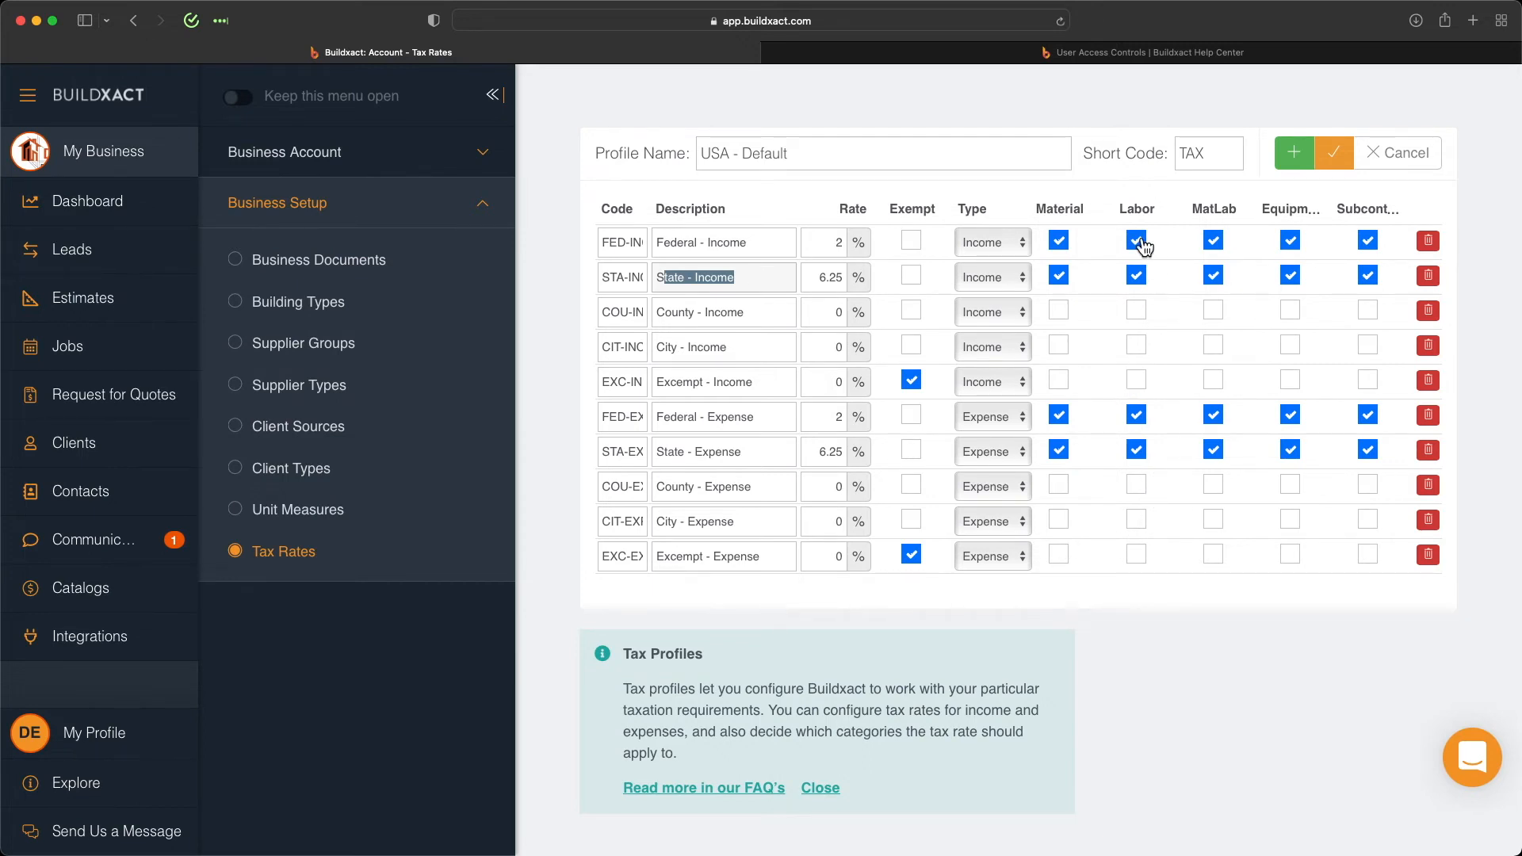
Step: Untick then re-tick Material on Federal - Income and Labor on State - Income, leaving categories unchanged
left_click(1135, 239)
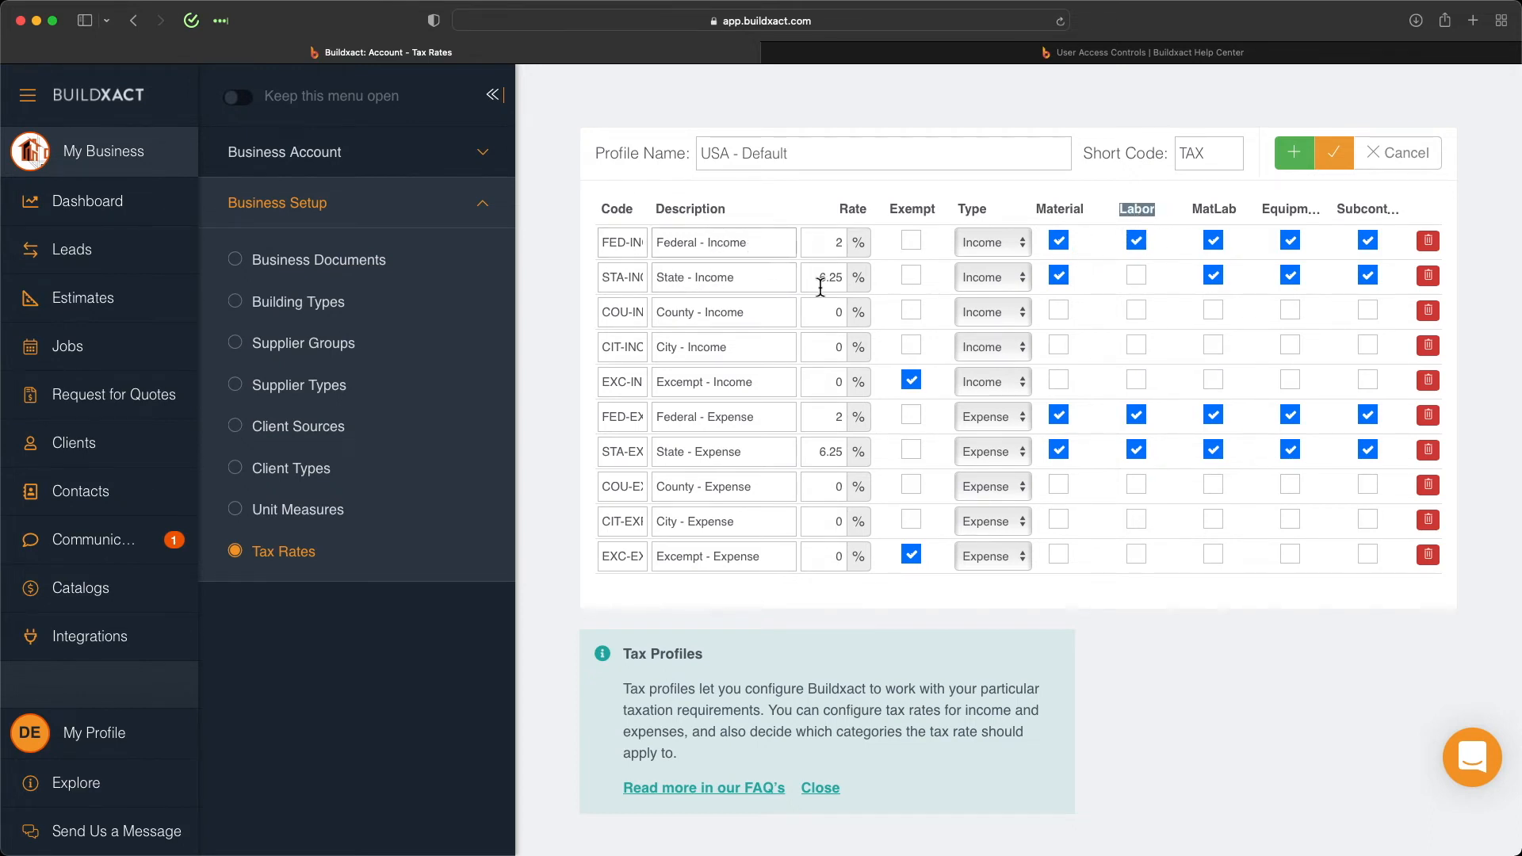
left_click(1057, 274)
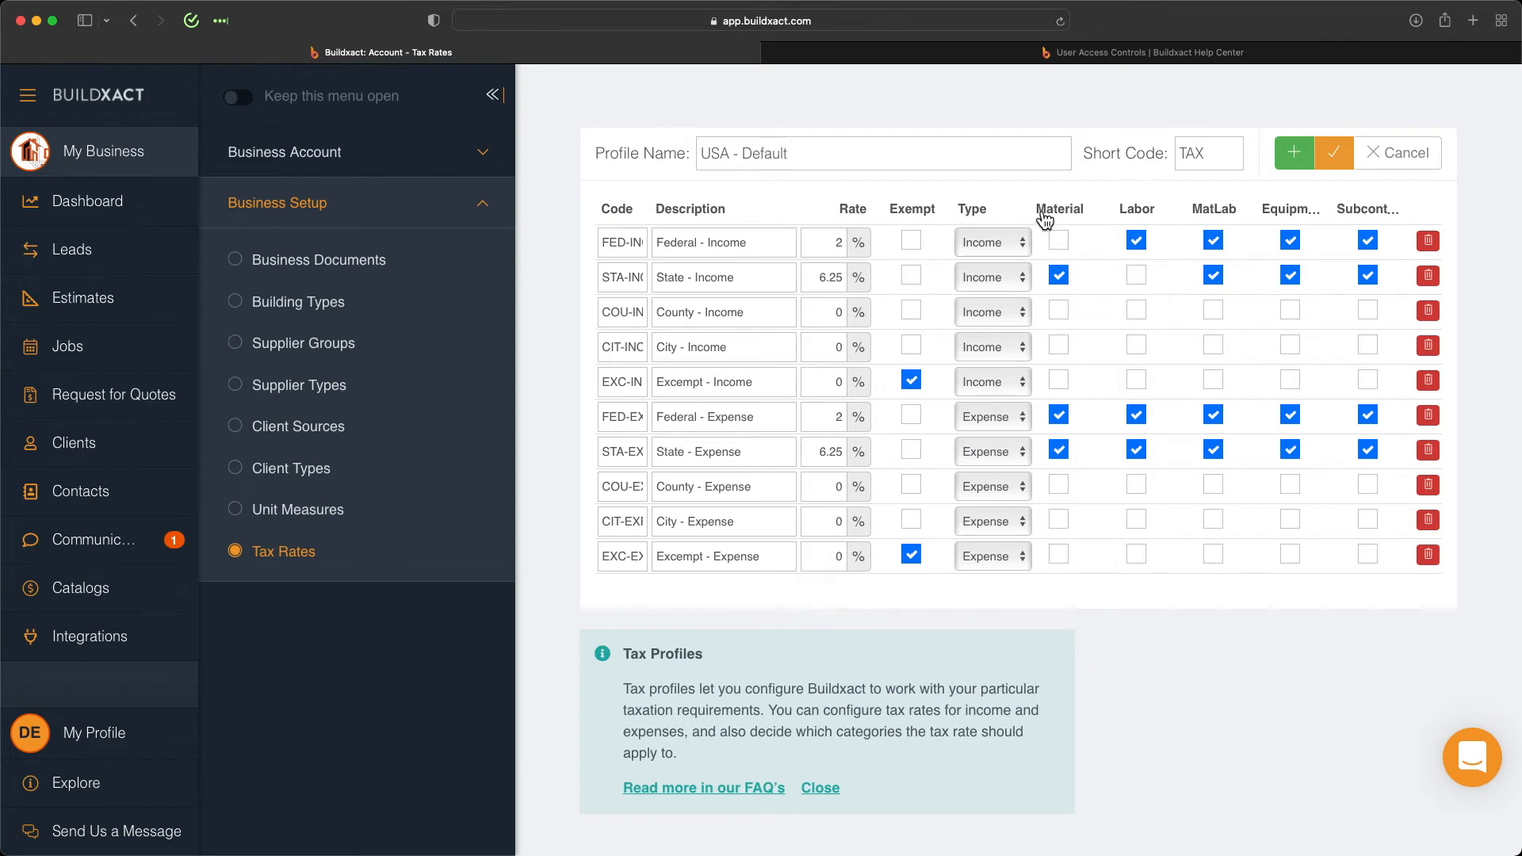
left_click(1057, 276)
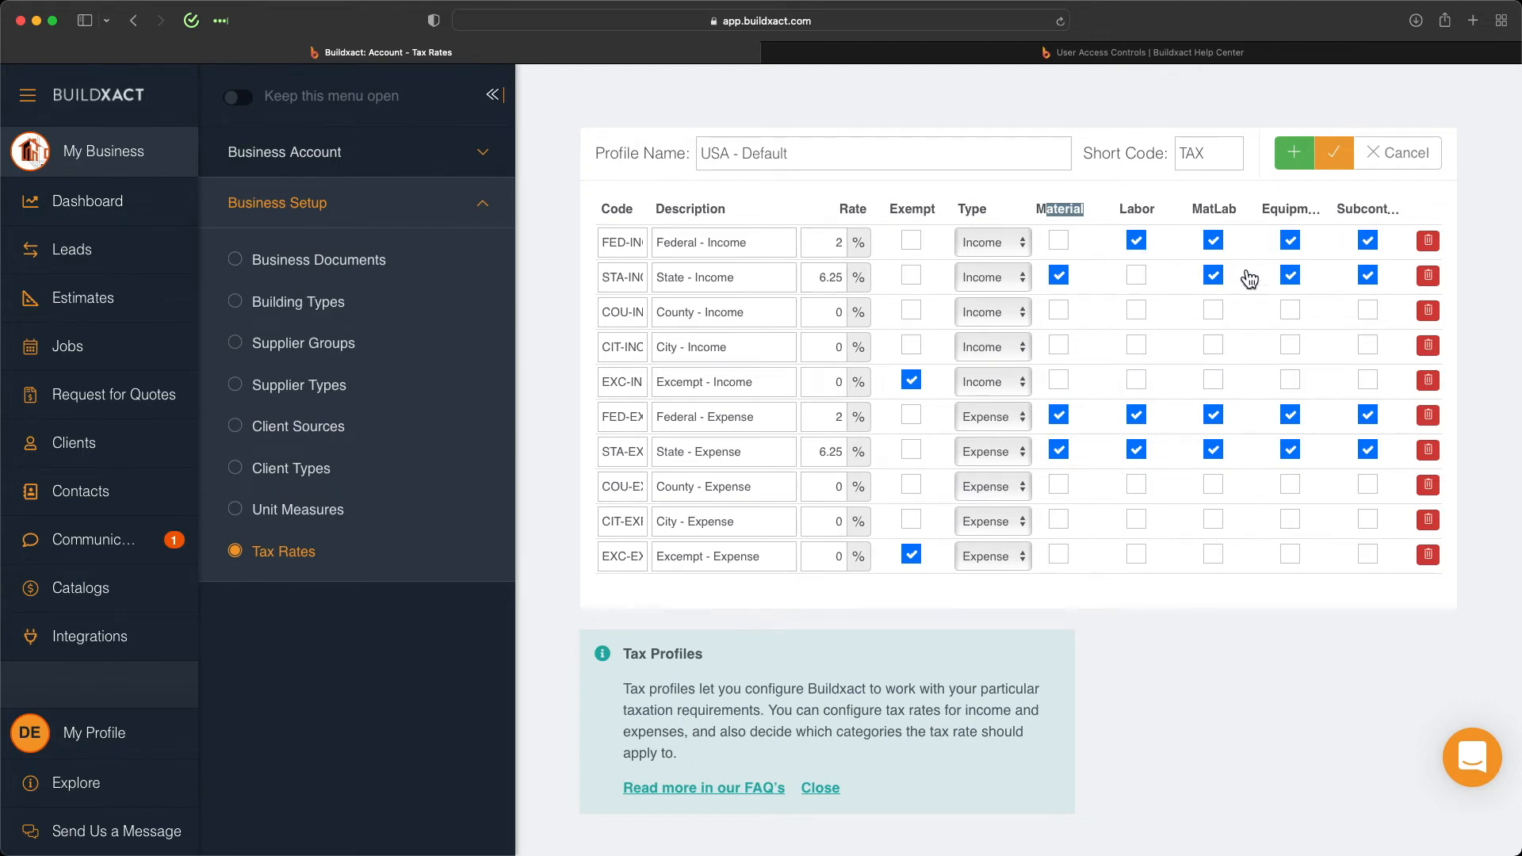
mouse_move(1246, 294)
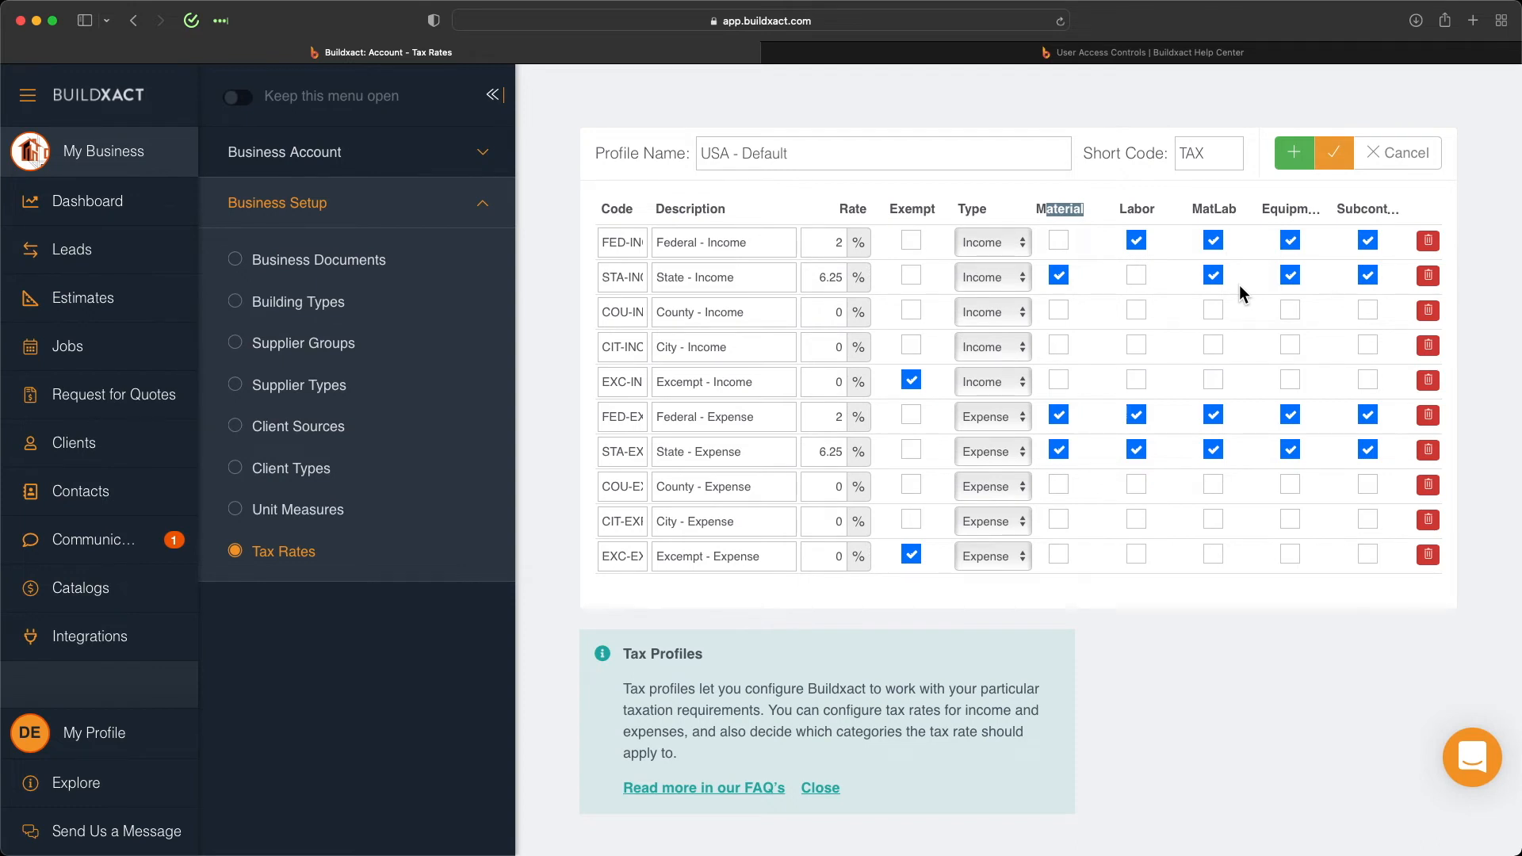
double_click(723, 313)
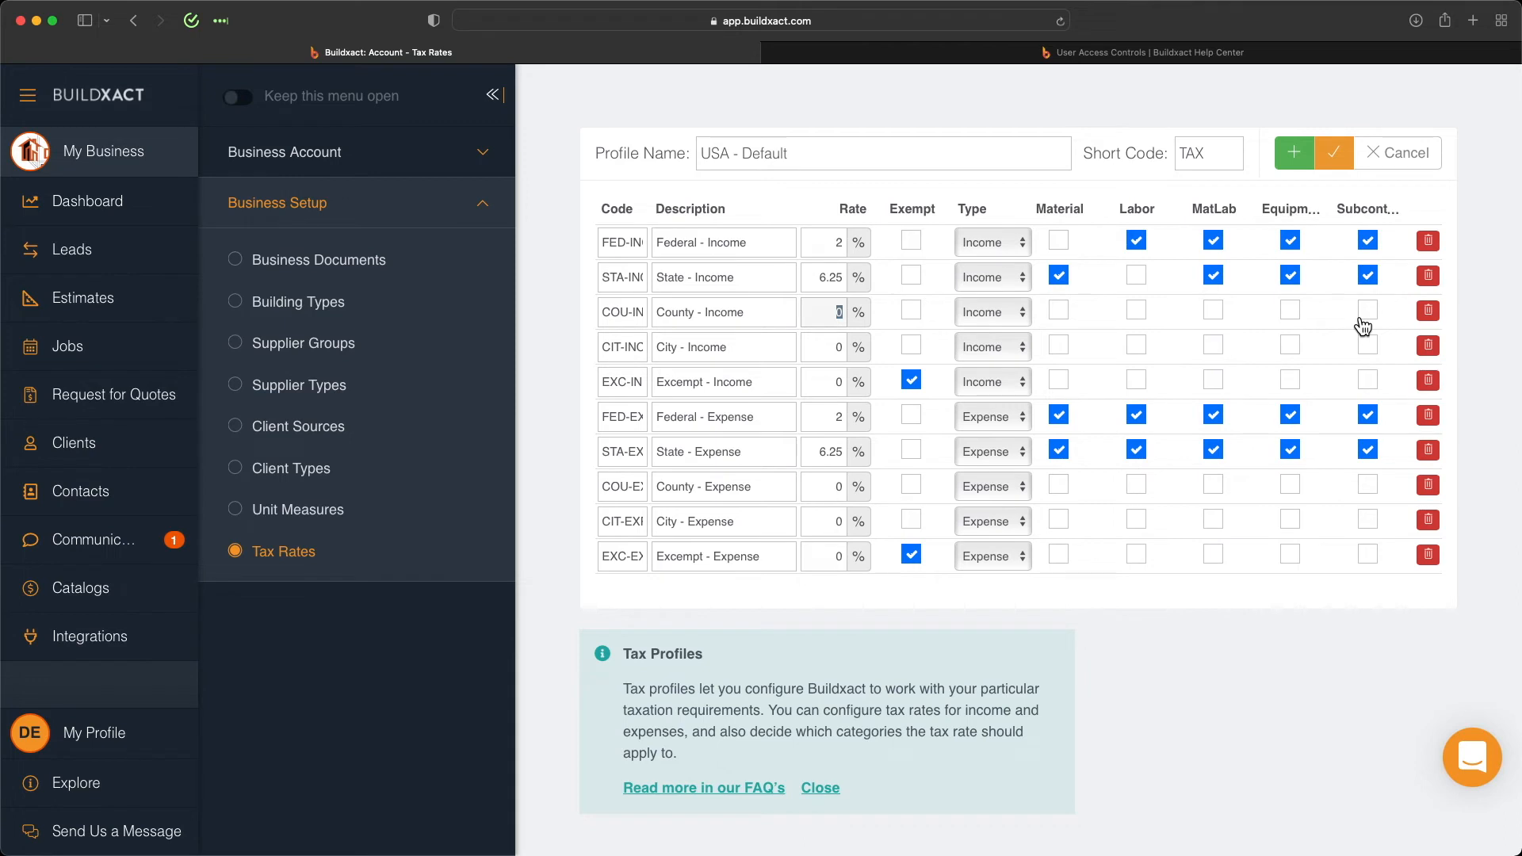
left_click(1057, 239)
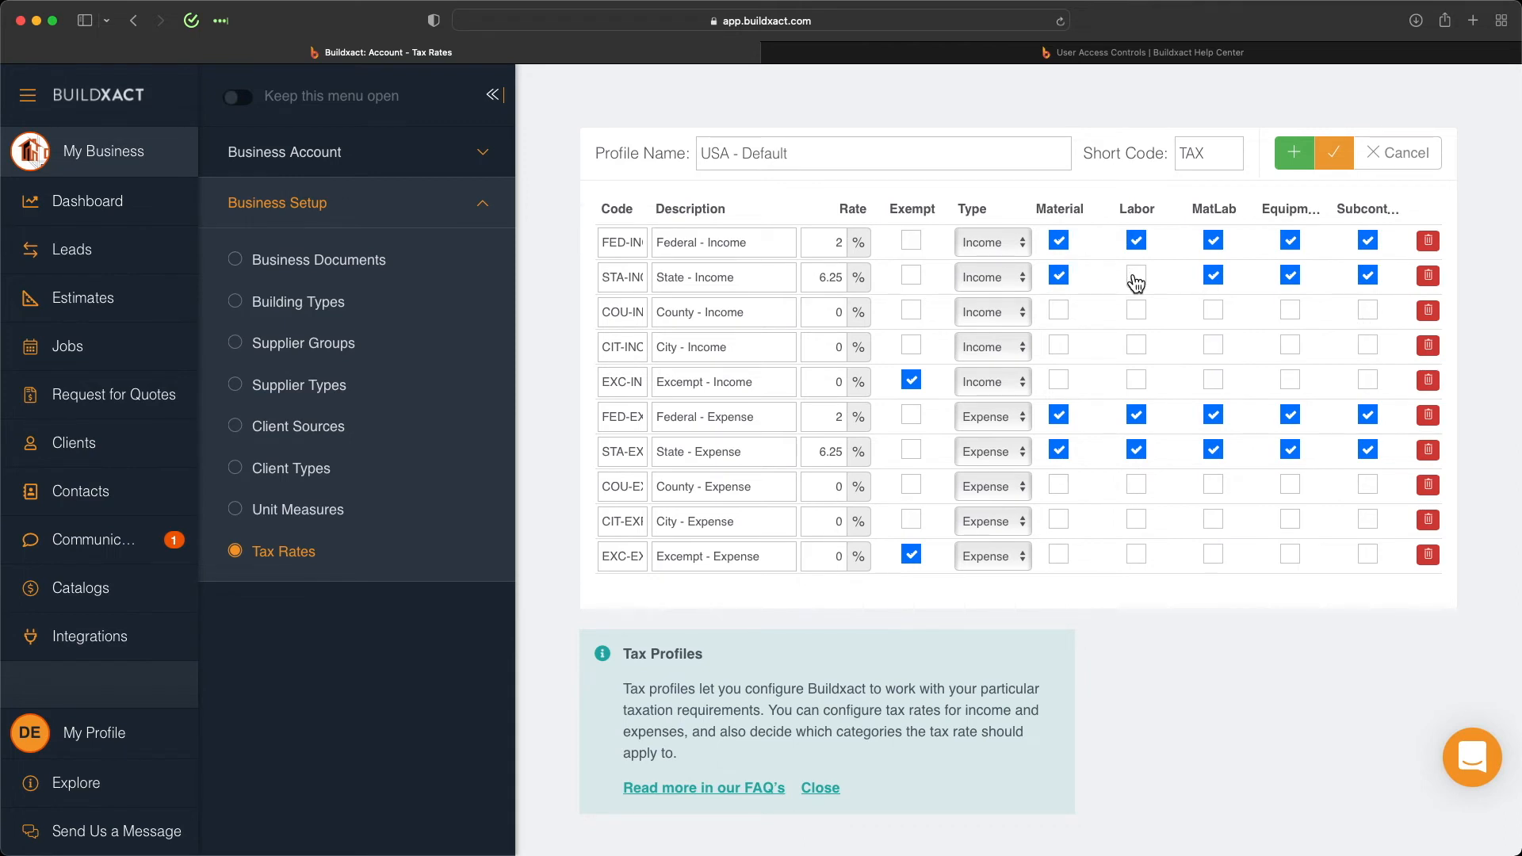
left_click(1135, 276)
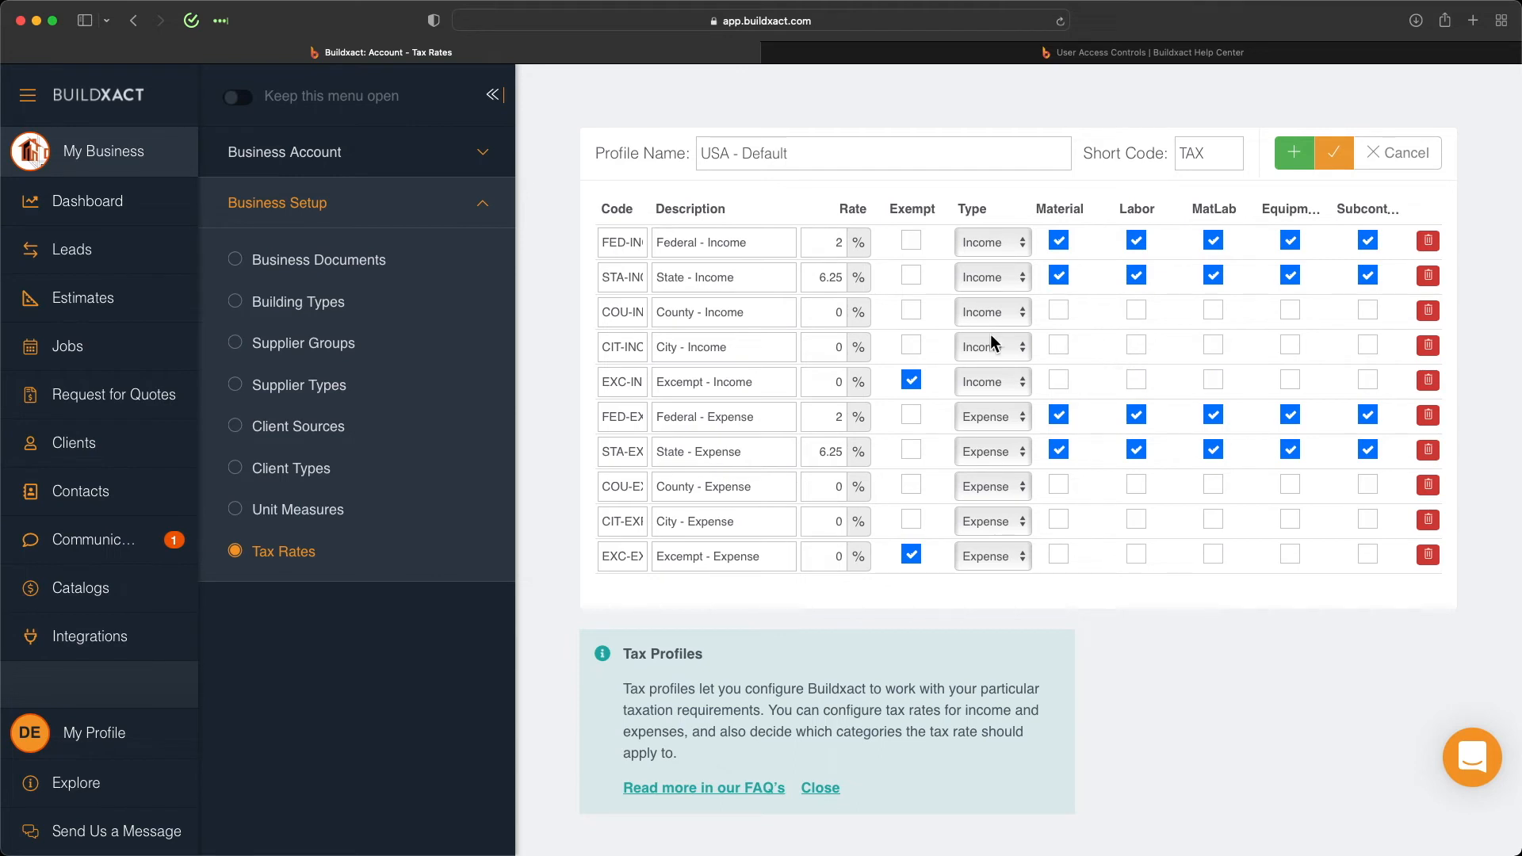
mouse_move(1181, 340)
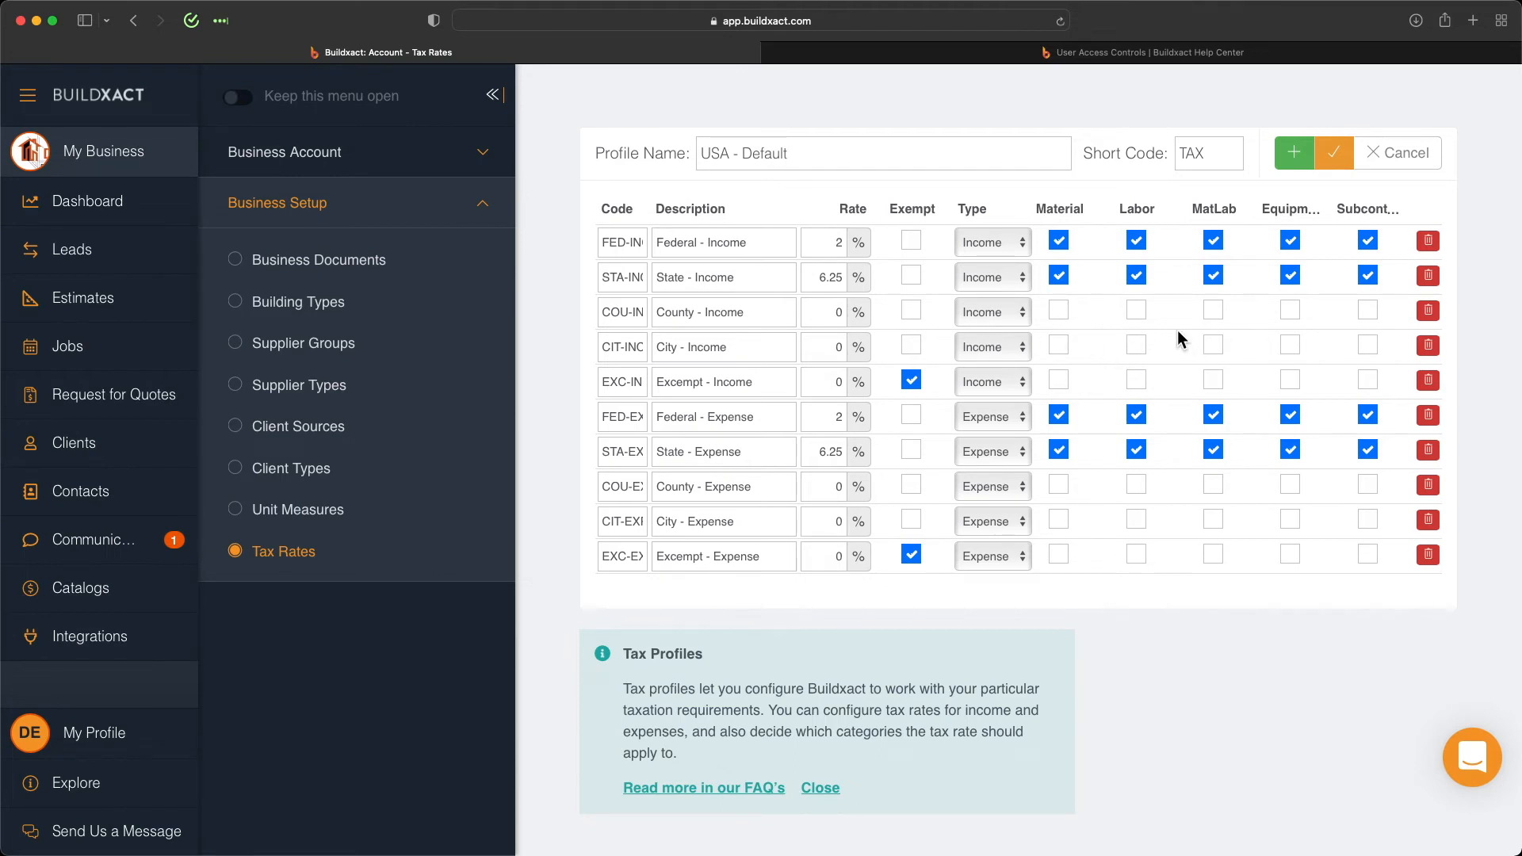
left_click(621, 241)
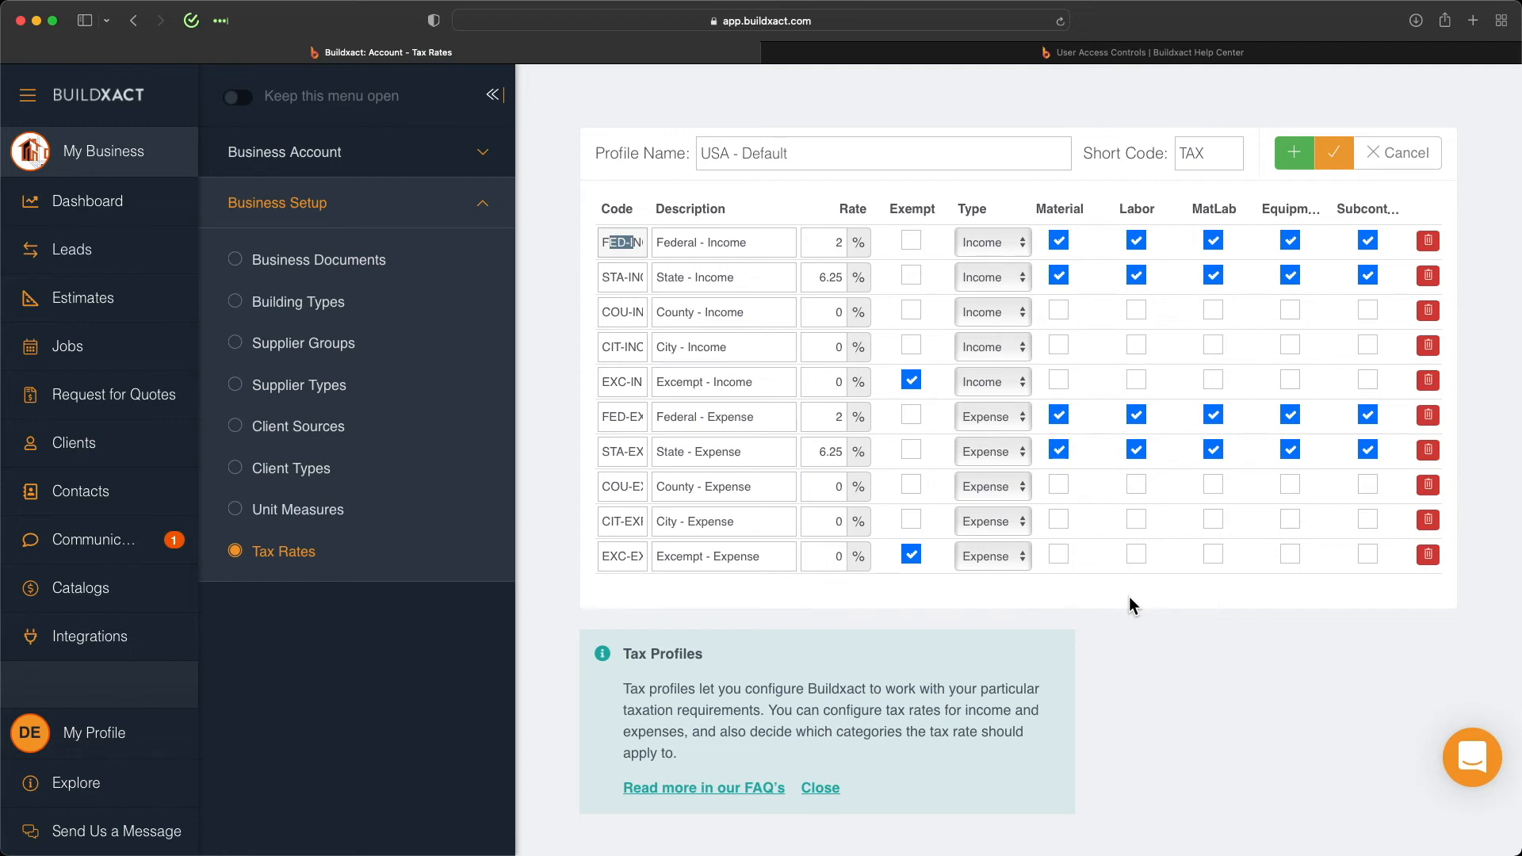
mouse_move(992, 555)
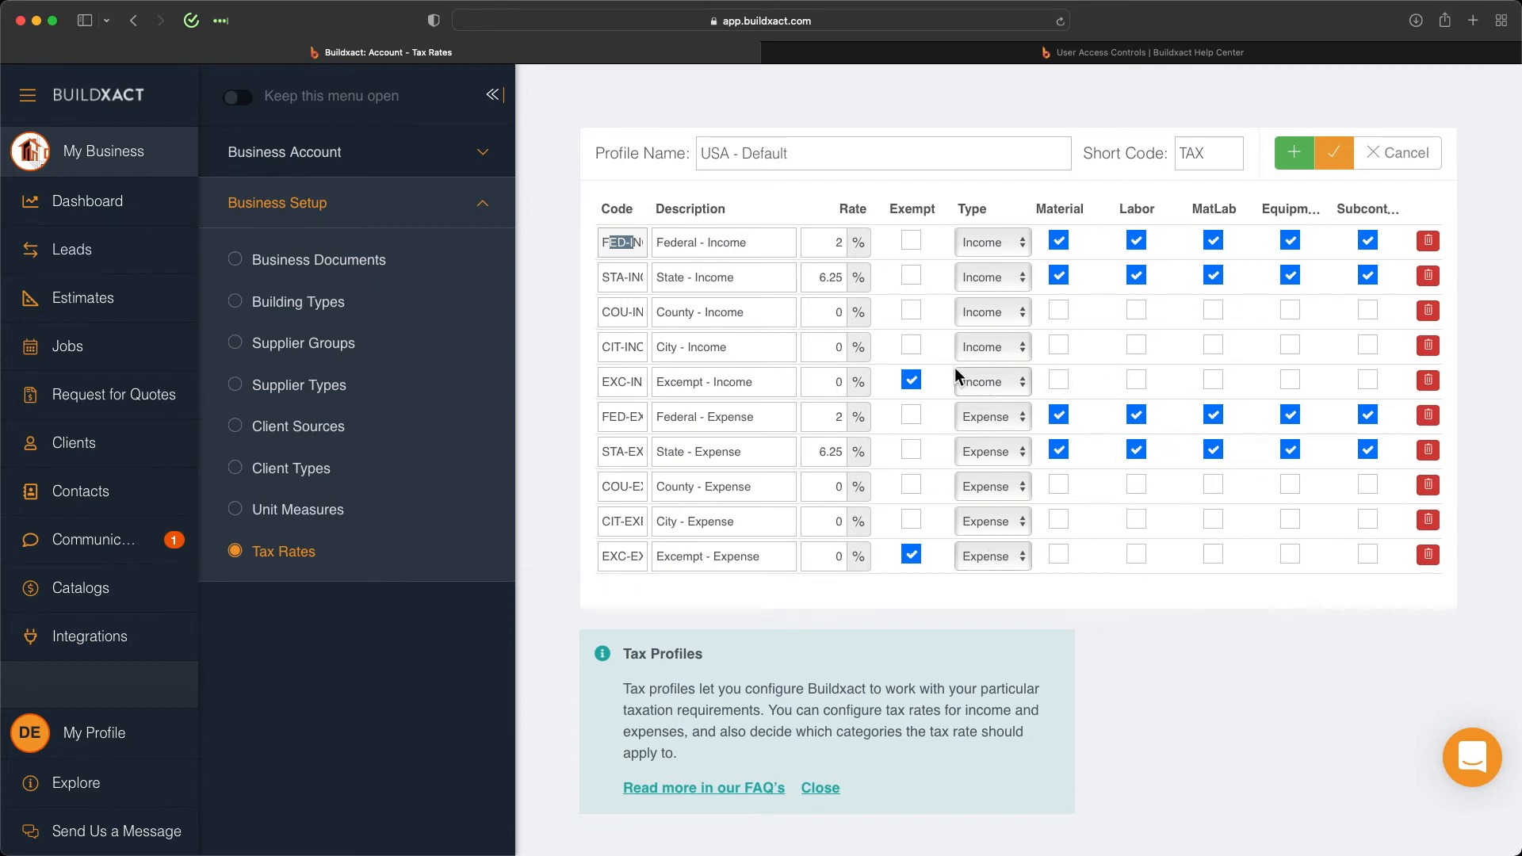
mouse_move(937, 371)
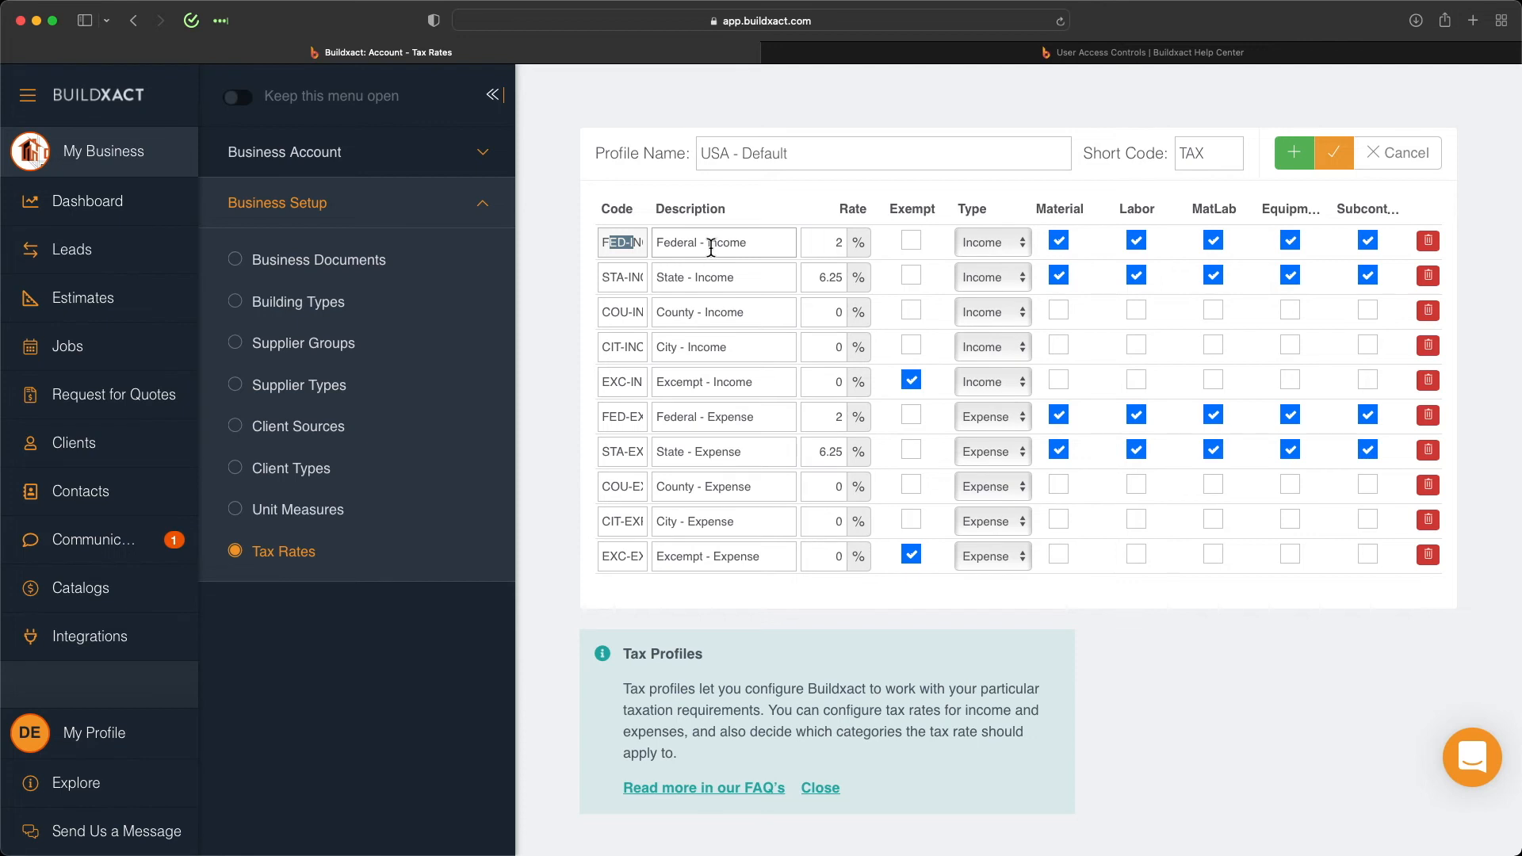
mouse_move(666, 276)
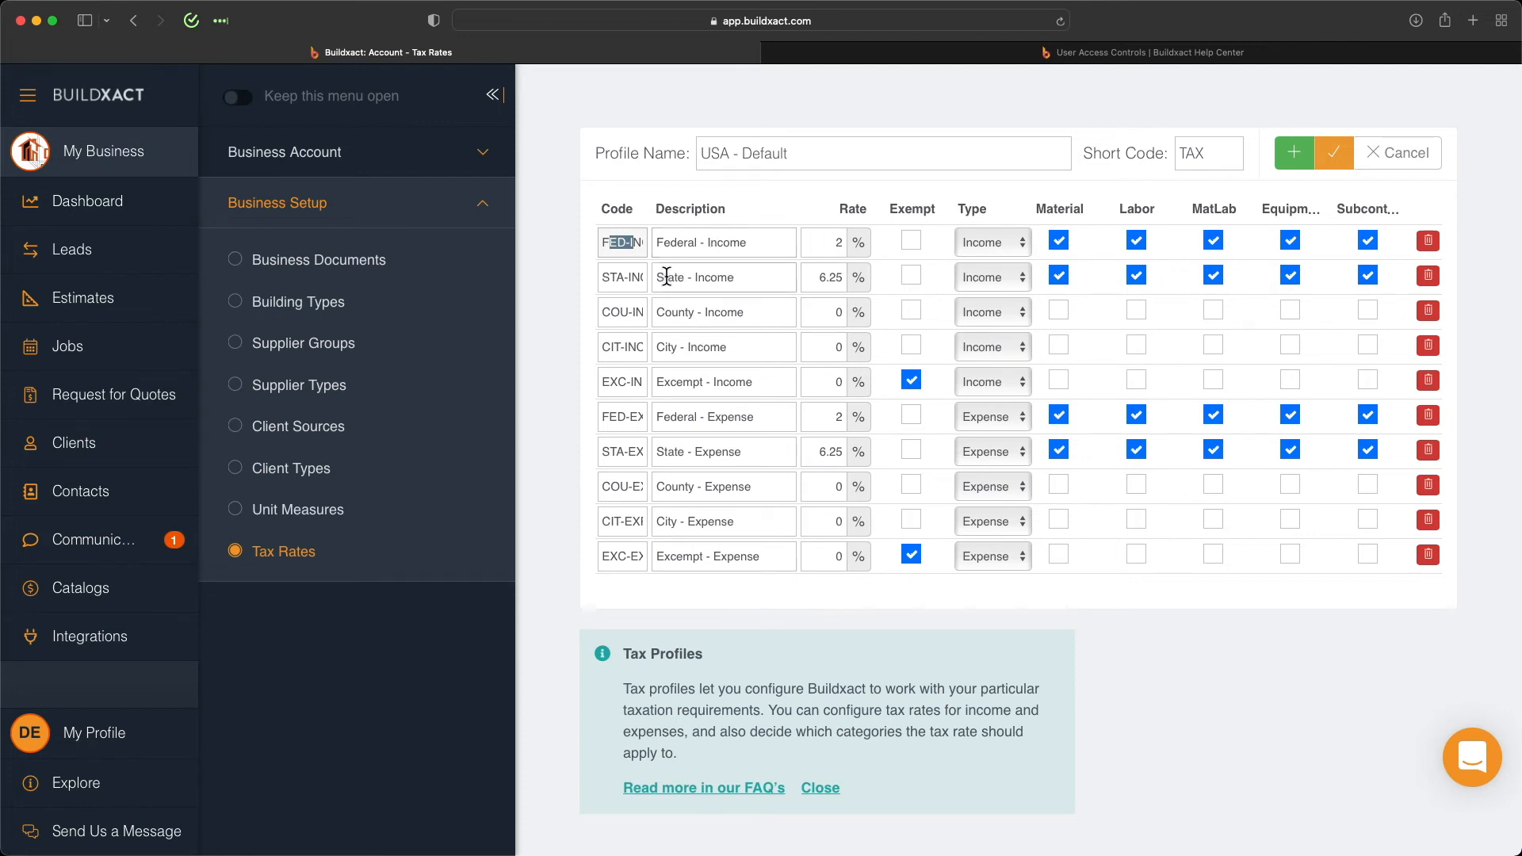
double_click(723, 276)
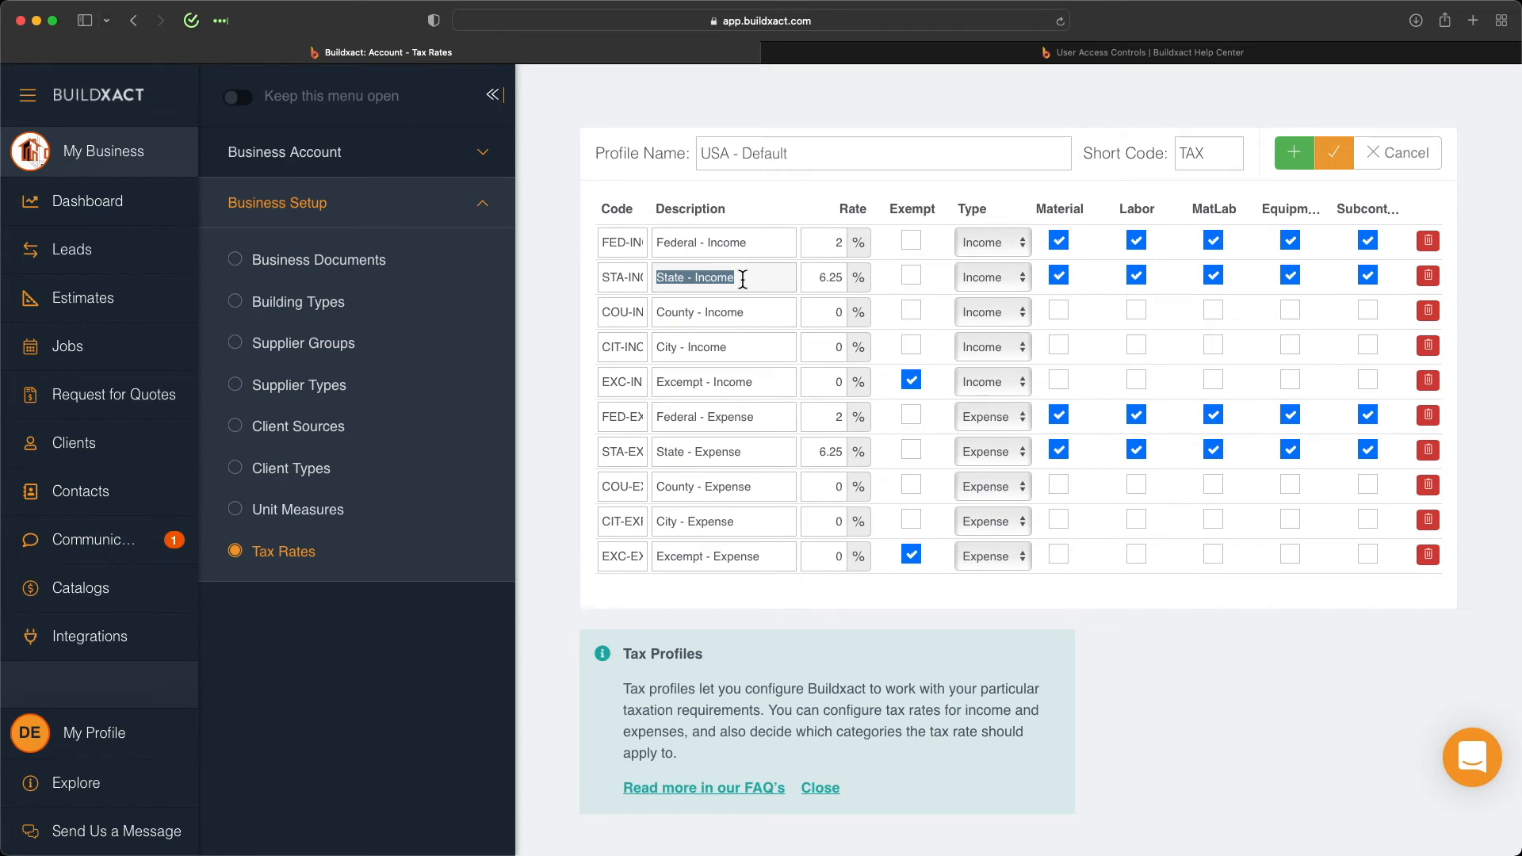
mouse_move(728, 312)
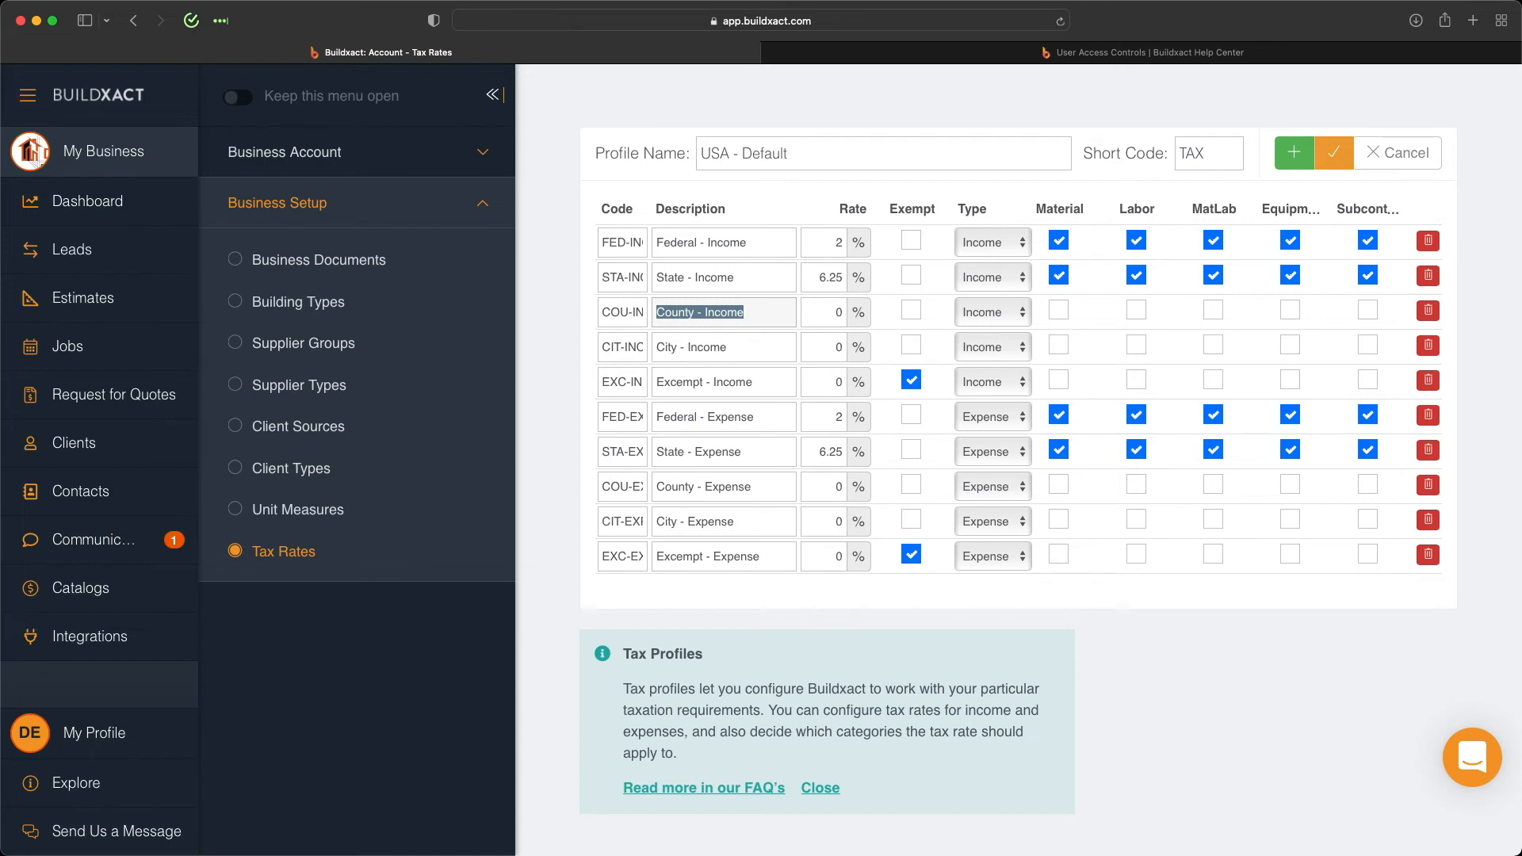
mouse_move(1191, 741)
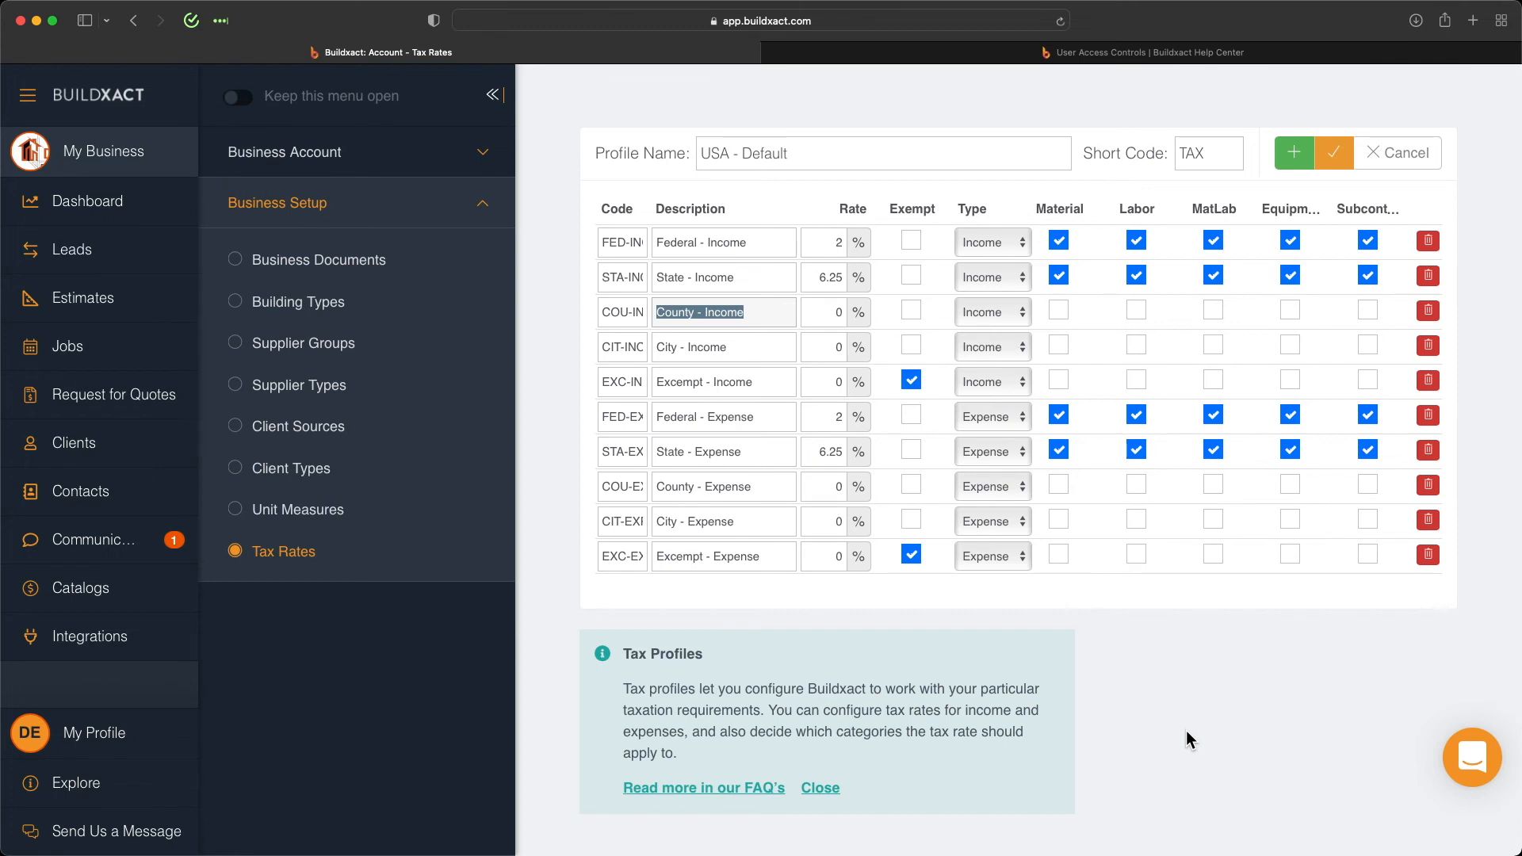
mouse_move(669, 387)
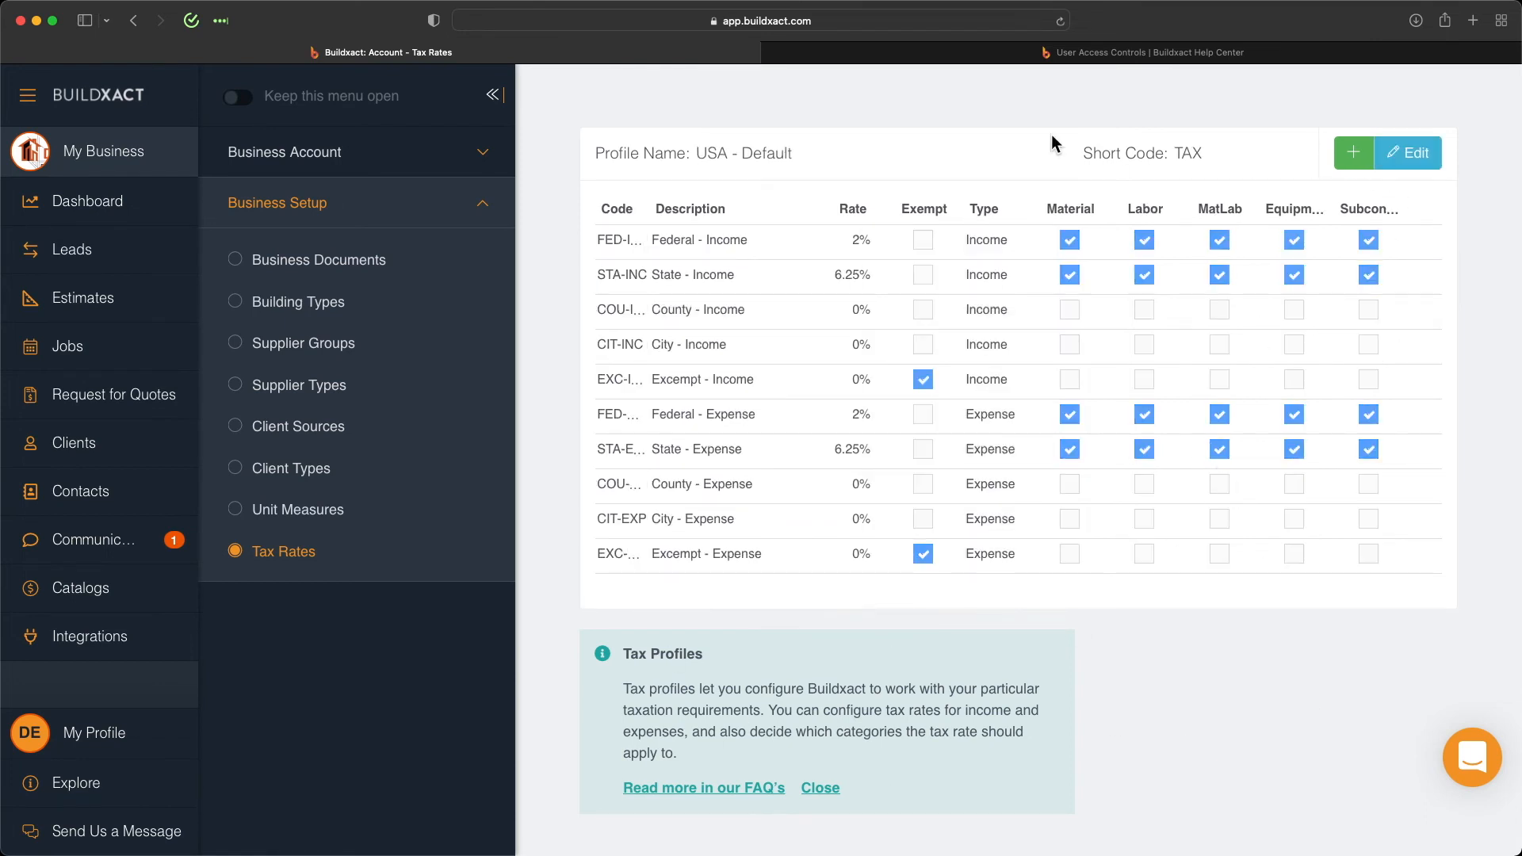
mouse_move(975, 615)
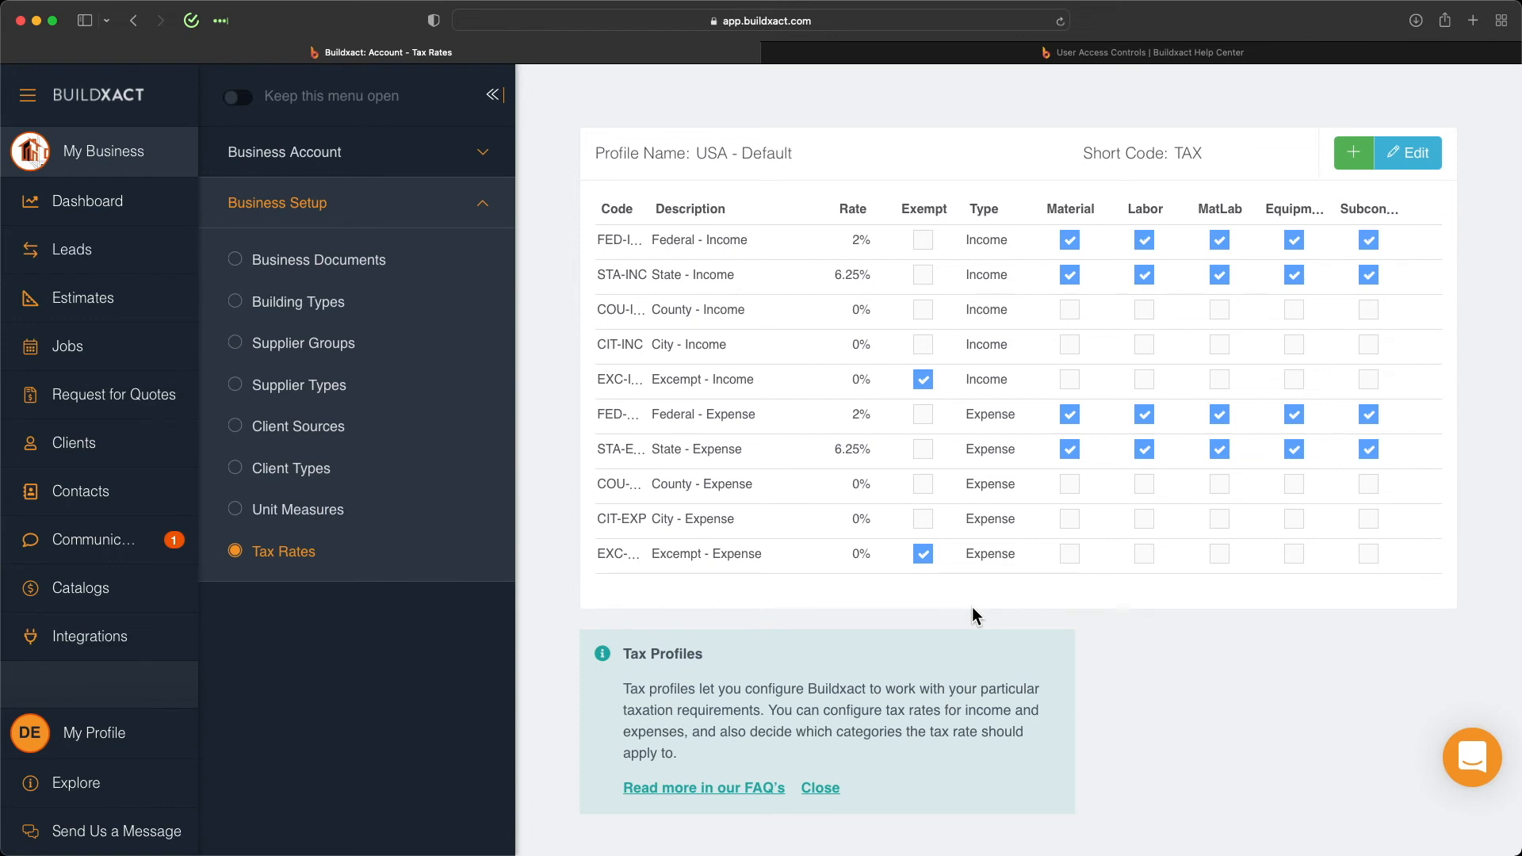
mouse_move(873, 516)
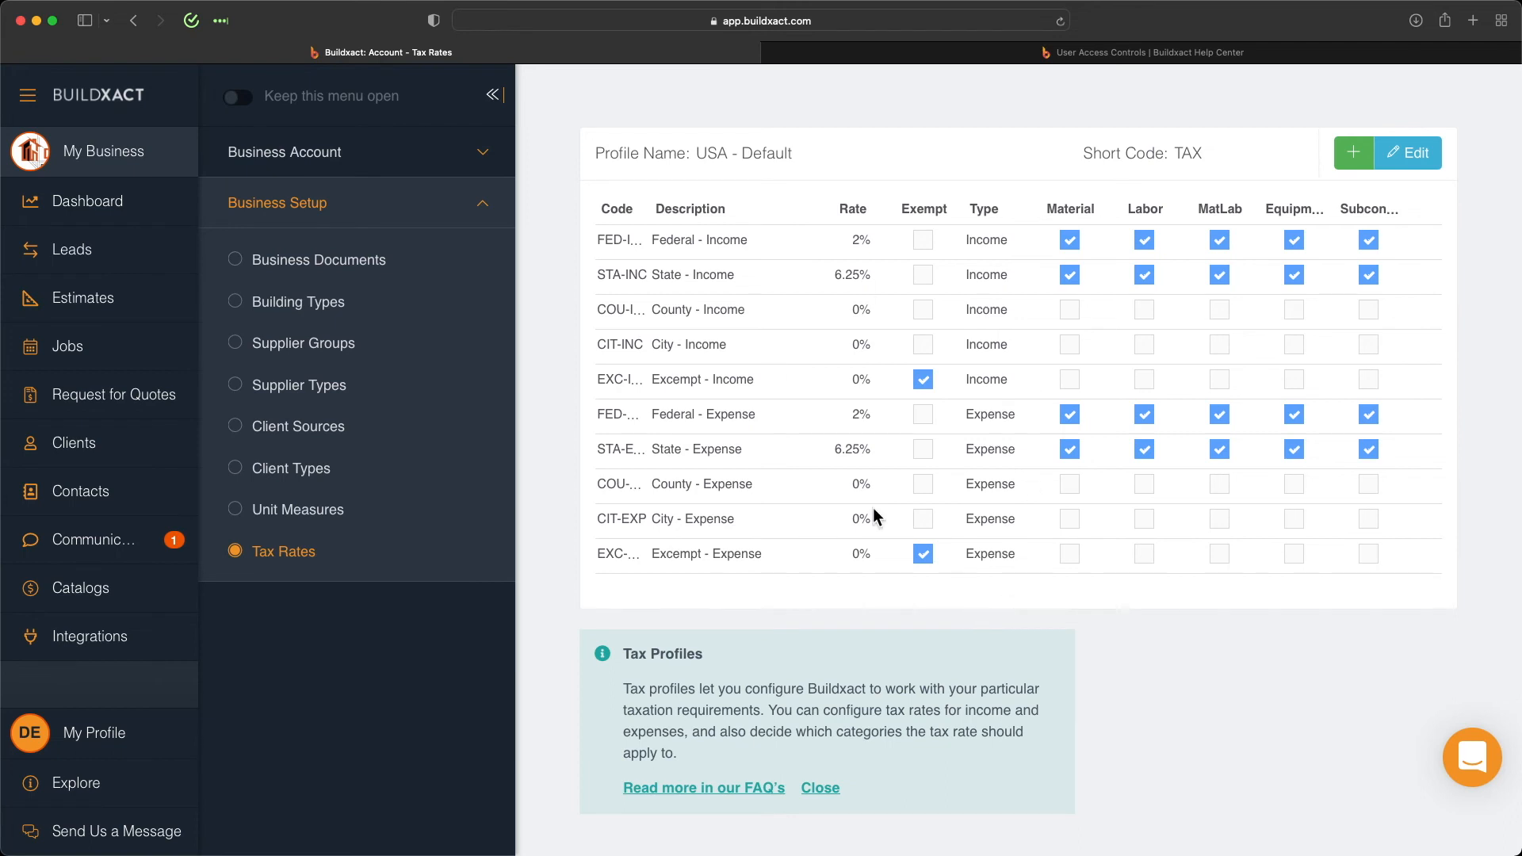
mouse_move(906, 485)
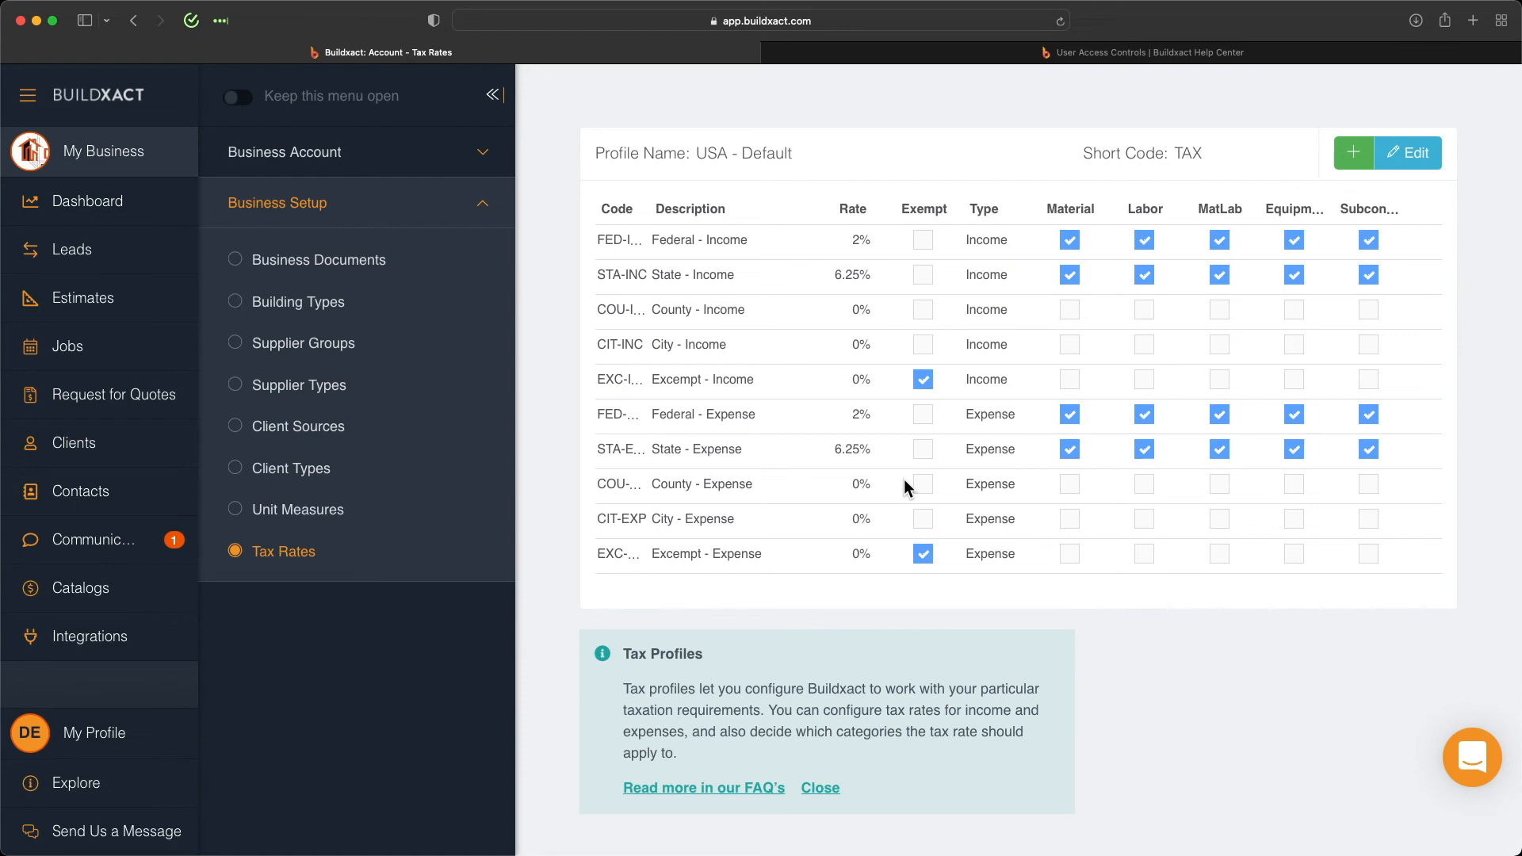
Step: Leave the tax profile and show the Estimates list with its eight estimates
left_click(82, 298)
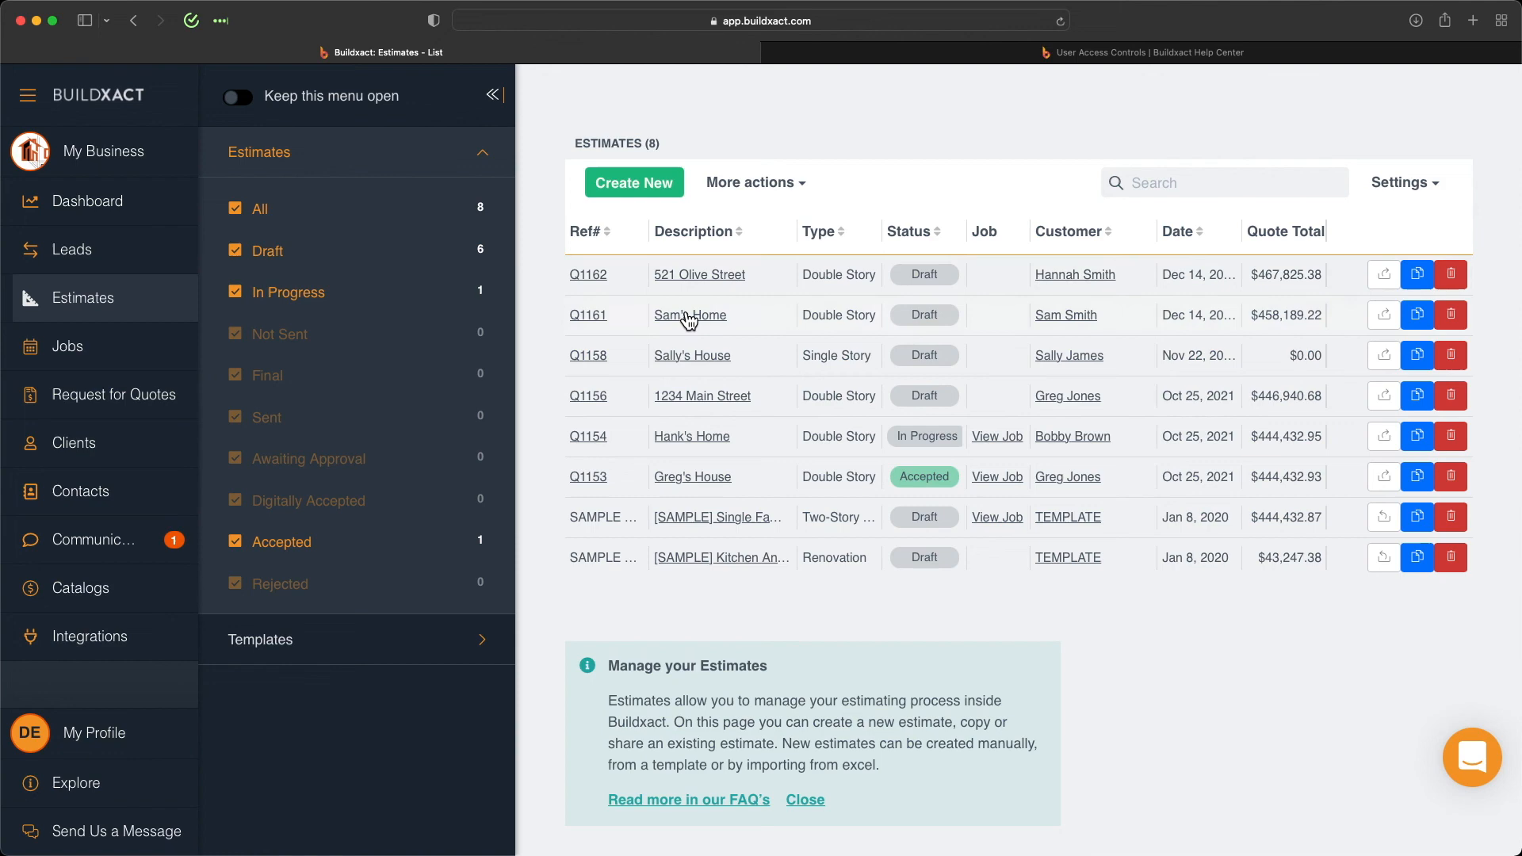
Step: Open estimate Q1161 Sam's Home details and bring up the USA - Texas tax profile Customize dialog
left_click(689, 314)
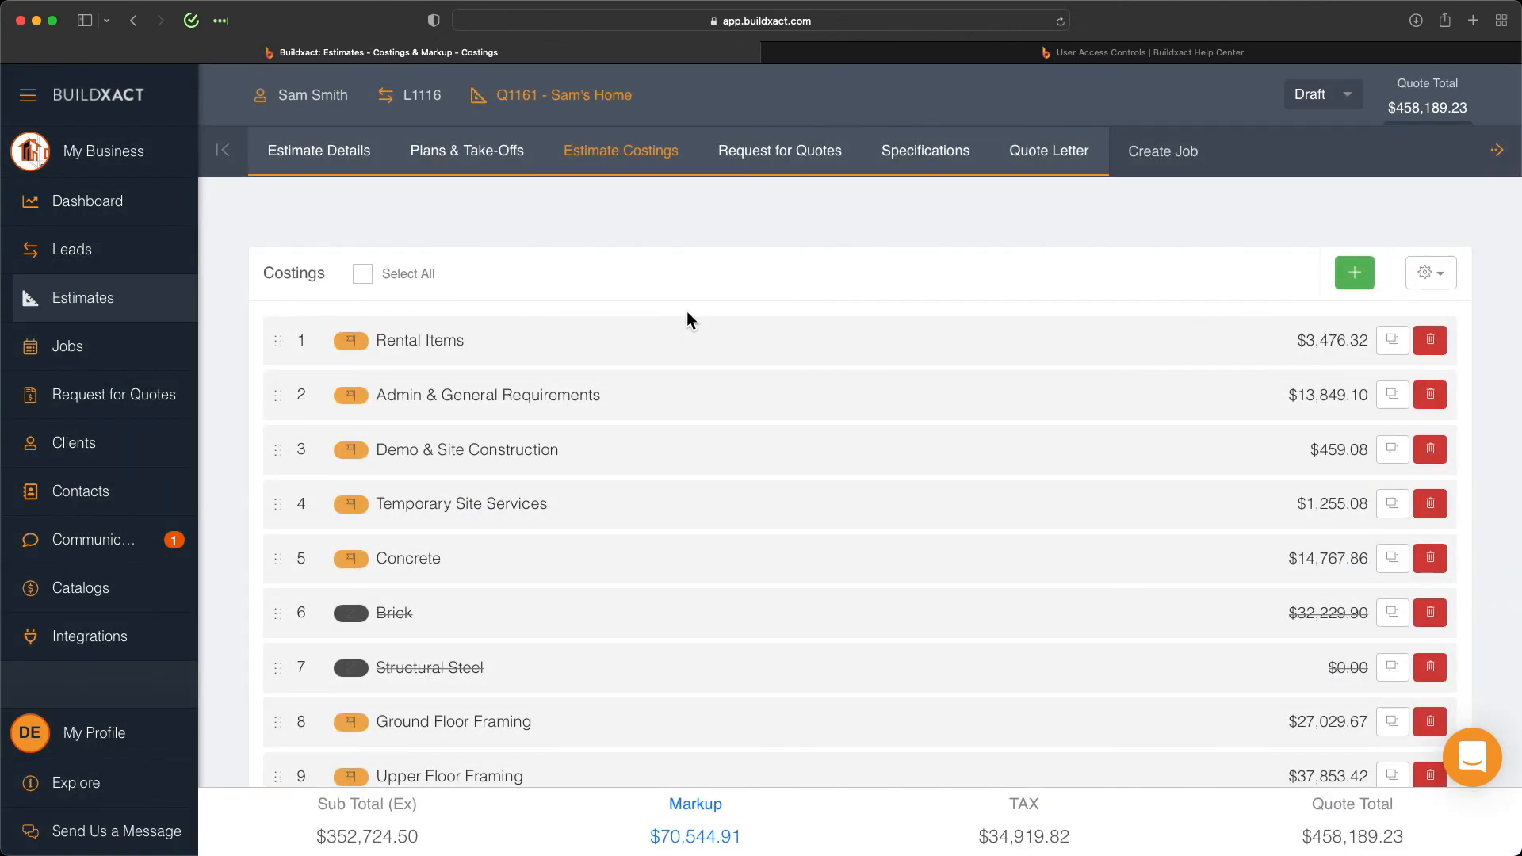
left_click(318, 151)
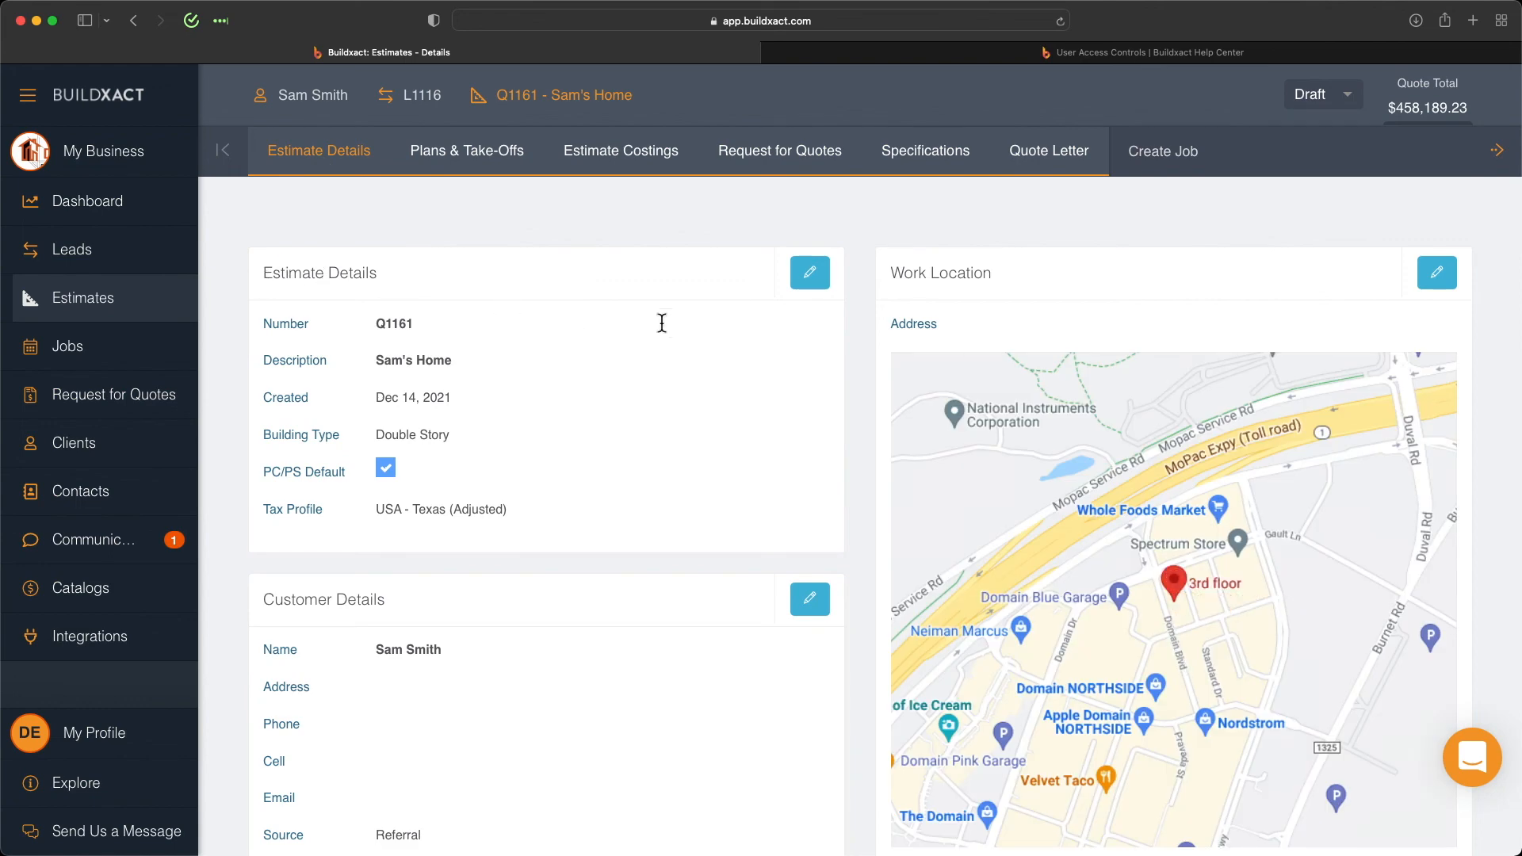
left_click(808, 271)
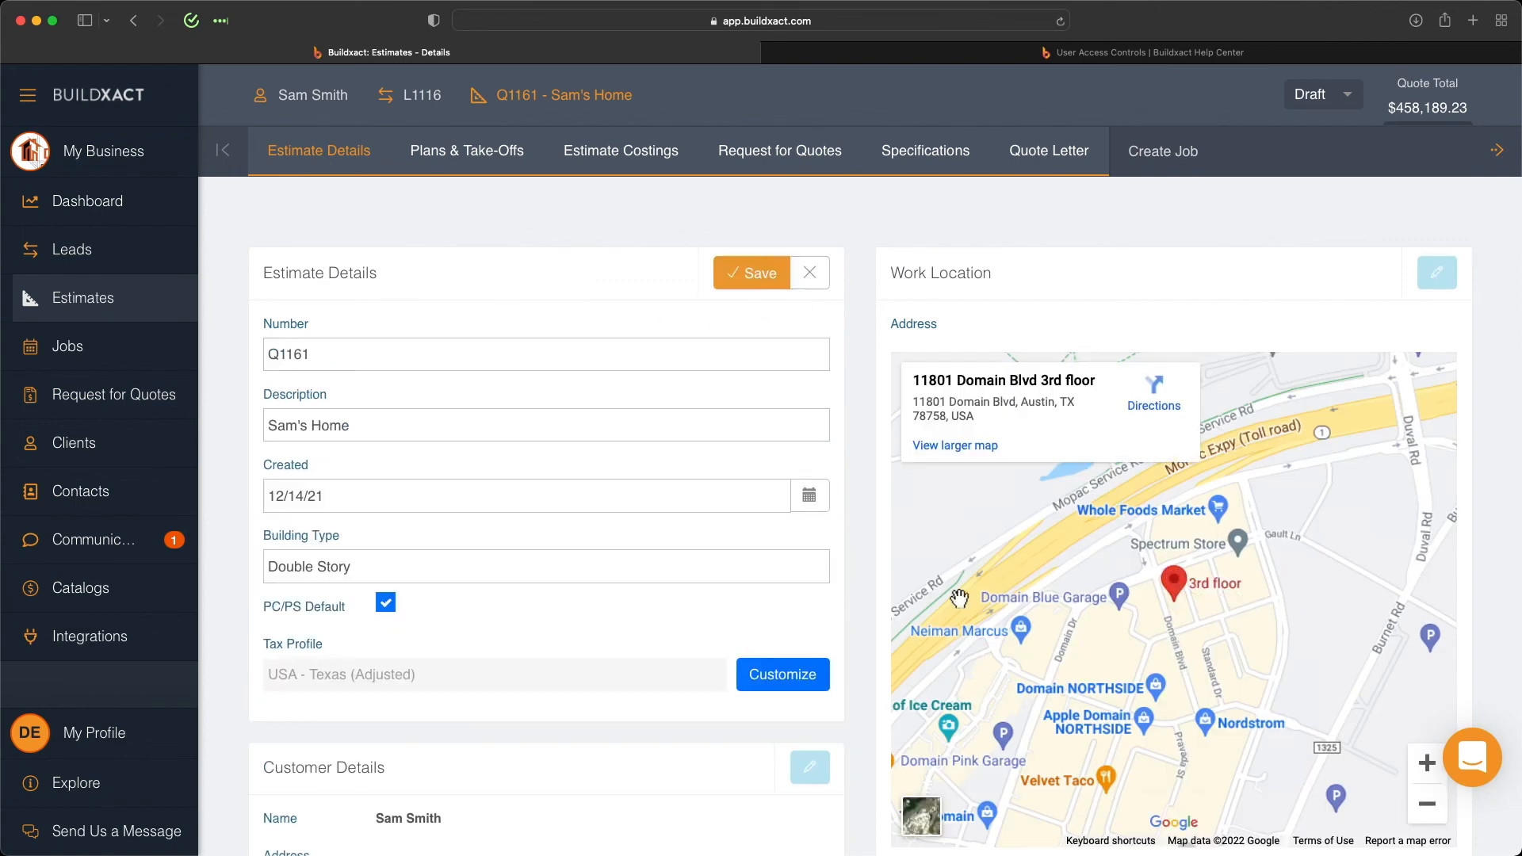
left_click(781, 673)
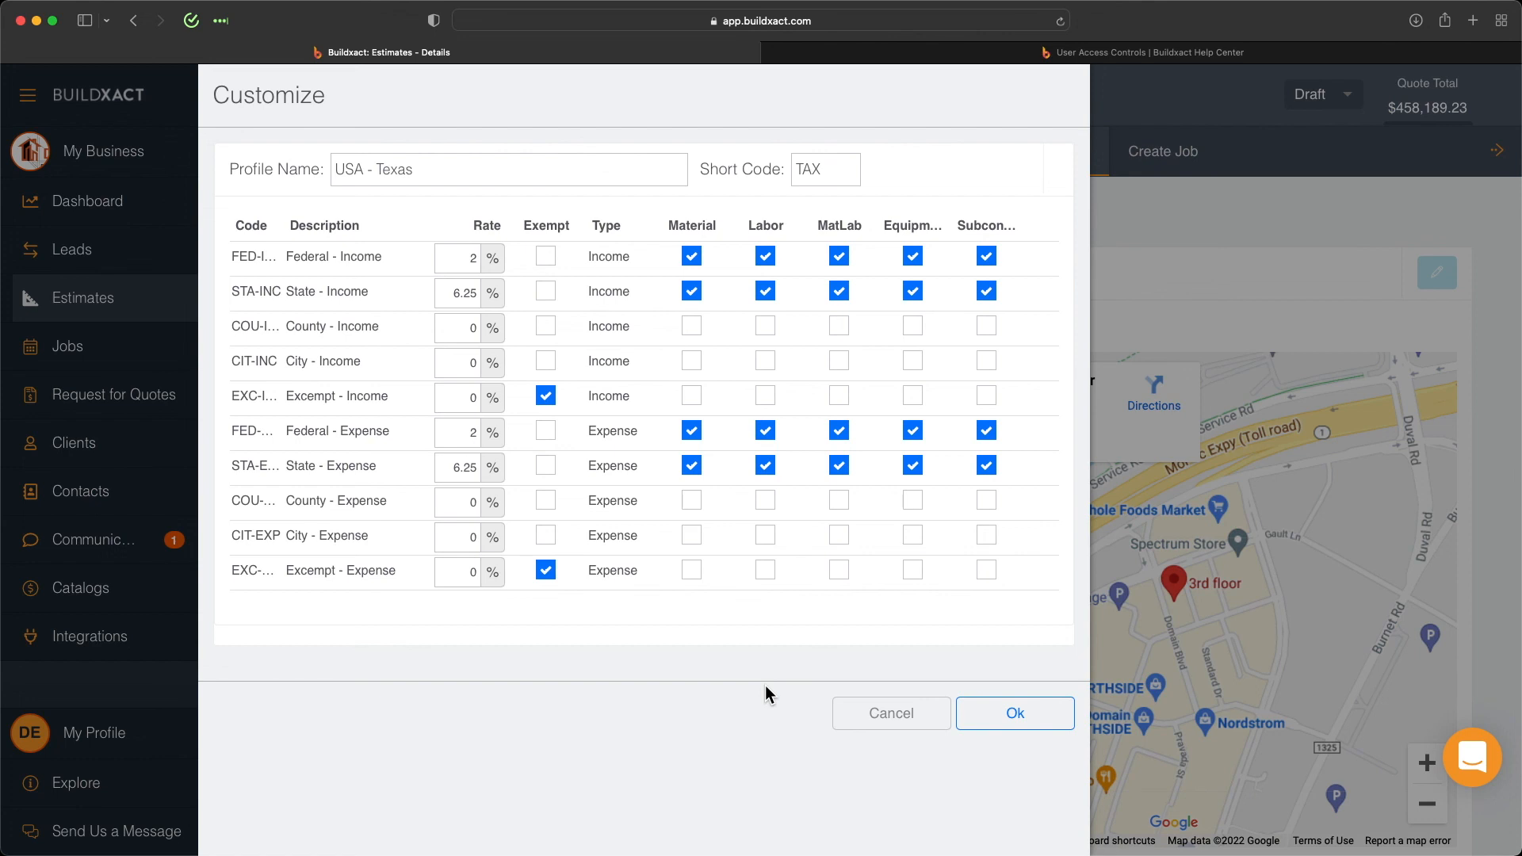
mouse_move(771, 693)
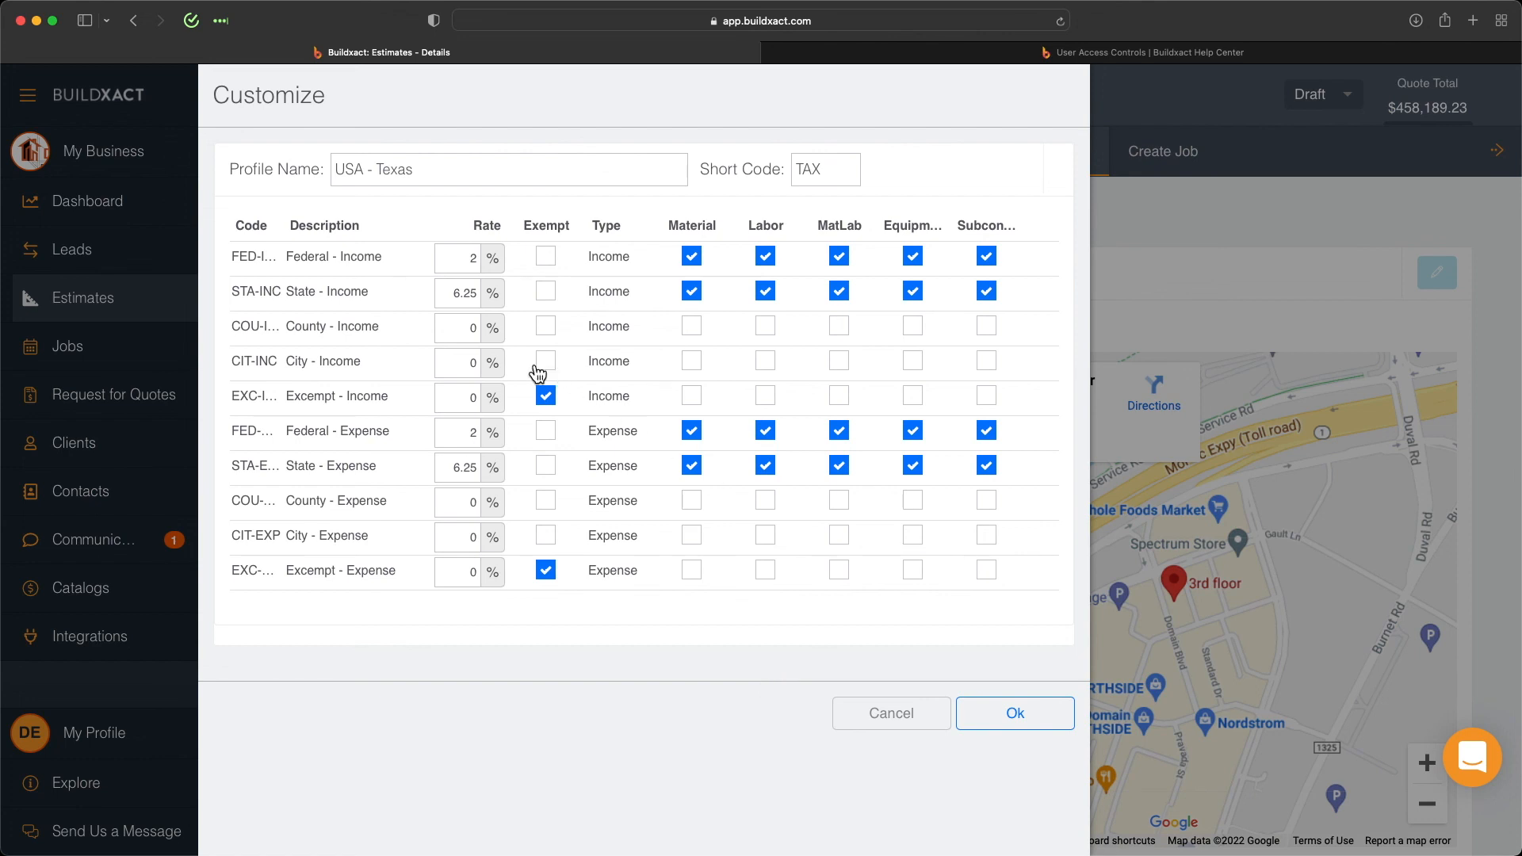
Step: Apply a 3% county income and expense tax to material, equipment and subcontractor categories, then accept
left_click(457, 327)
type("3")
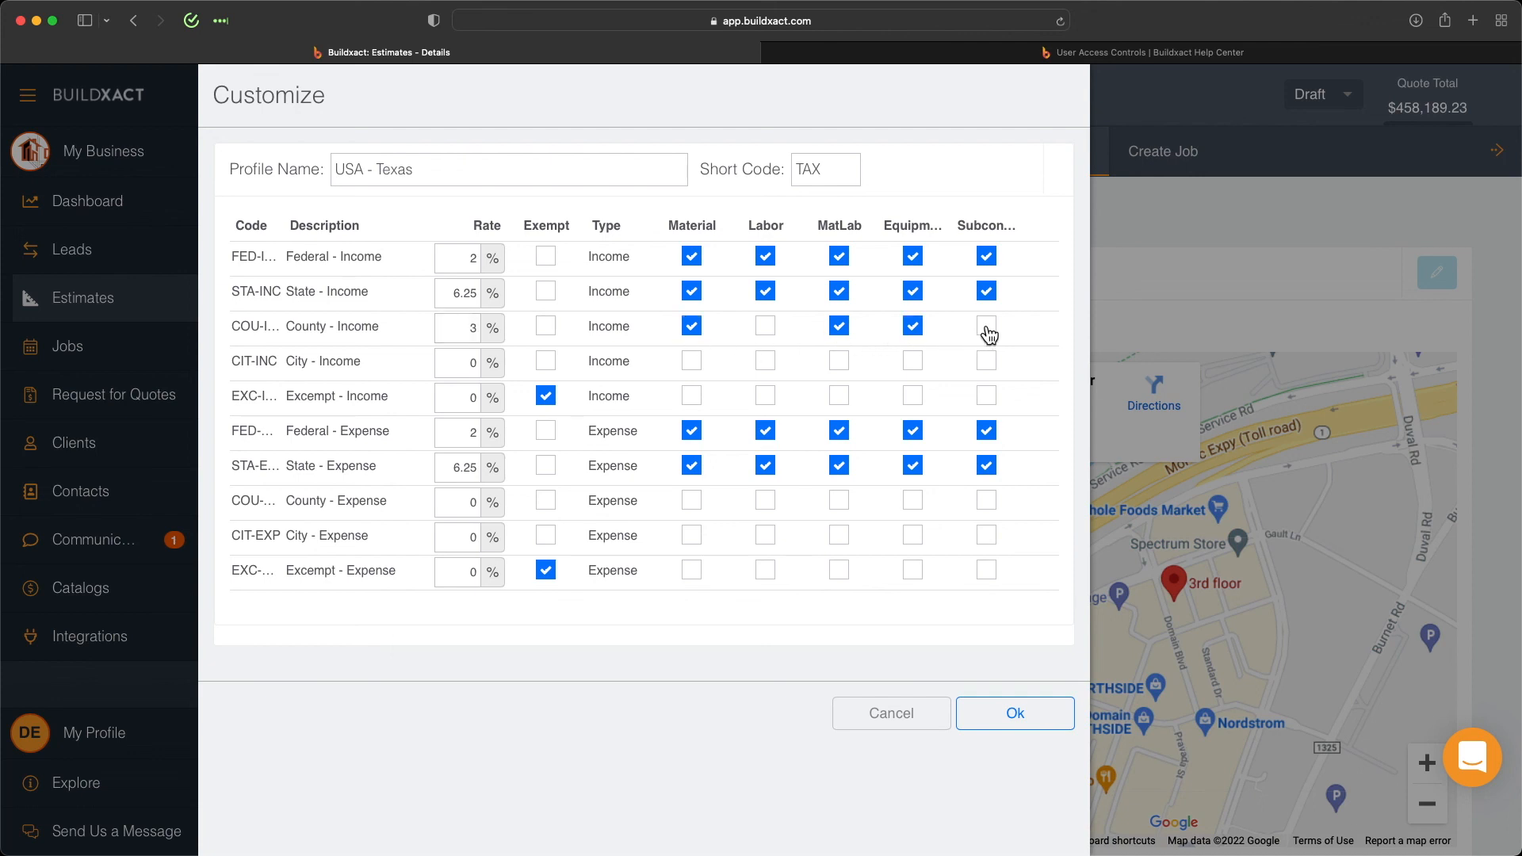
left_click(459, 502)
type("3")
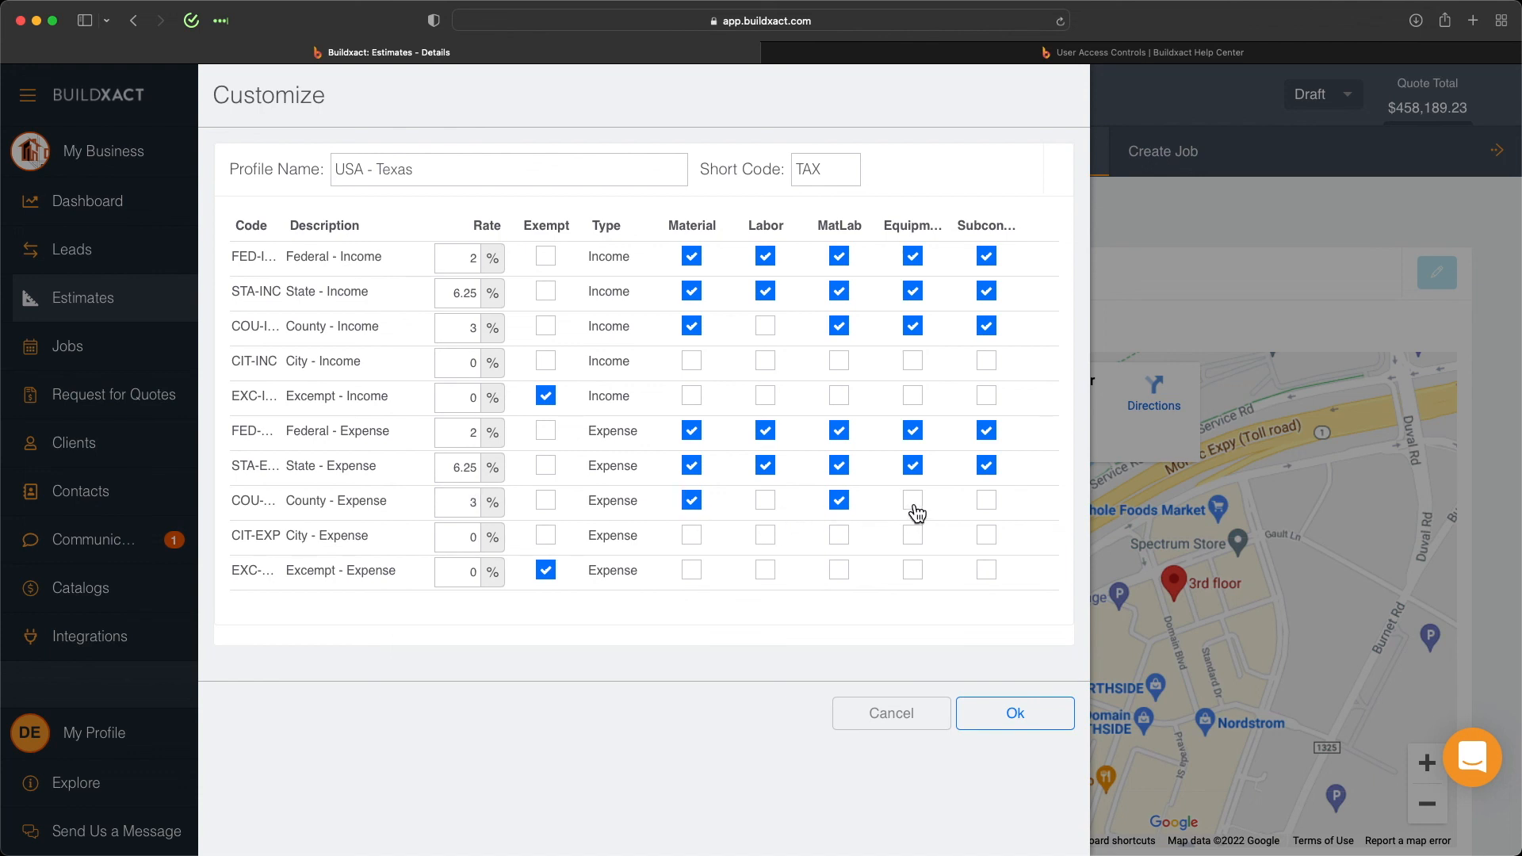
left_click(912, 499)
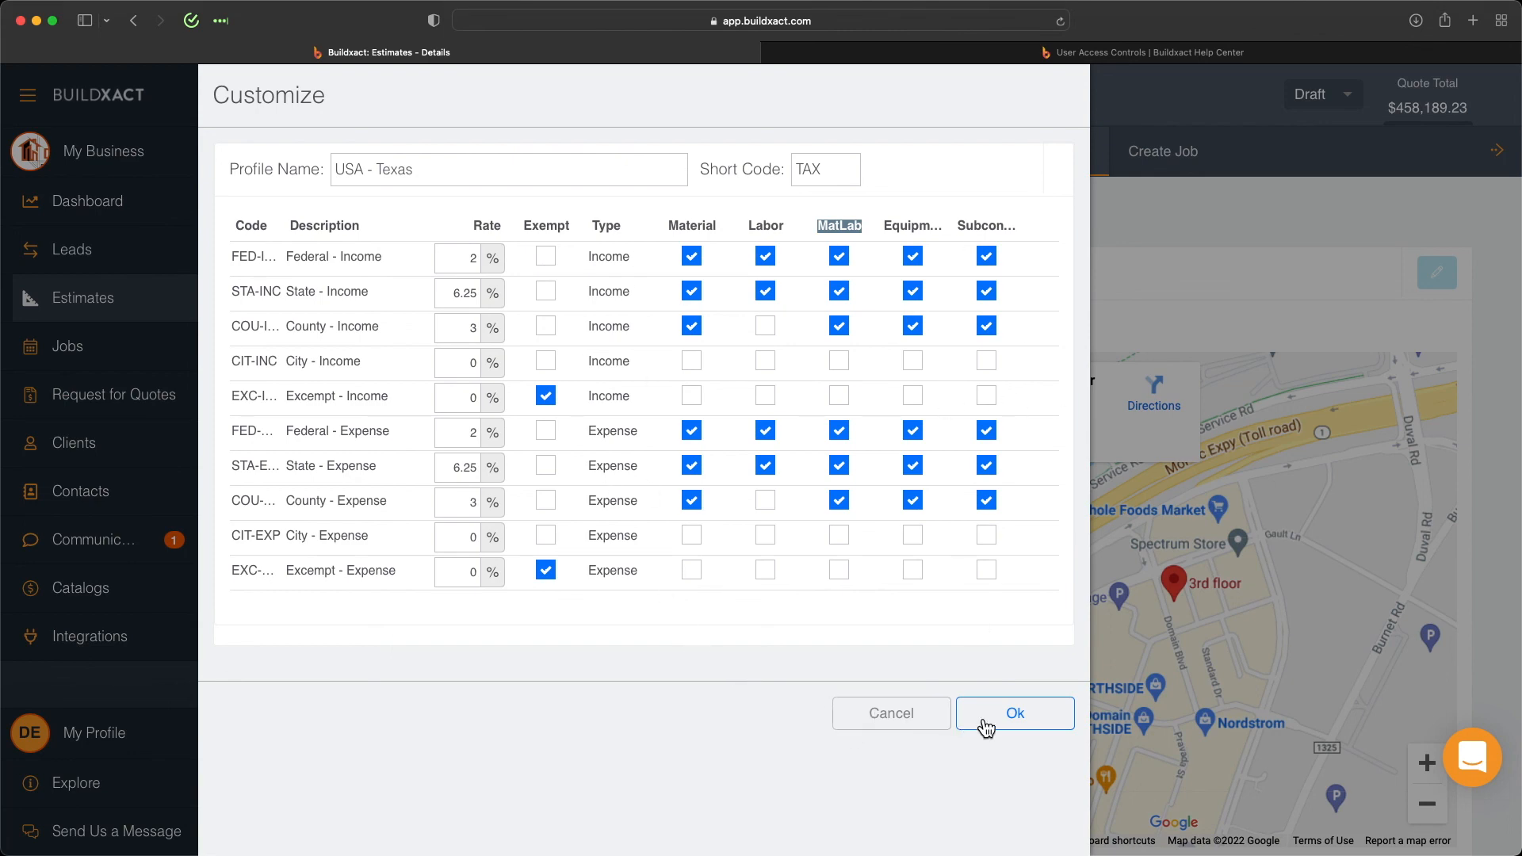
left_click(1013, 712)
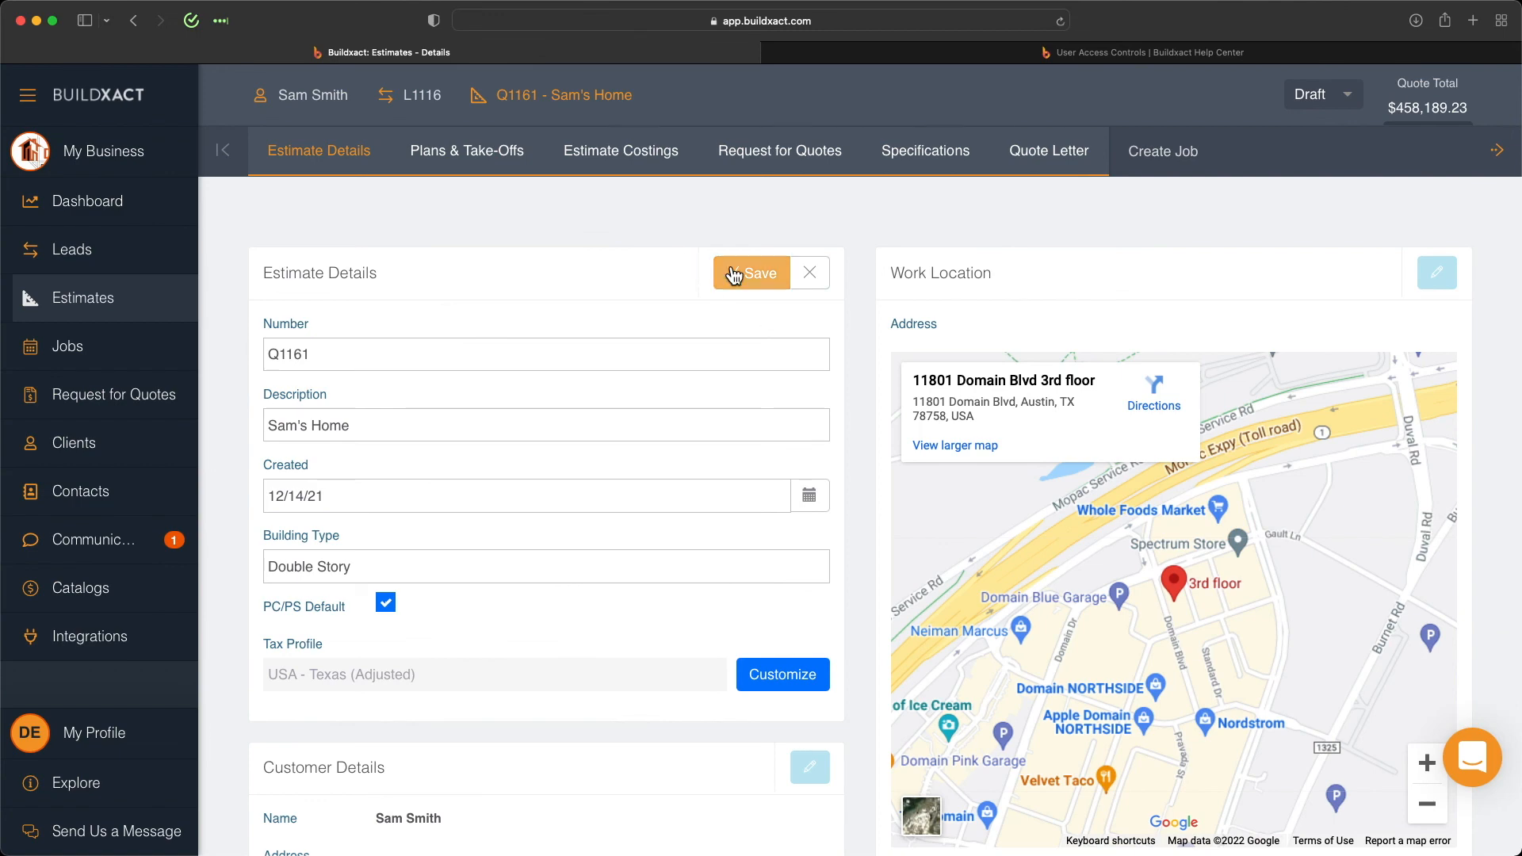
Step: Save the estimate details and confirm resetting items to the new tax rates
left_click(750, 273)
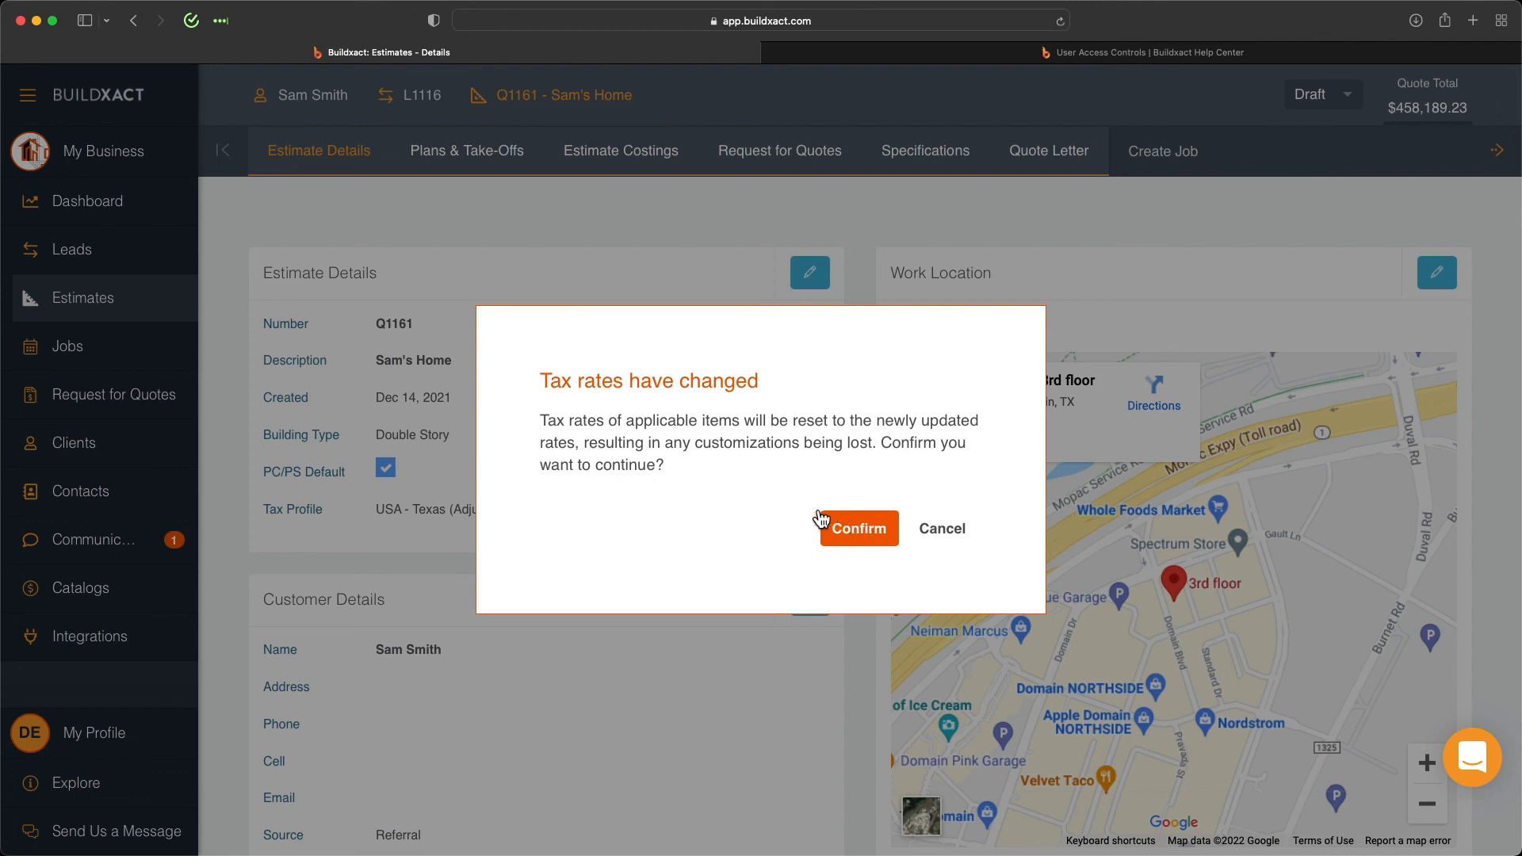
left_click(856, 528)
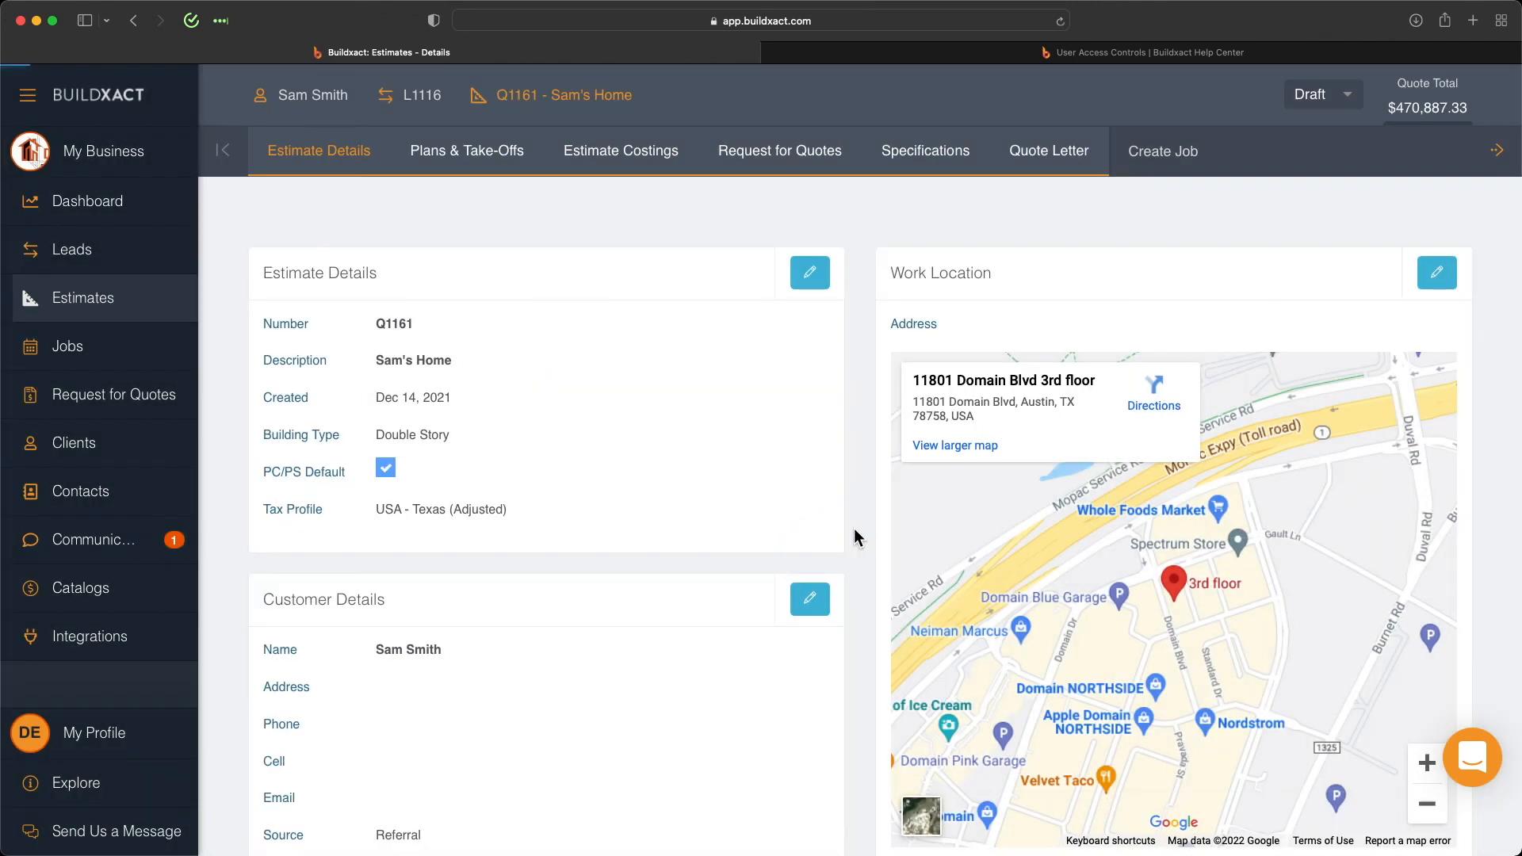